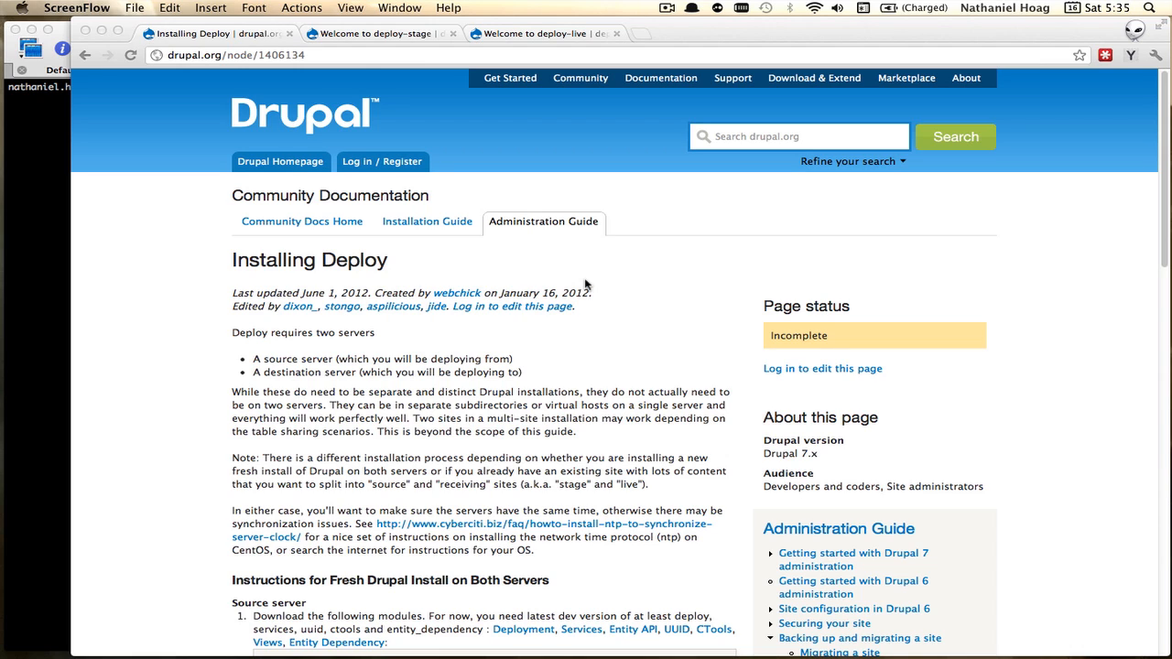
mouse_move(632, 380)
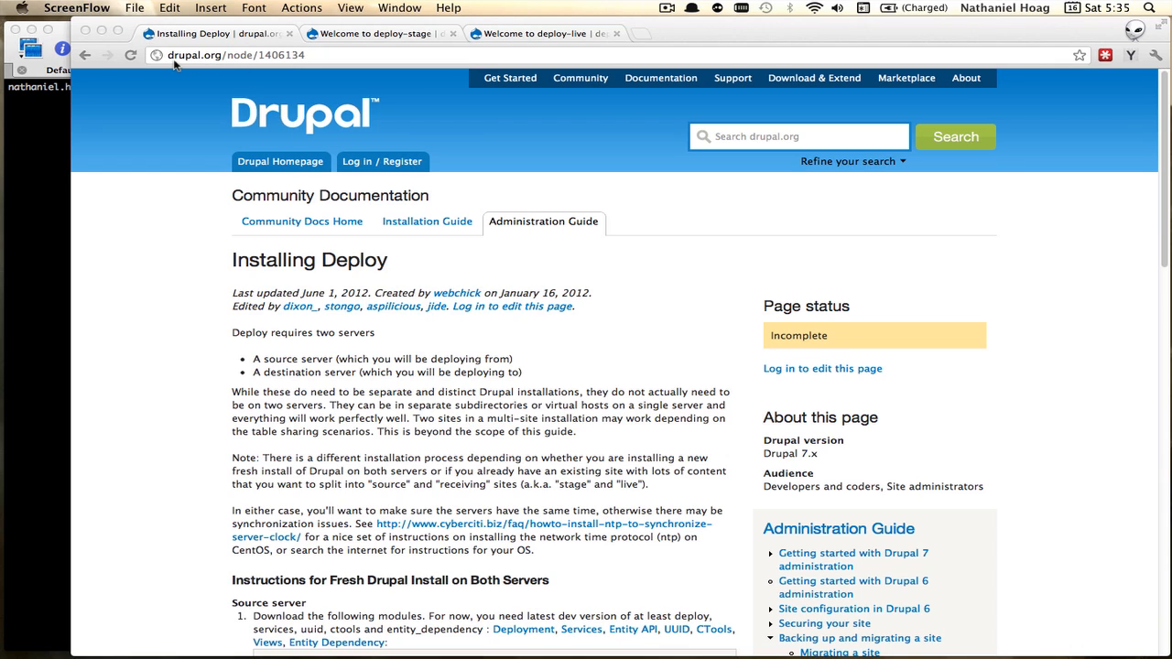
mouse_move(204, 64)
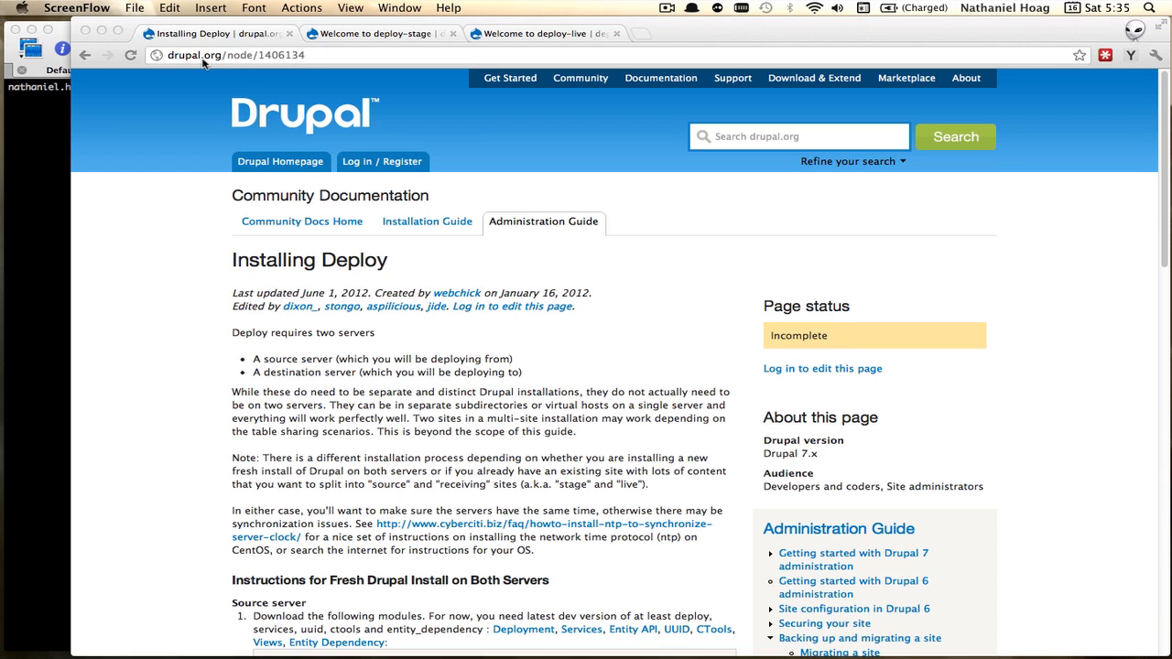
mouse_move(286, 58)
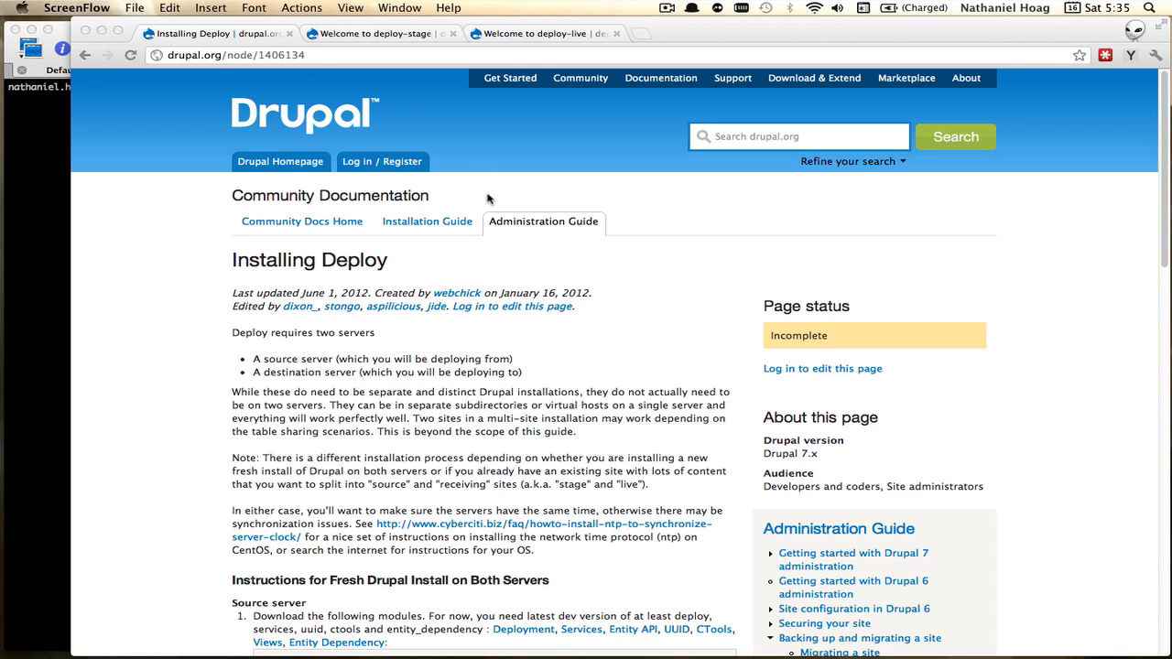
- Read the Installing Deploy guide and compare the deploy-stage and deploy-live site tabs
scroll(down, 3)
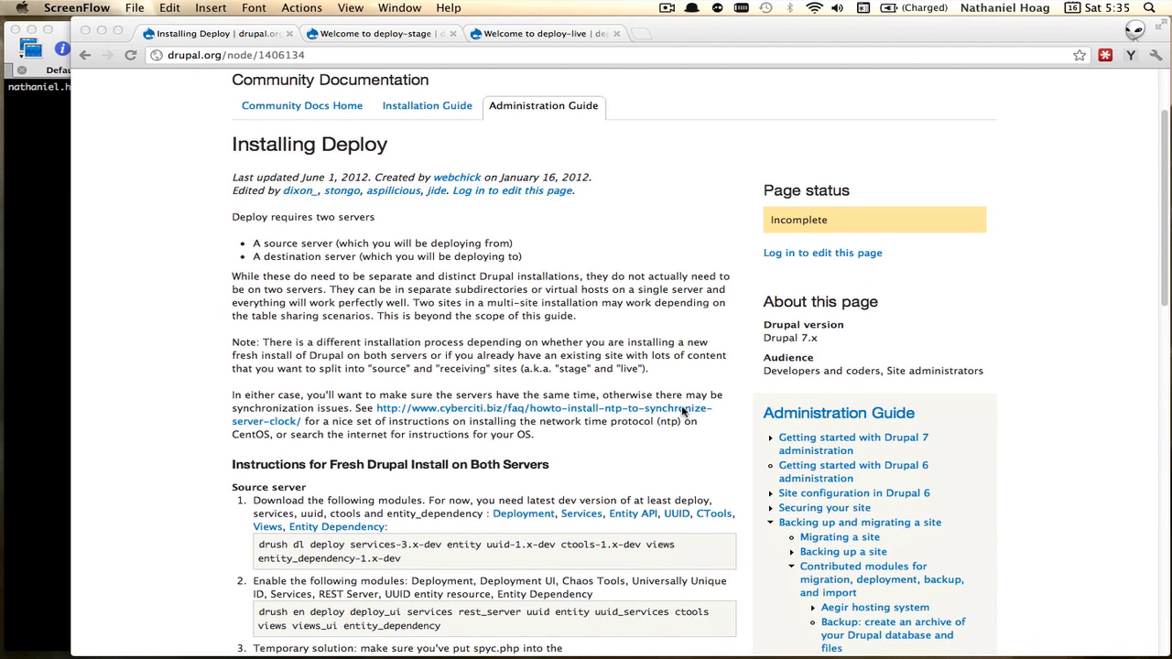
scroll(down, 3)
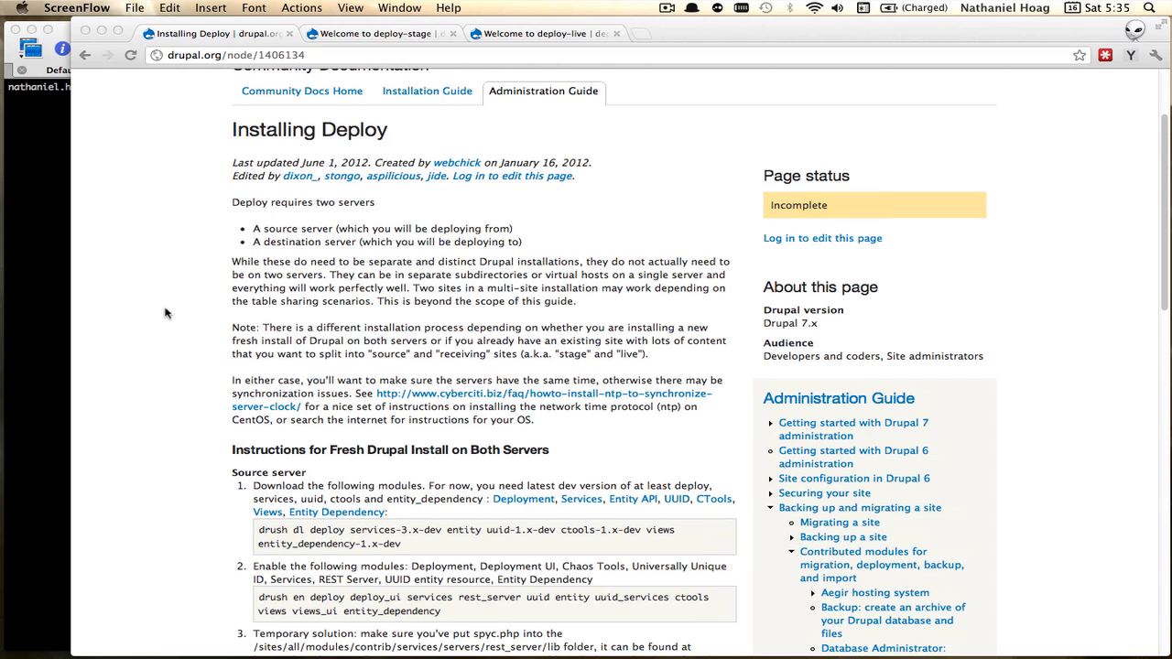
scroll(down, 3)
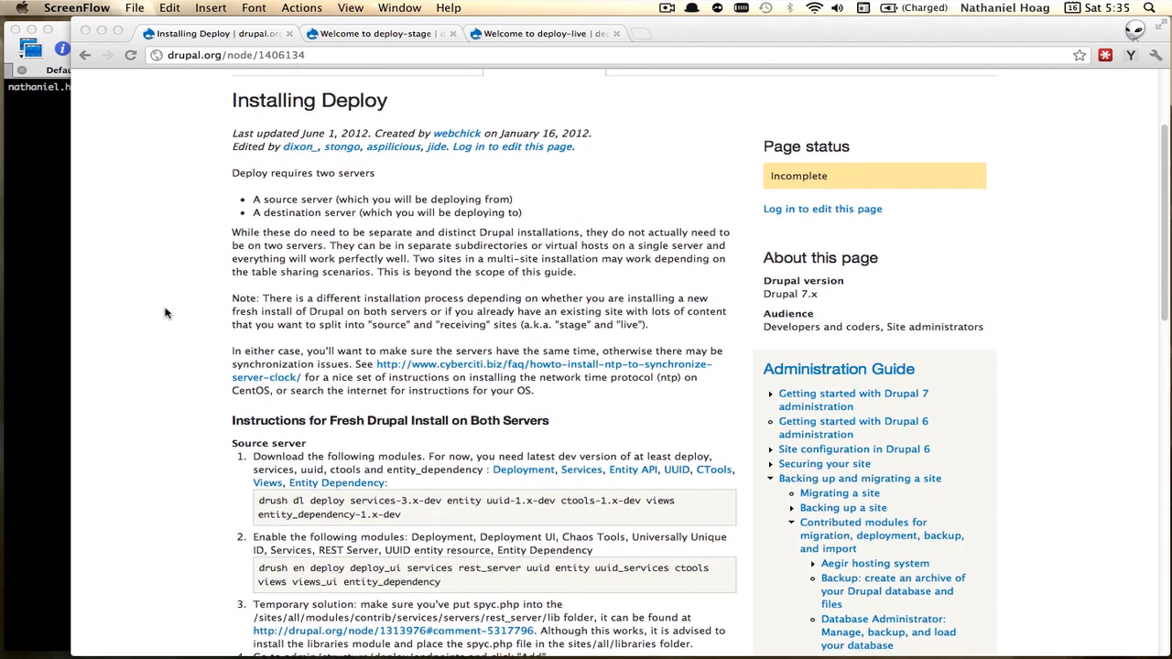
scroll(down, 3)
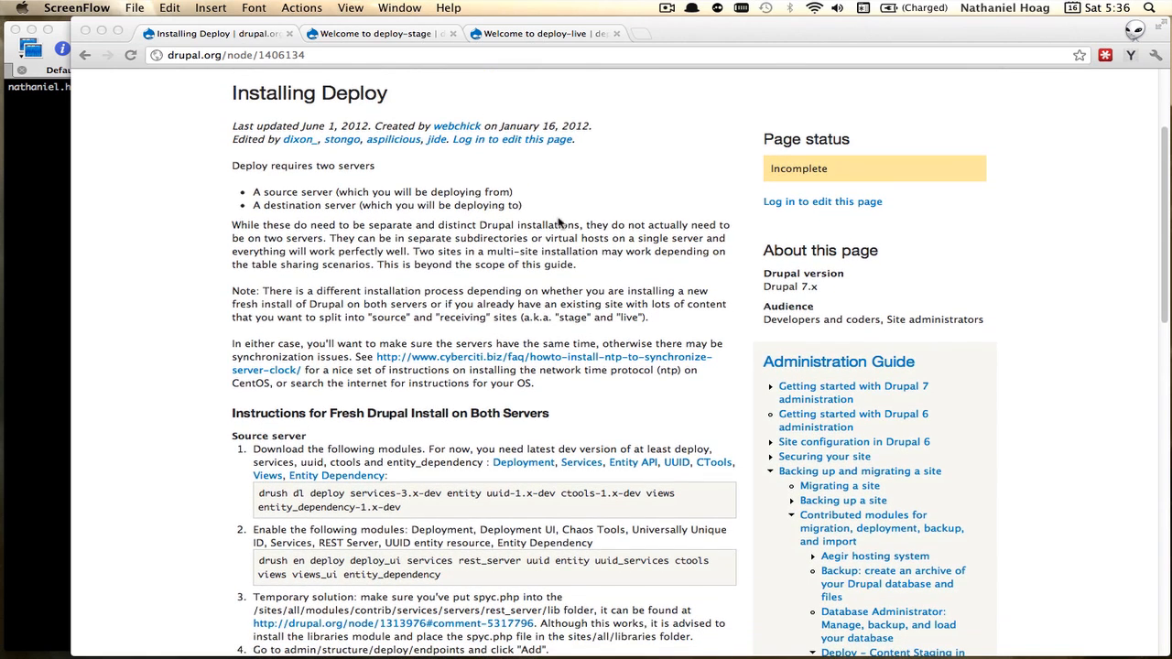
click(375, 33)
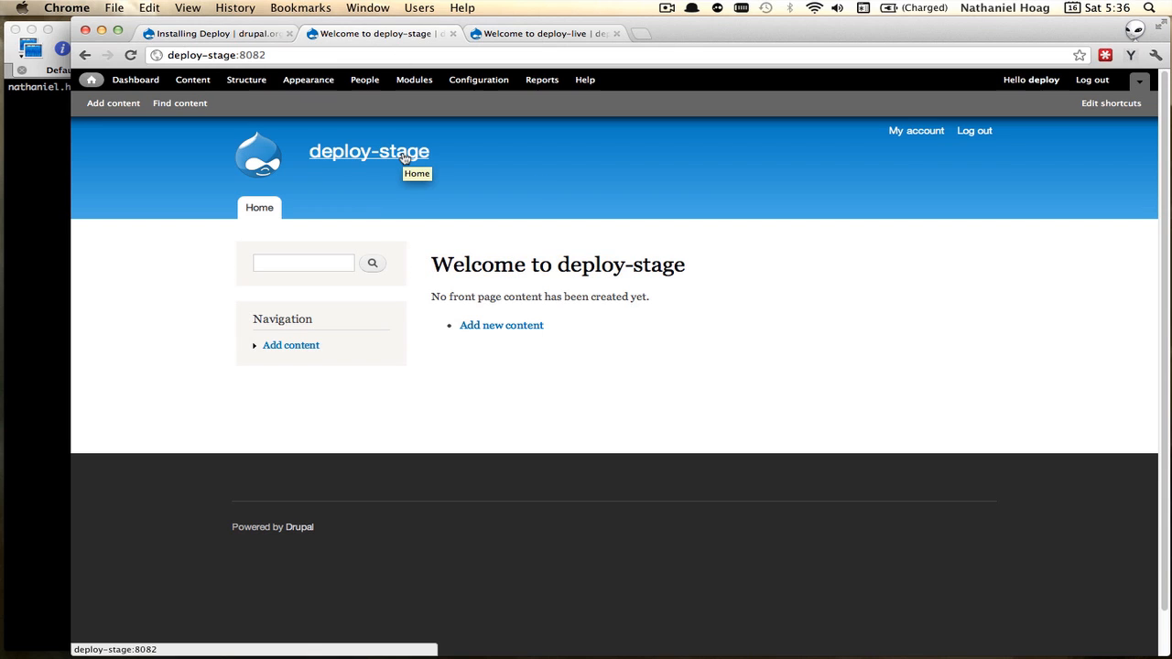
click(540, 33)
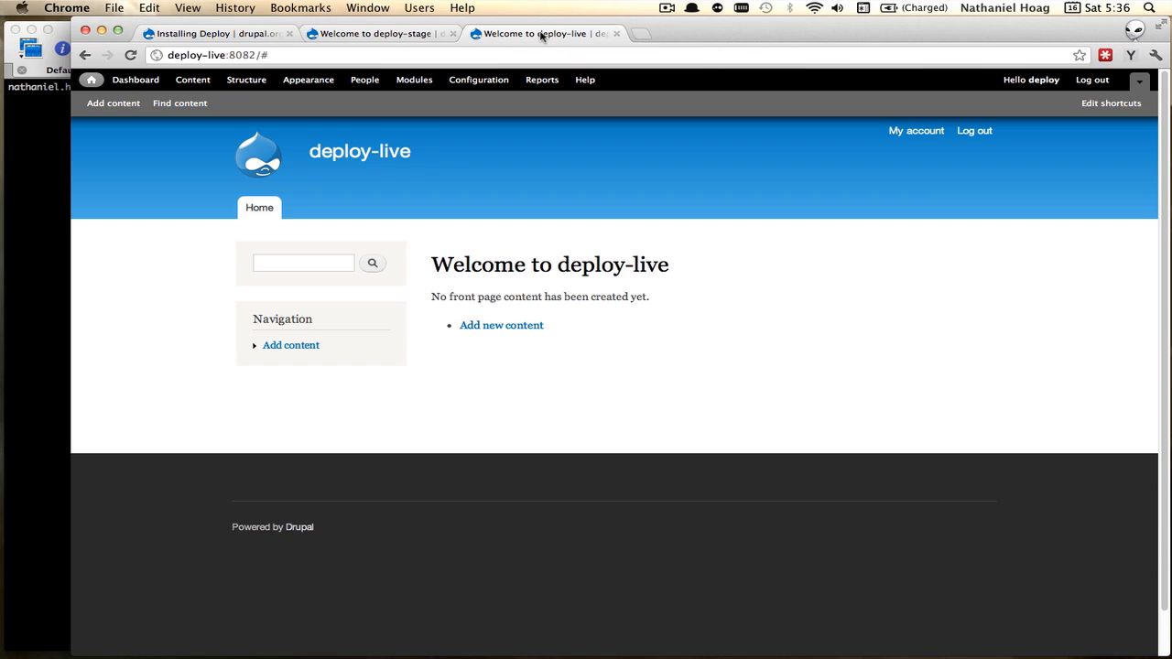
mouse_move(675, 284)
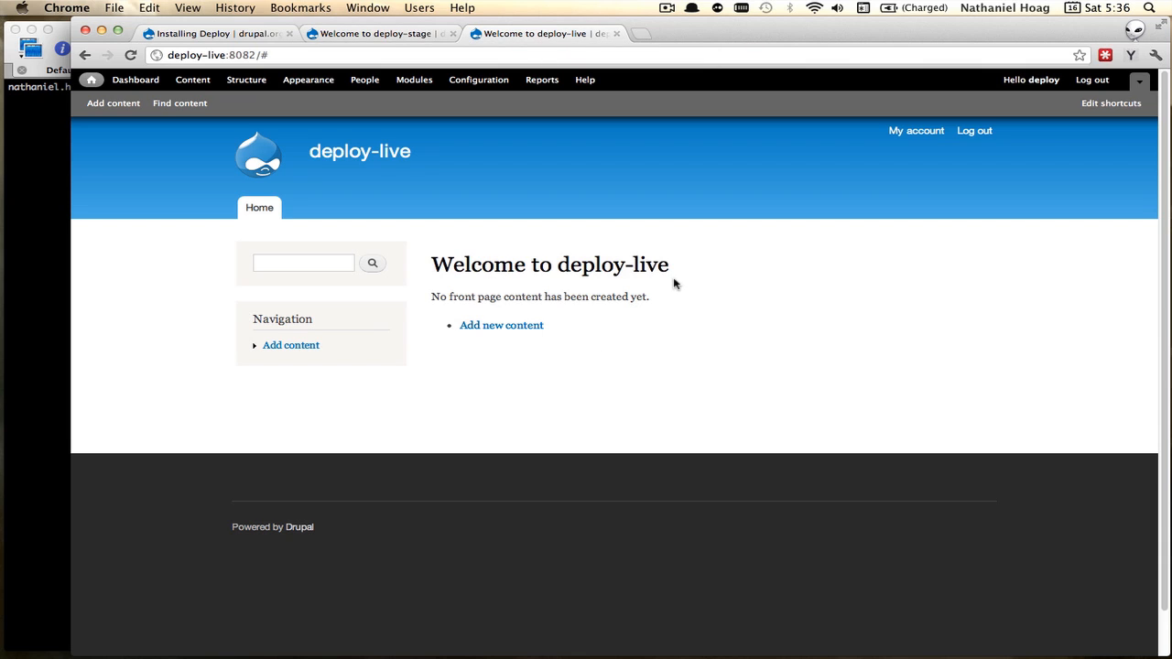
click(380, 33)
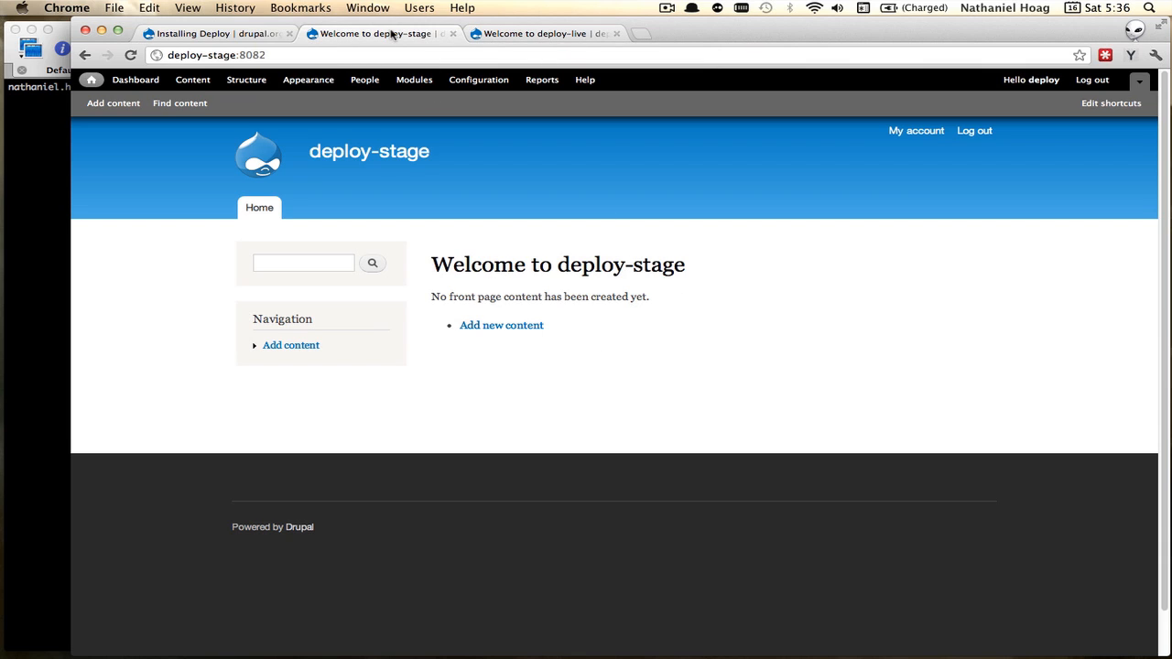
click(216, 33)
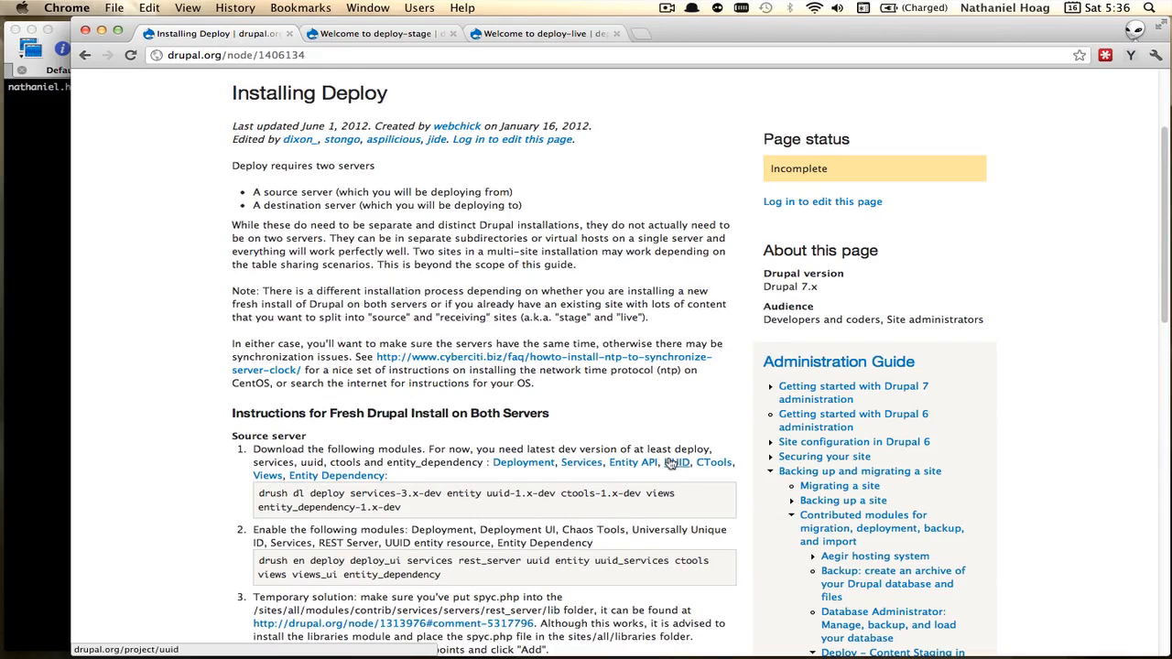
- Confirm with y enabling deploy, deploy_ui, services, rest_server, uuid, entity, ctools, views modules
scroll(down, 3)
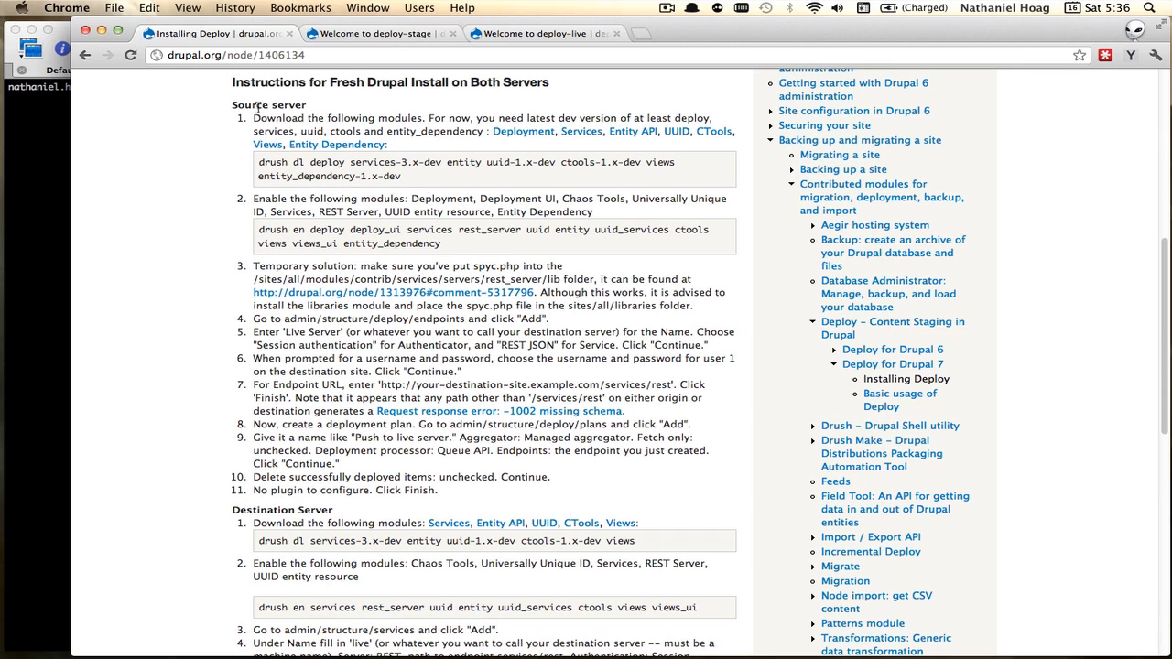
mouse_move(310, 111)
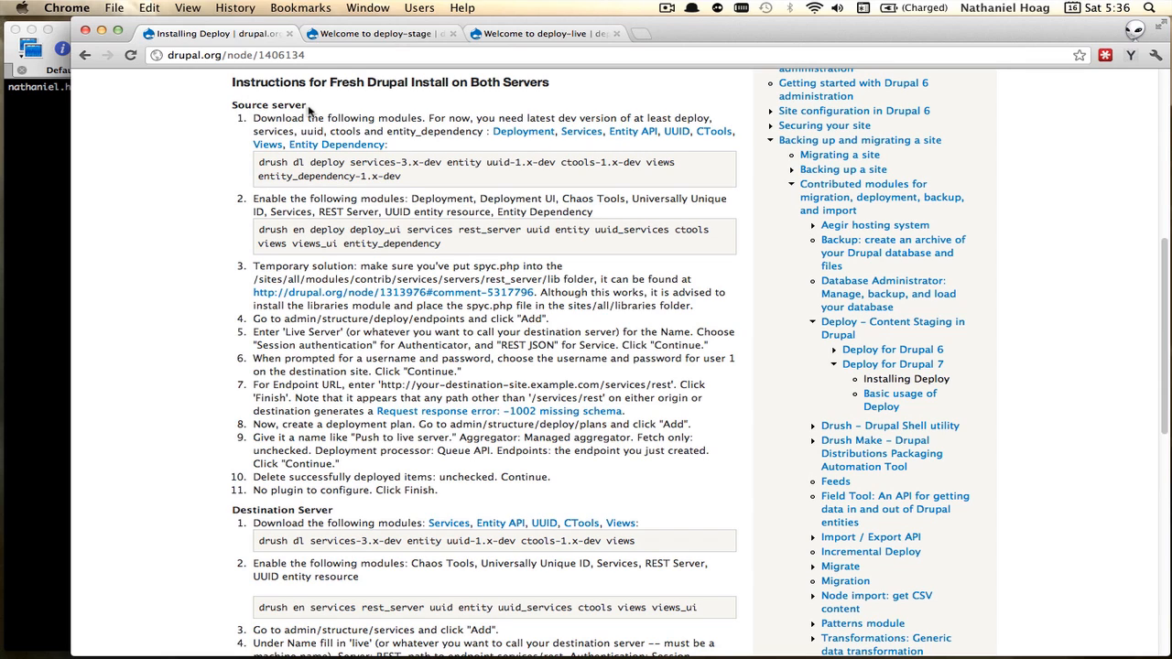
mouse_move(369, 206)
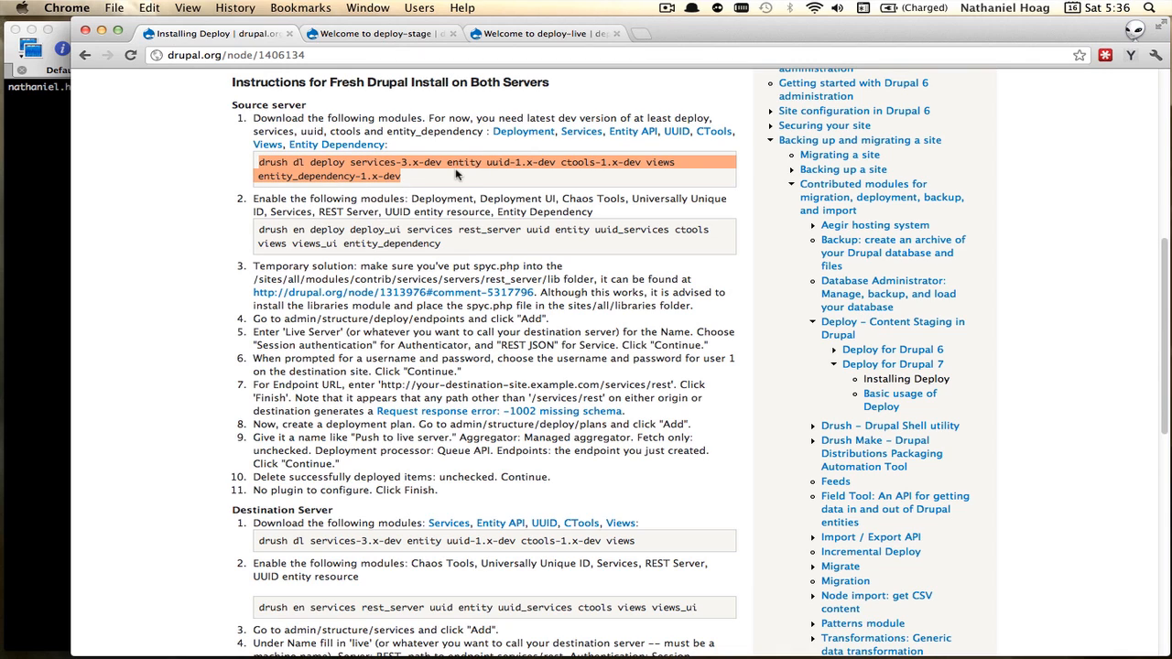
click(458, 178)
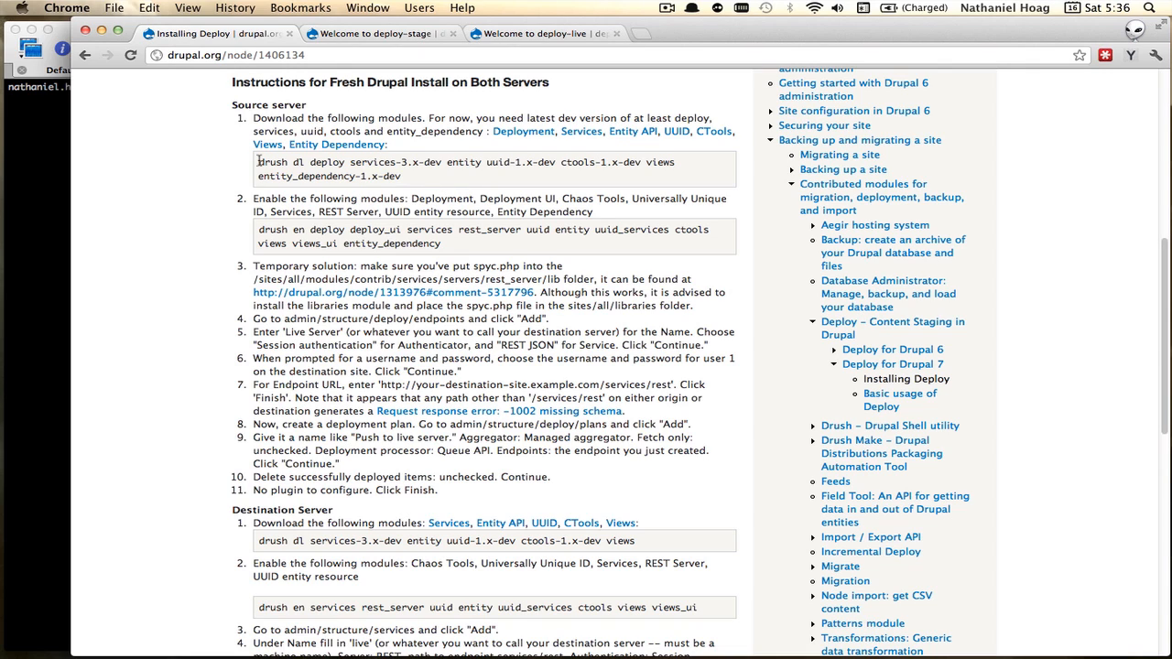
mouse_move(339, 176)
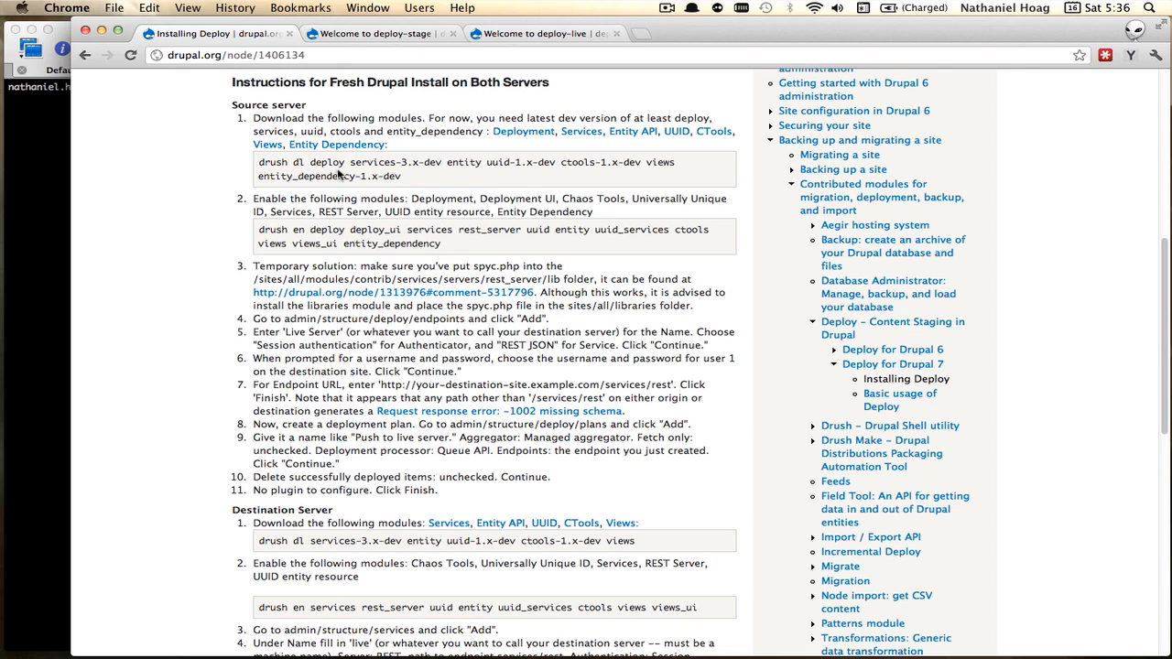
mouse_move(428, 182)
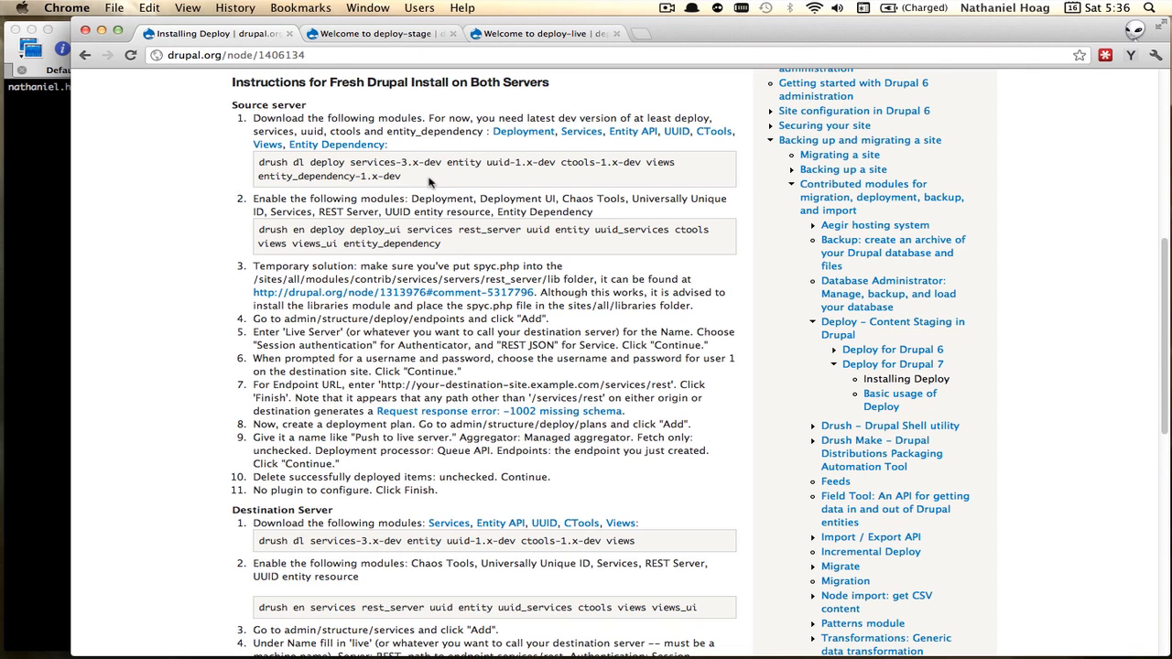
mouse_move(480, 175)
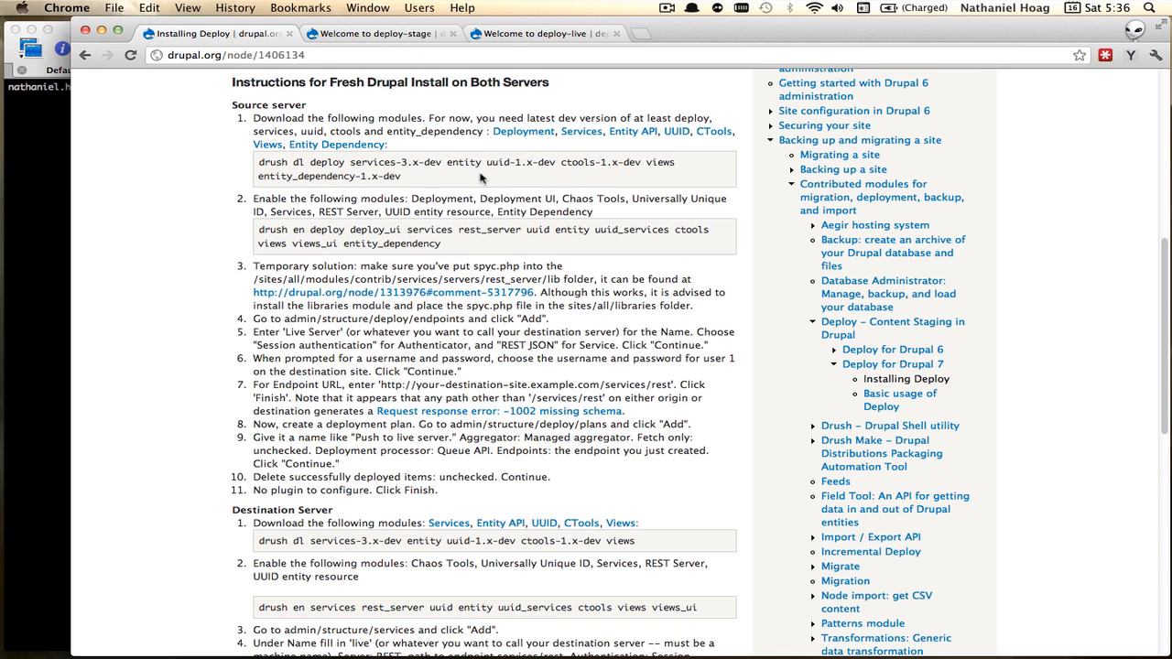
mouse_move(426, 180)
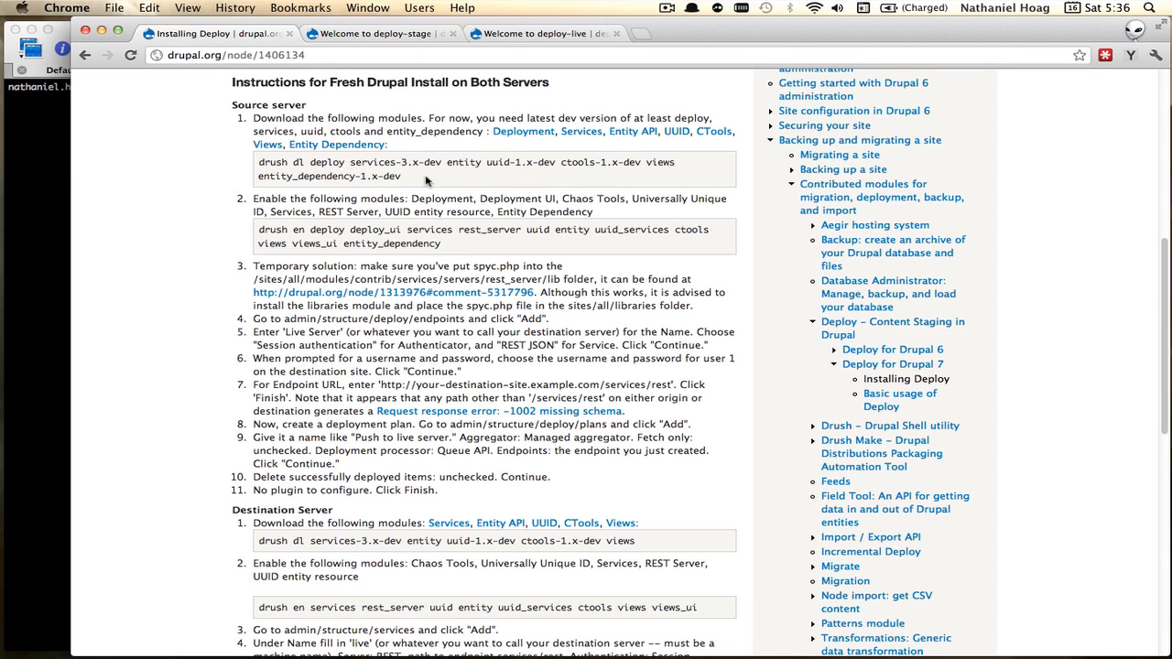
mouse_move(413, 216)
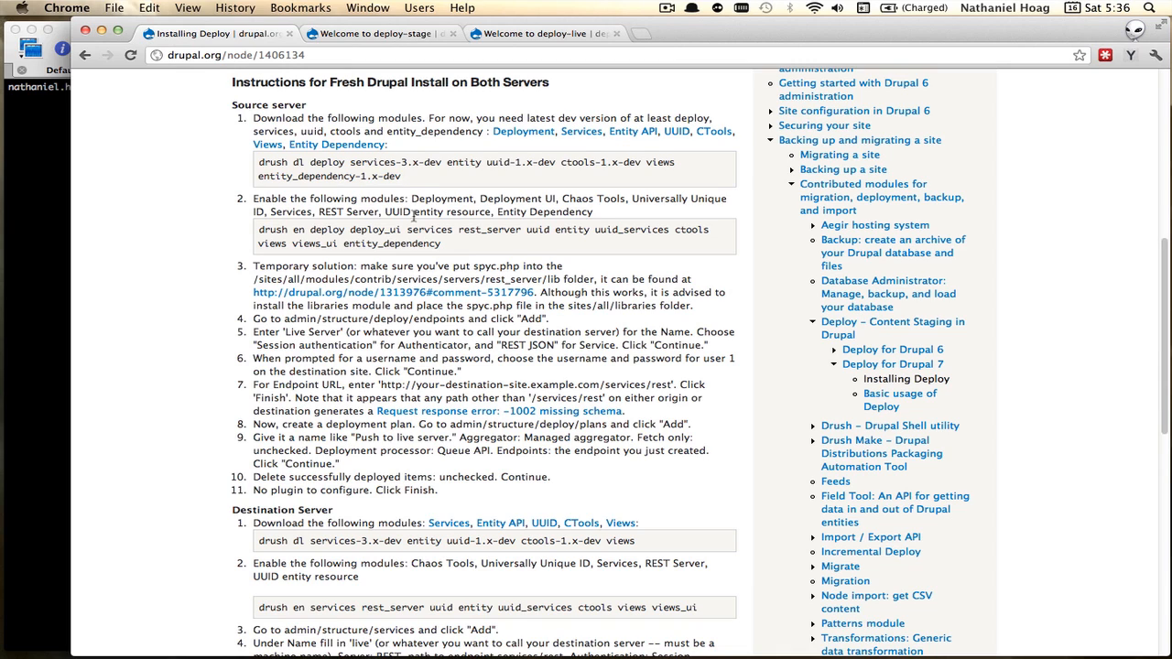
mouse_move(411, 174)
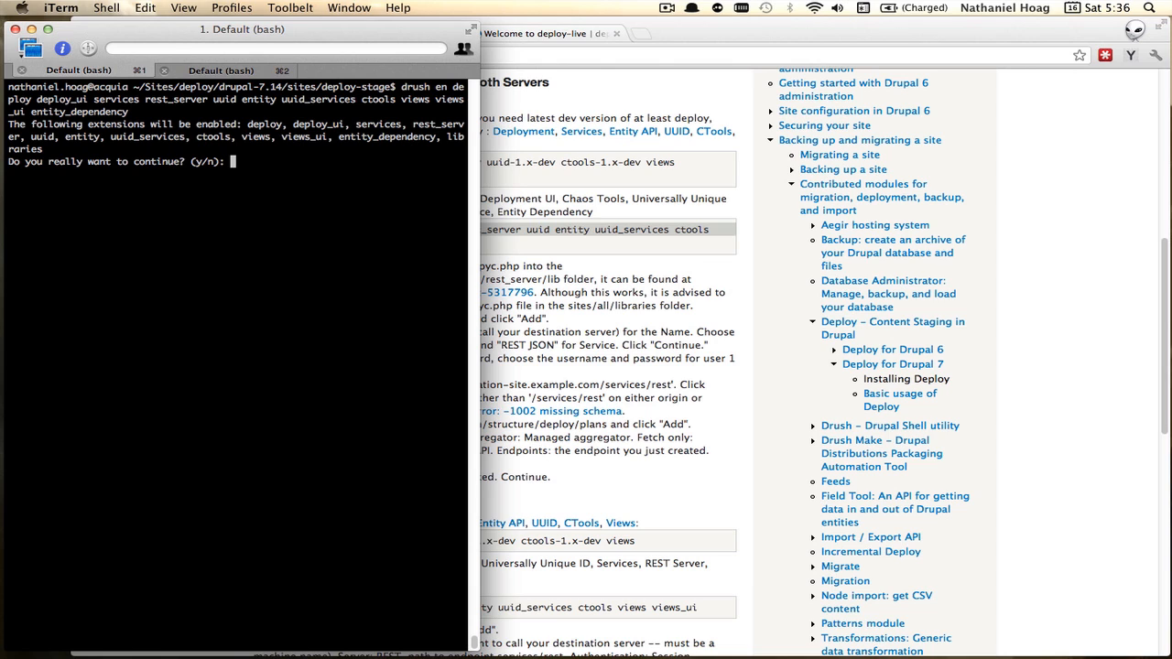
text(y)
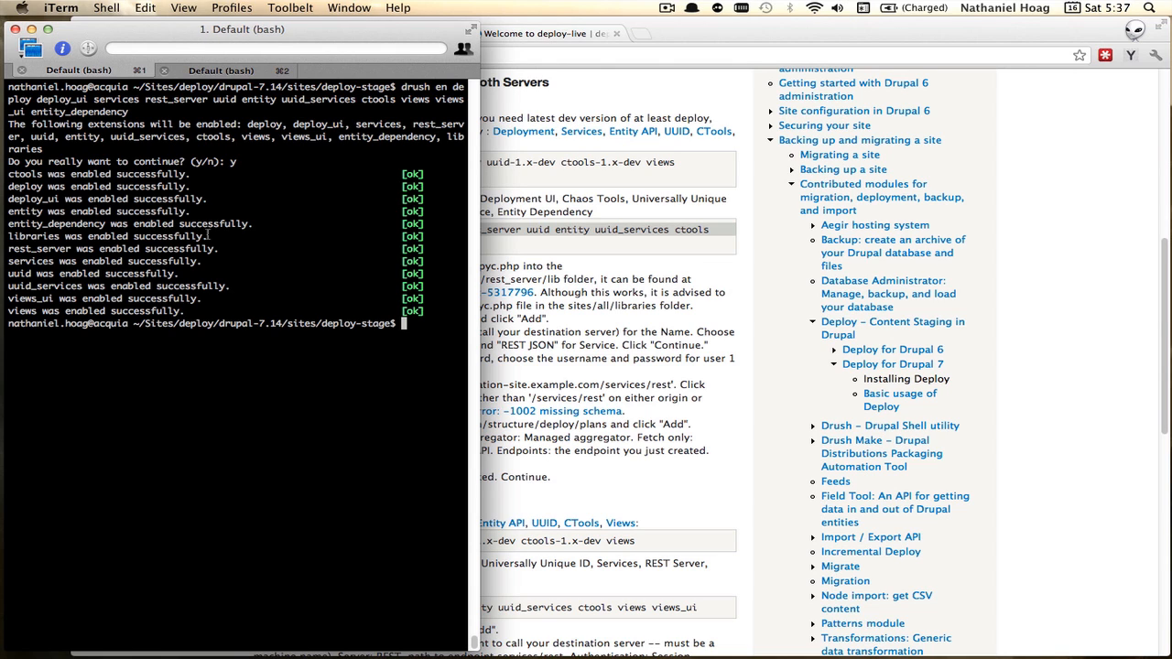
mouse_move(611, 315)
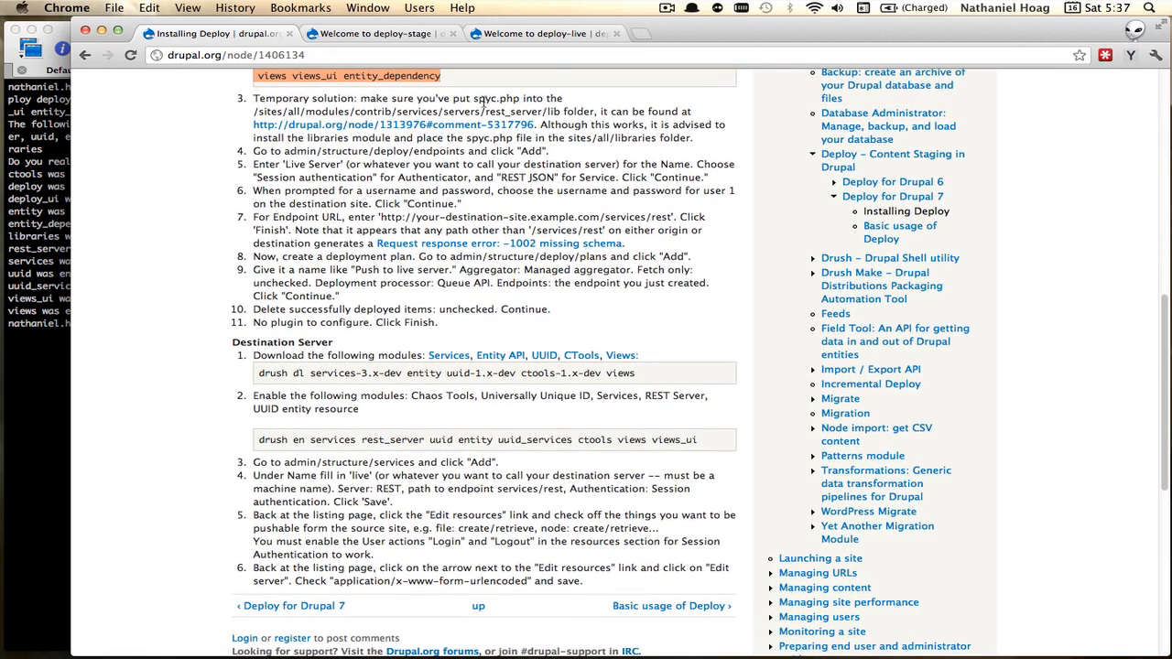
double_click(492, 98)
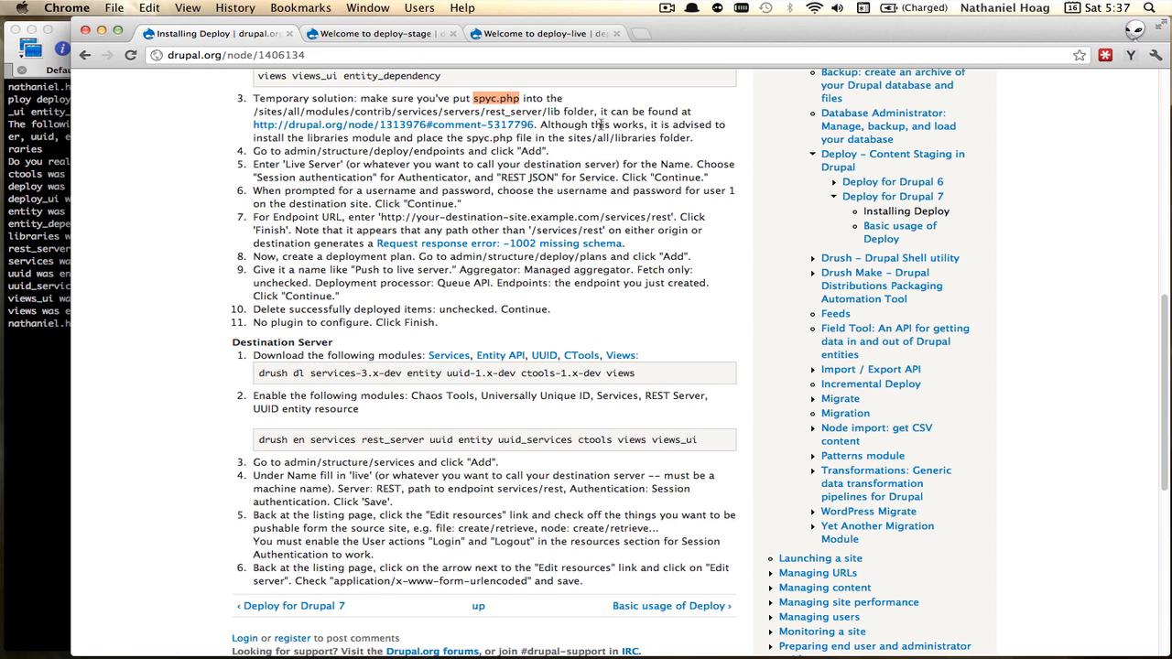
mouse_move(639, 120)
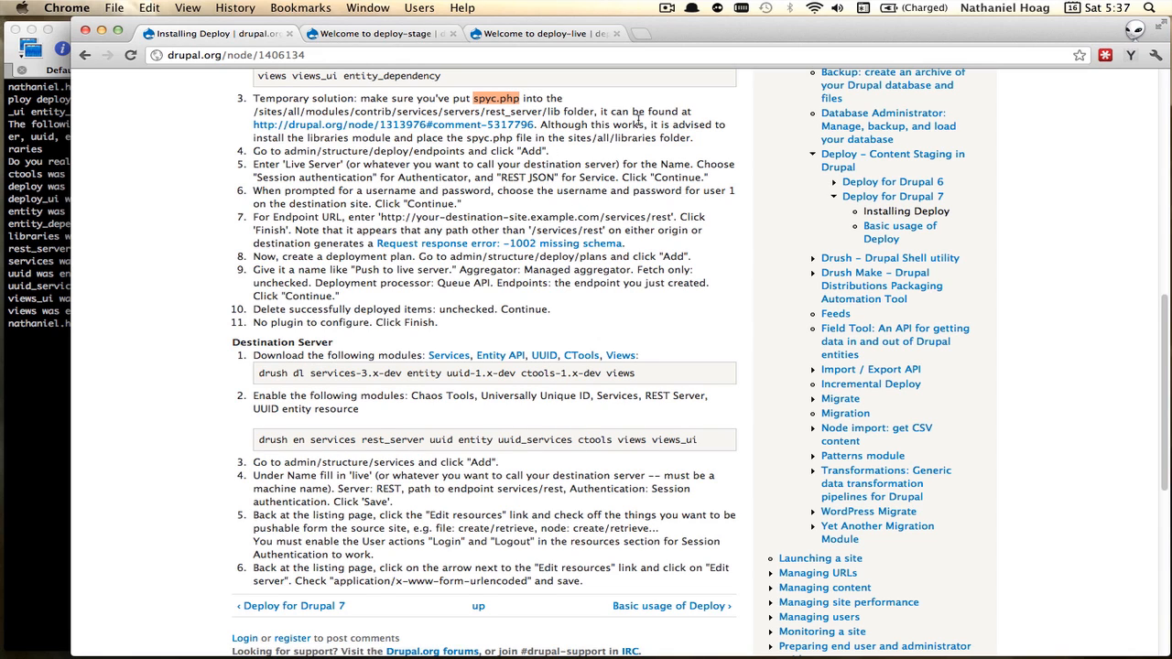
mouse_move(378, 128)
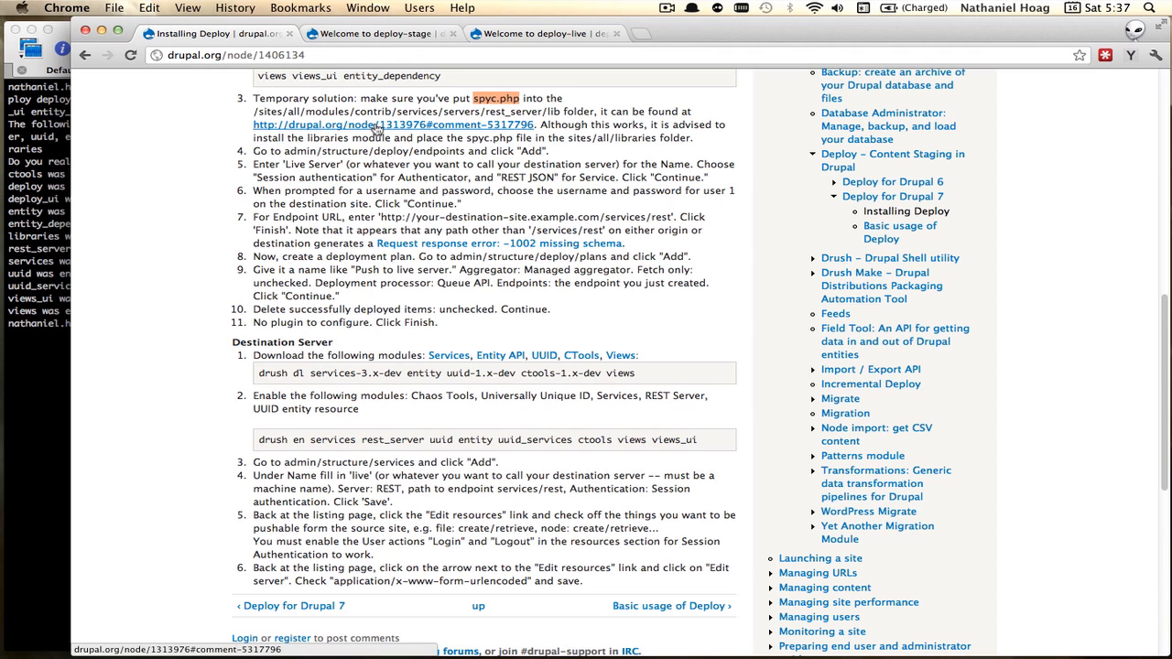
mouse_move(398, 124)
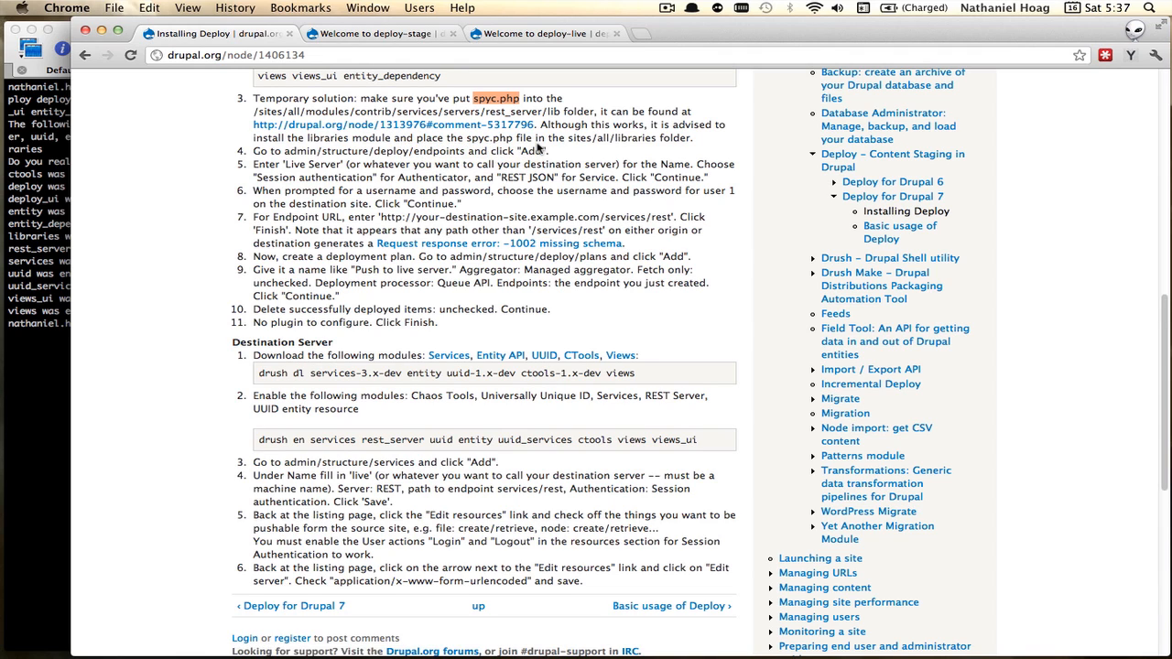
mouse_move(520, 112)
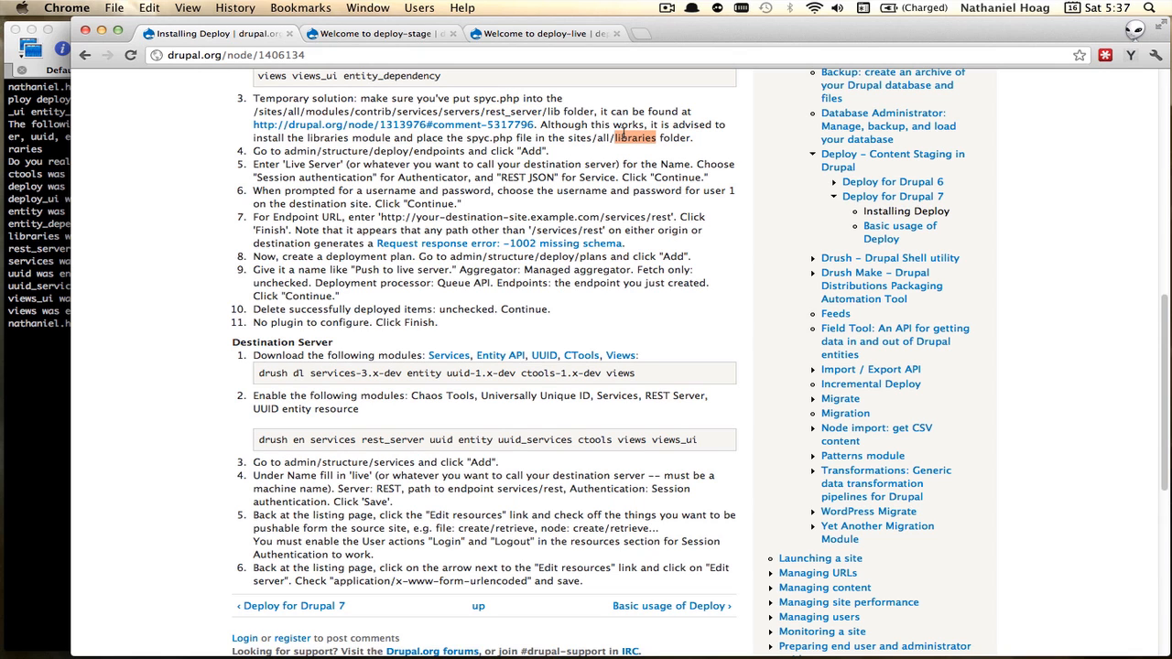
scroll(down, 3)
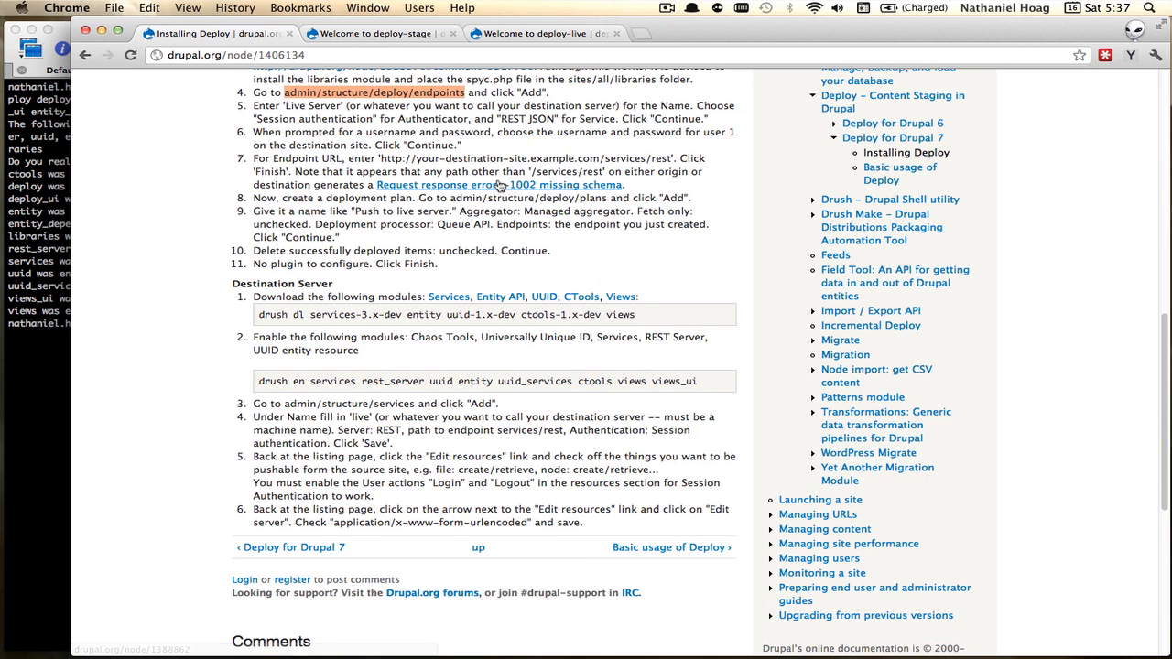
- Open deploy-stage's Structure page and clear caches with drush
click(375, 33)
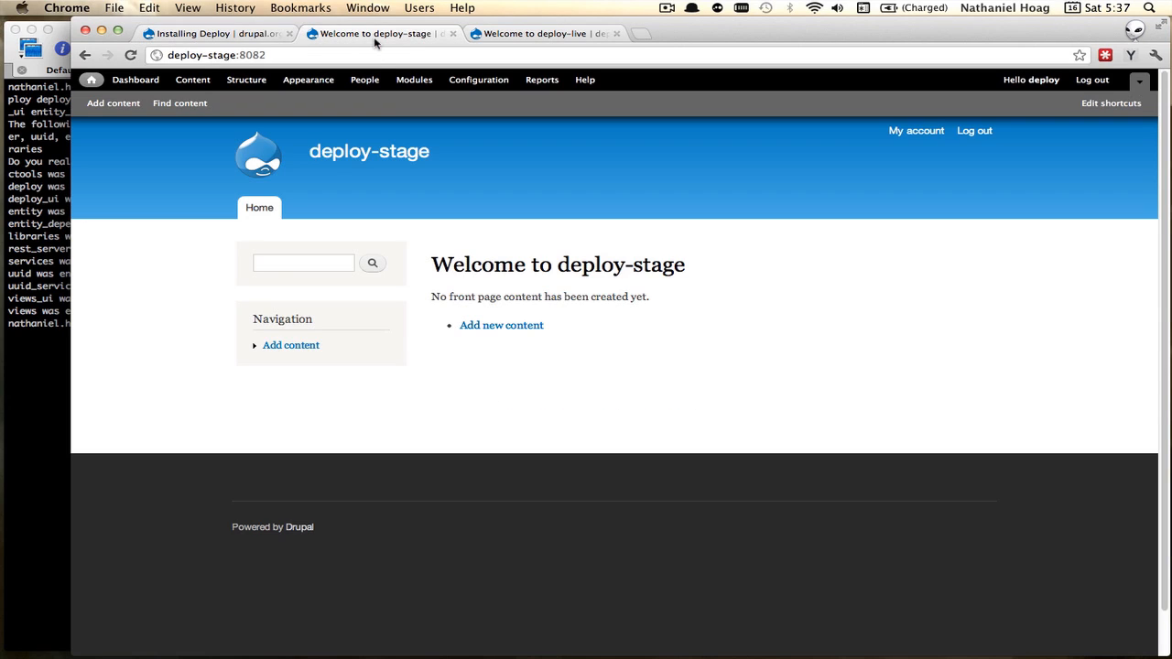
click(215, 55)
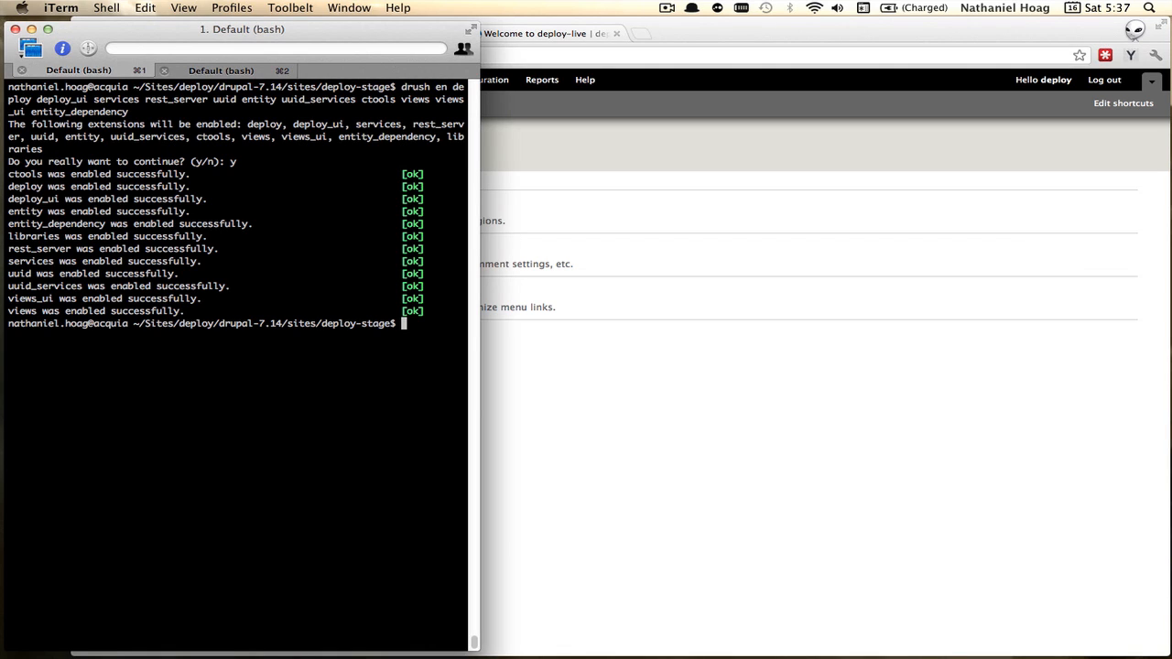
text(drushh)
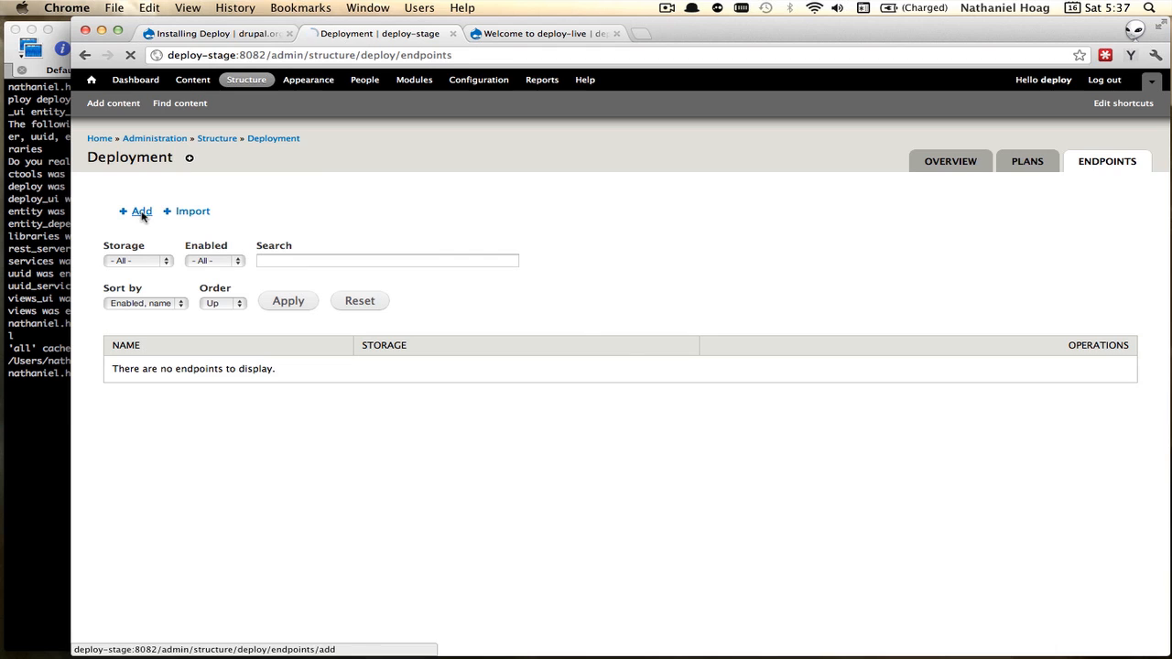
- Add a 'Deploy Live' endpoint using Session authentication and REST JSON
click(141, 211)
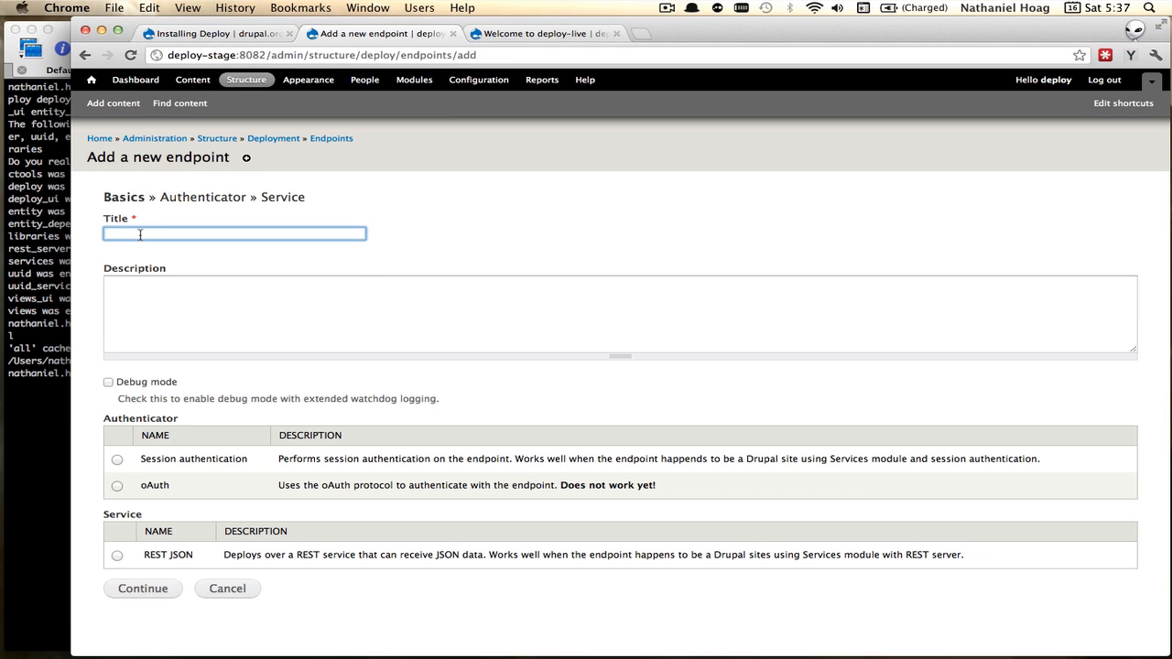
click(234, 234)
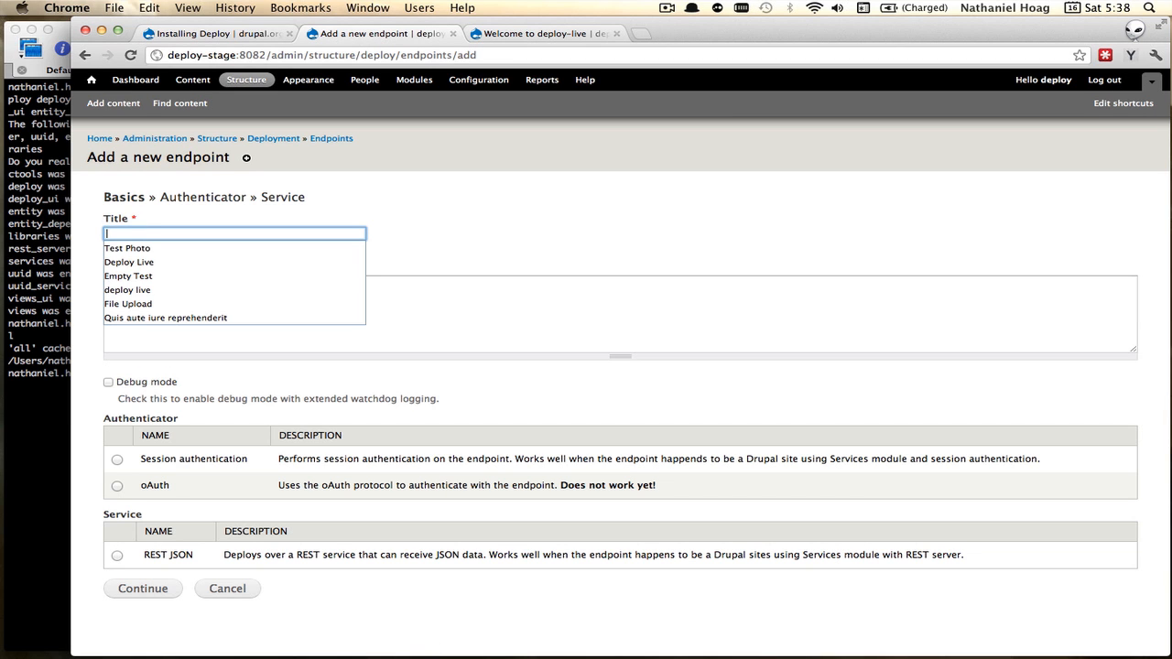
click(129, 262)
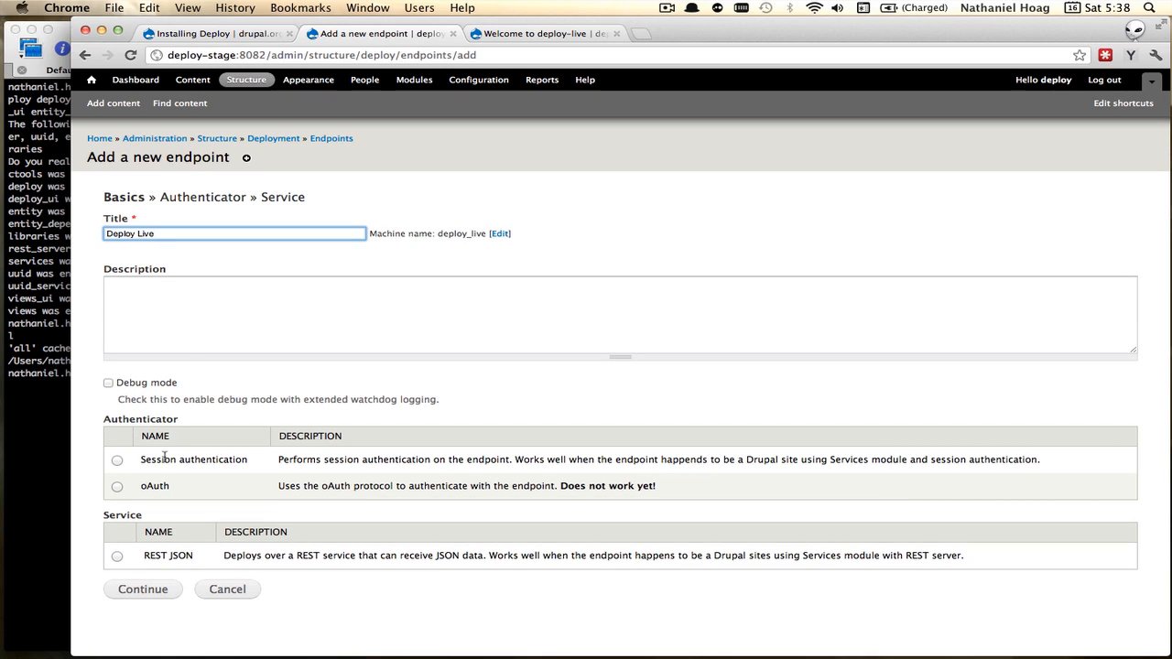
click(118, 460)
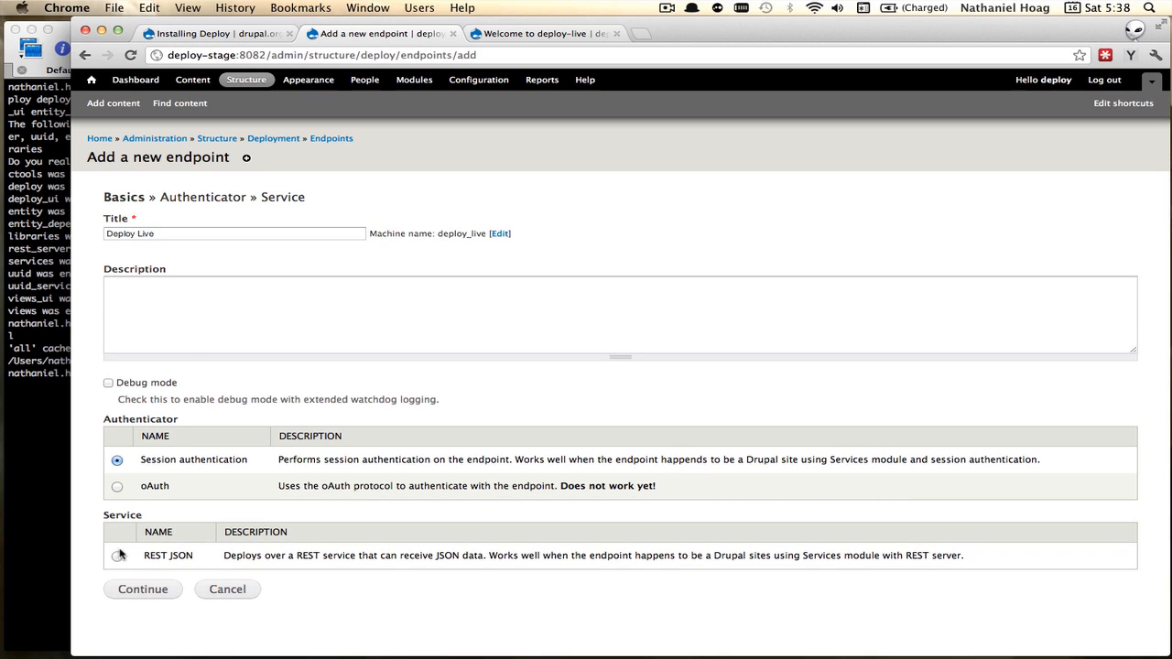
click(117, 555)
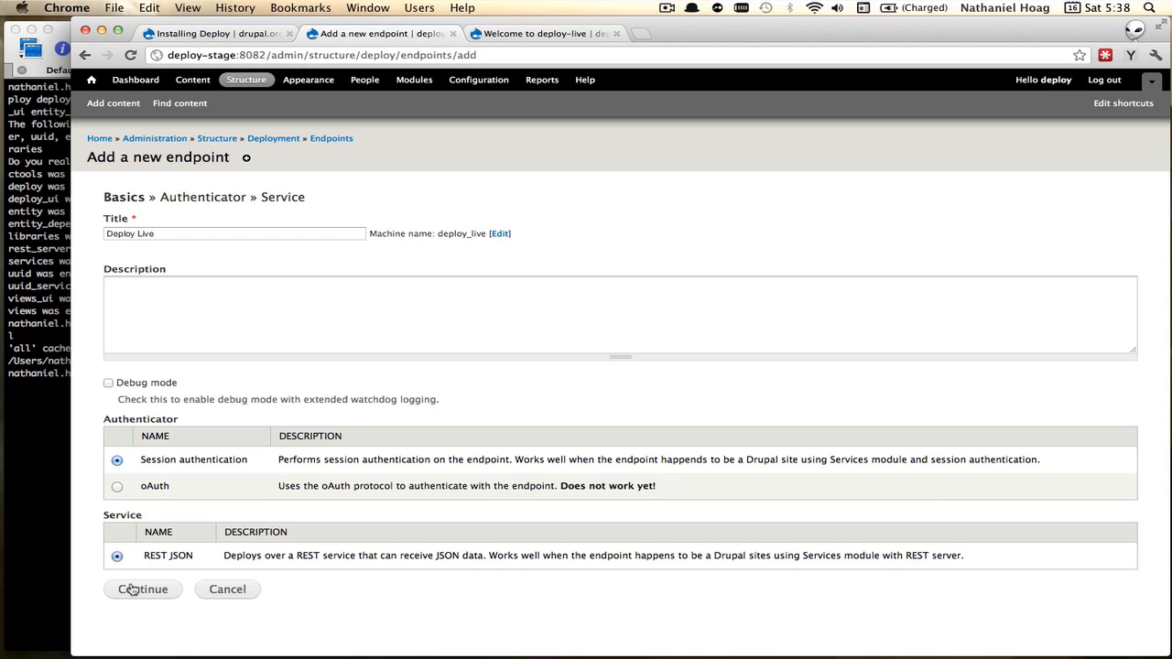
click(142, 589)
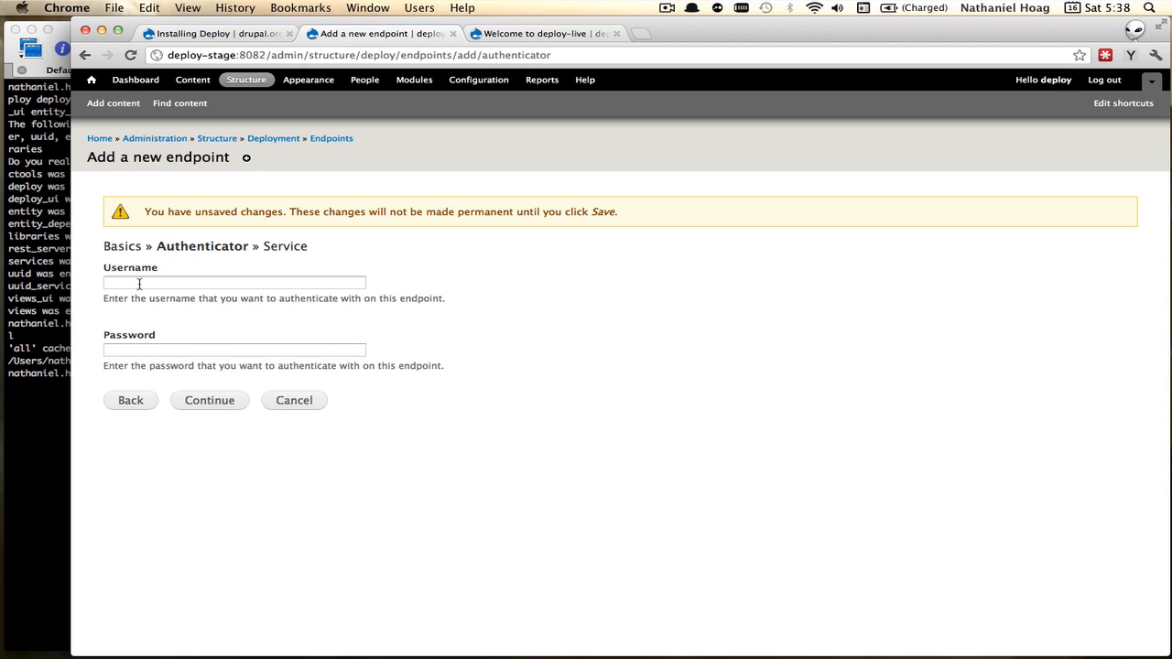
text(deploy)
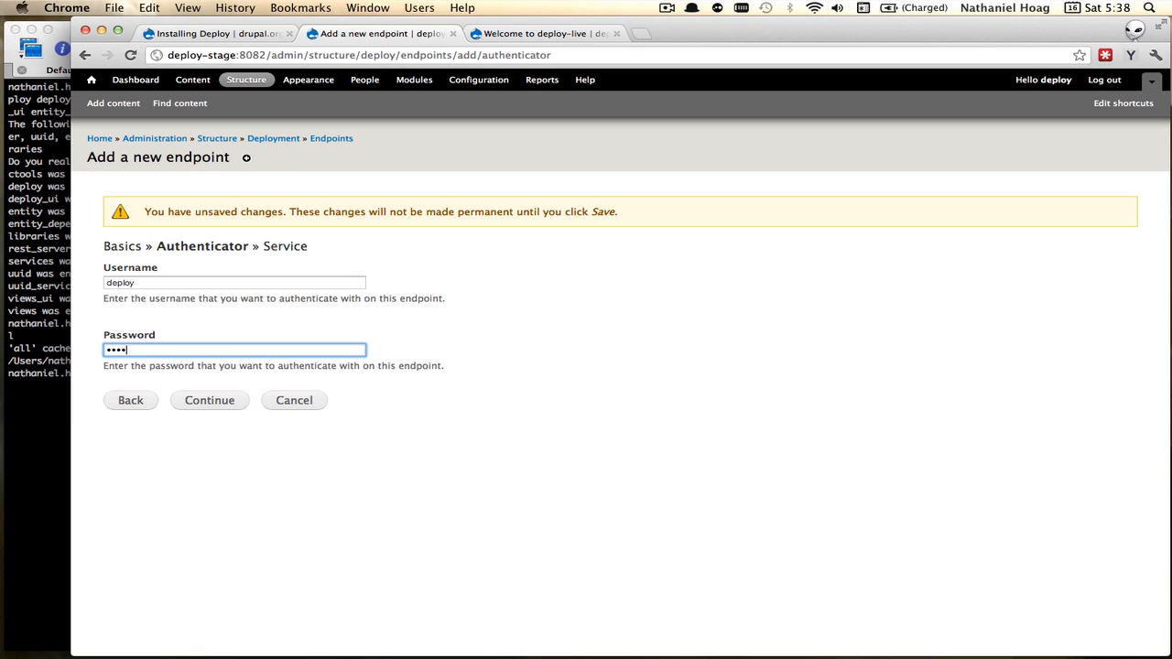
click(209, 400)
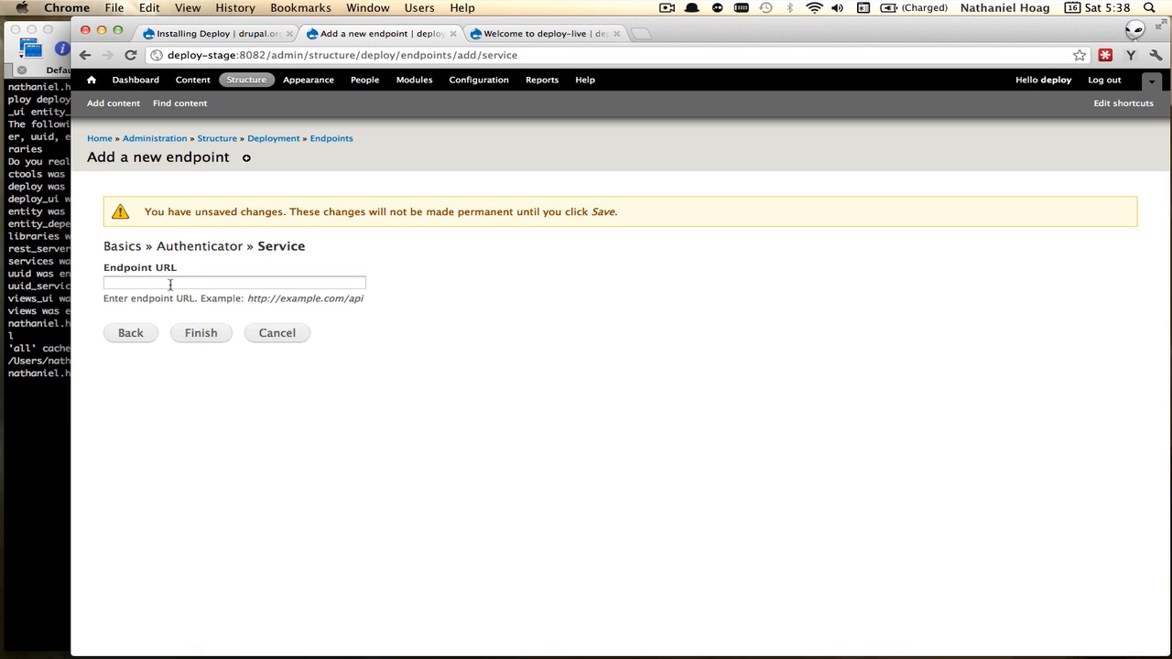
text(http://deploy-live:8082/services/rest)
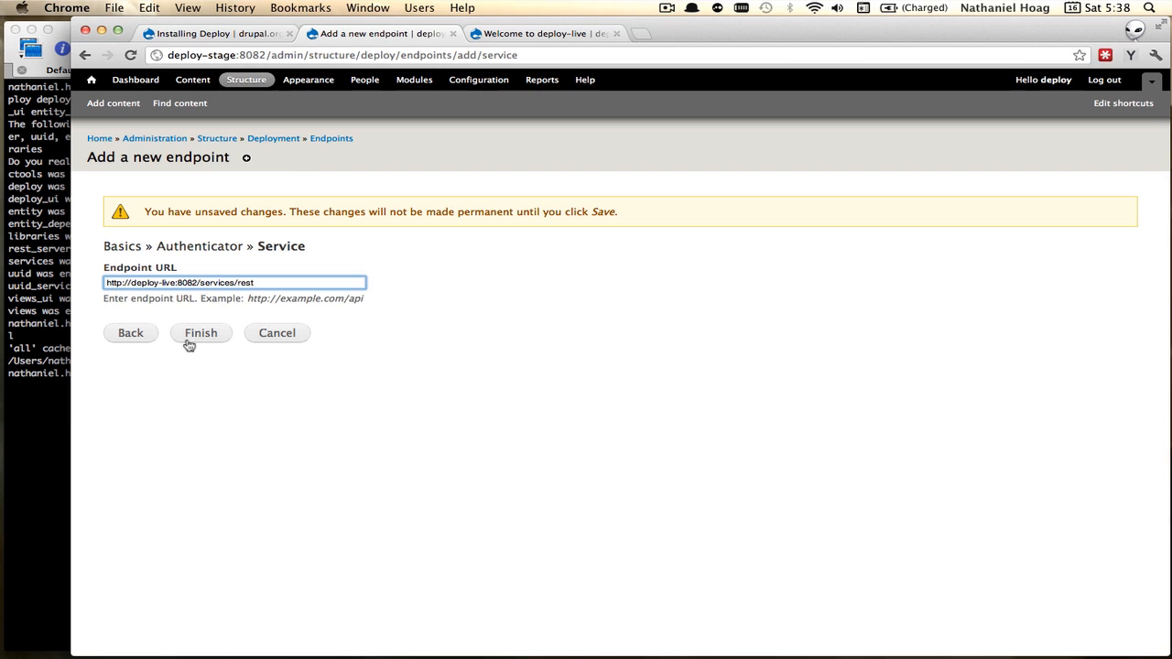
click(201, 333)
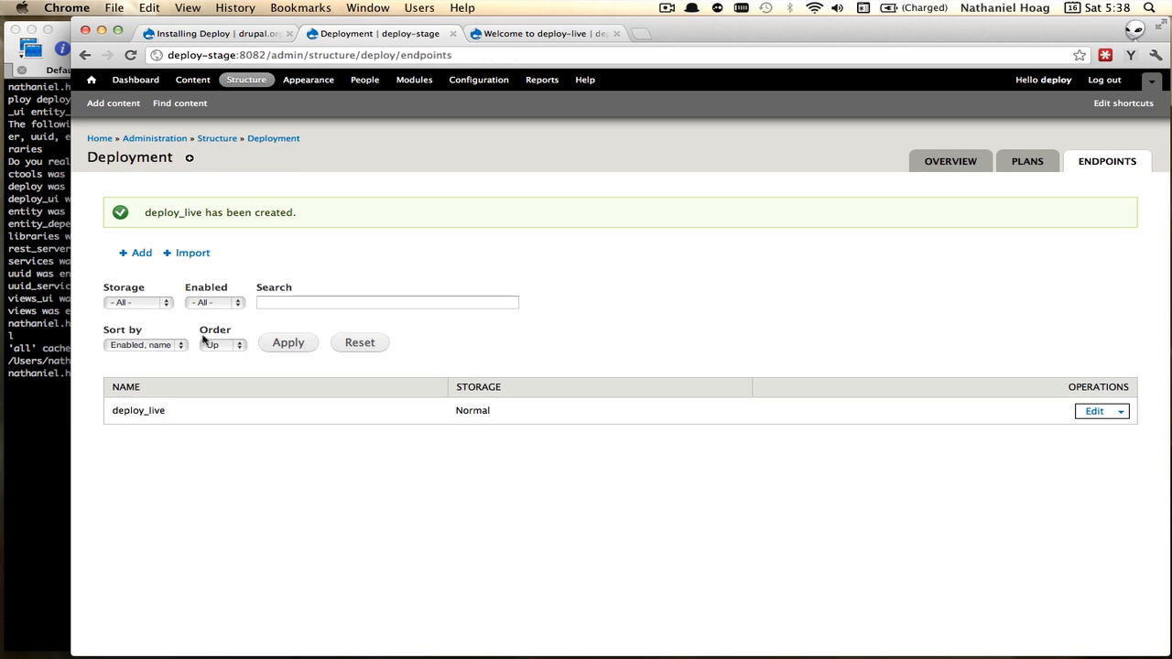
mouse_move(635, 331)
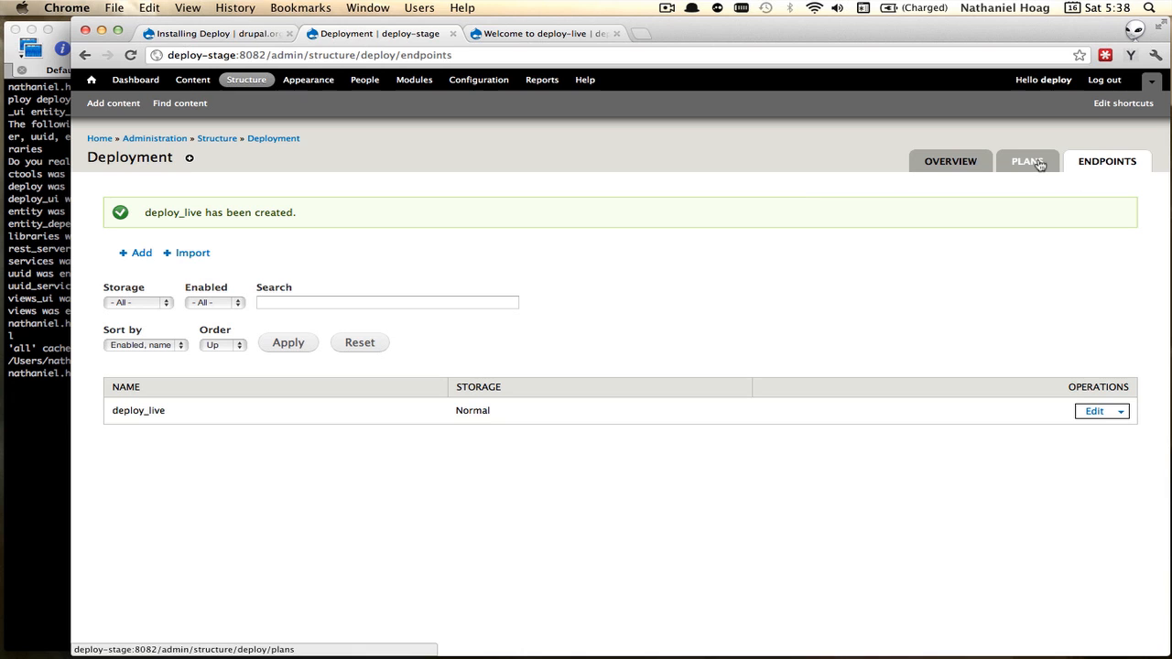
- Create a 'Deploy Live' plan with the managed aggregator and Queue API processing
click(1026, 161)
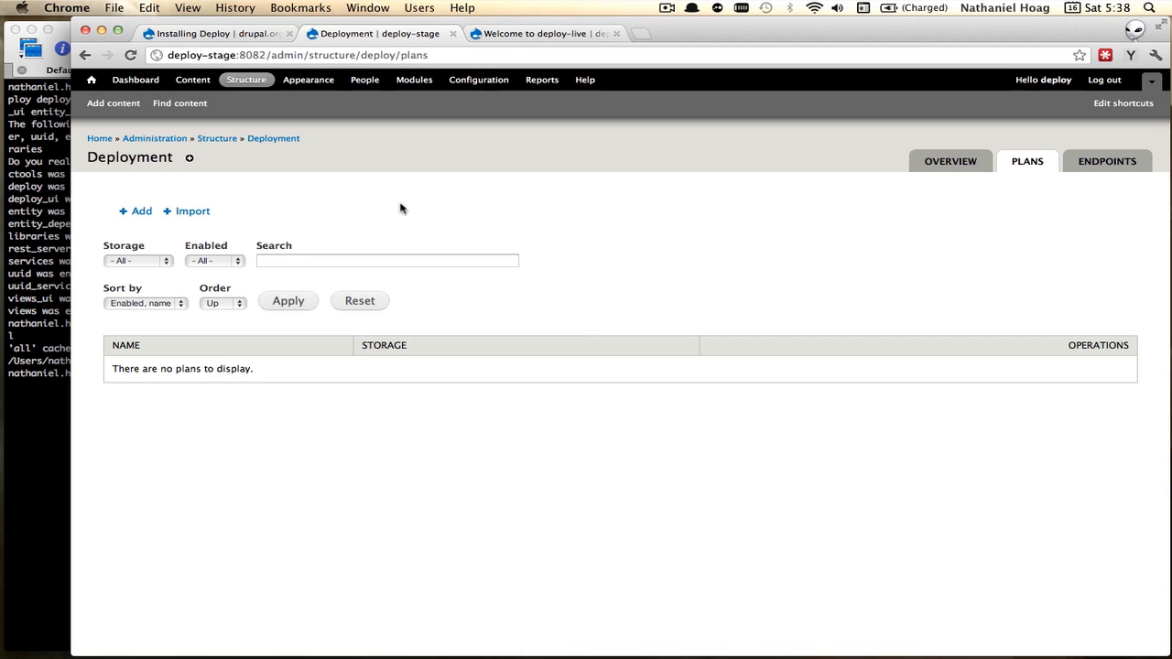
click(135, 212)
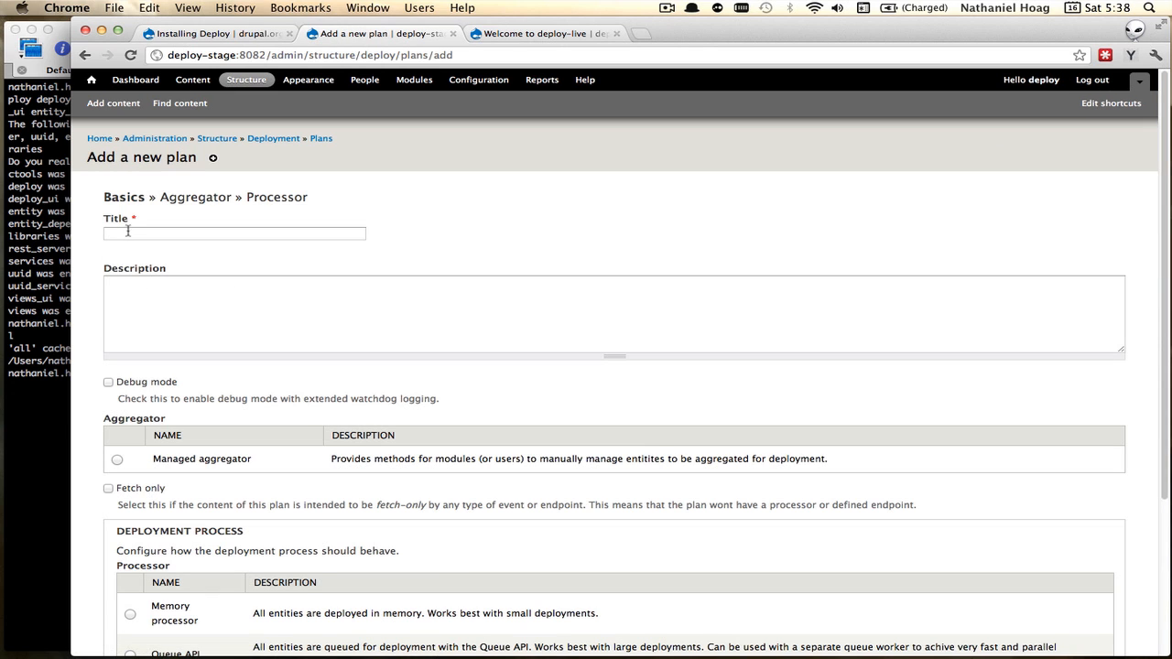
text(Deploy Live)
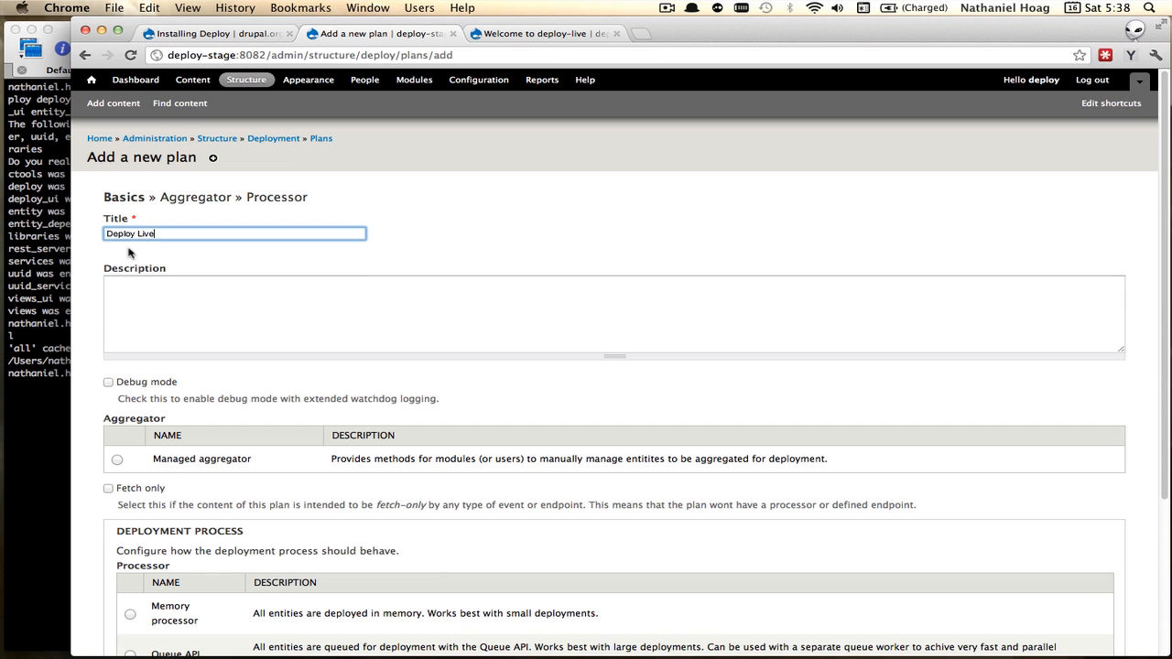
scroll(down, 3)
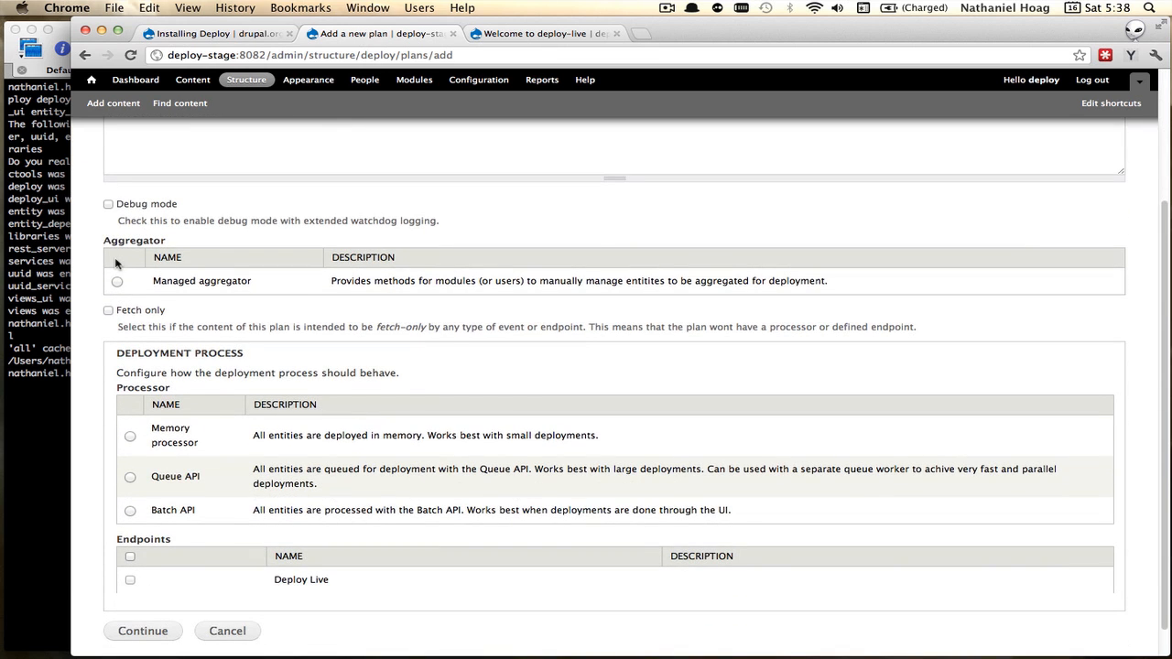
click(117, 282)
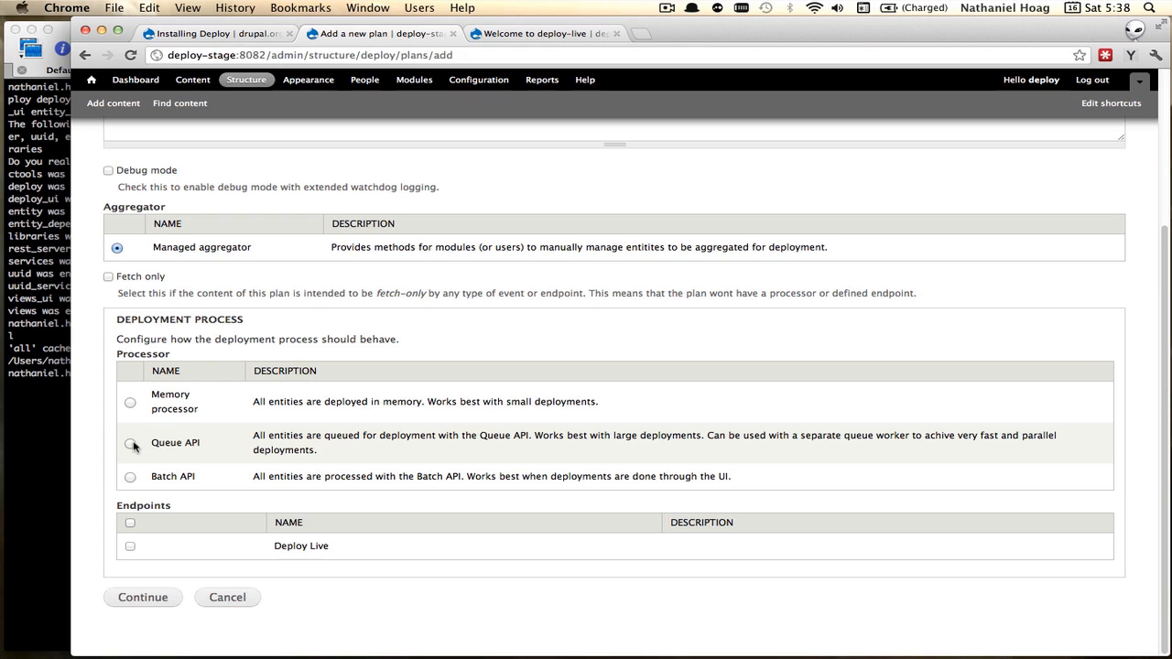
click(130, 546)
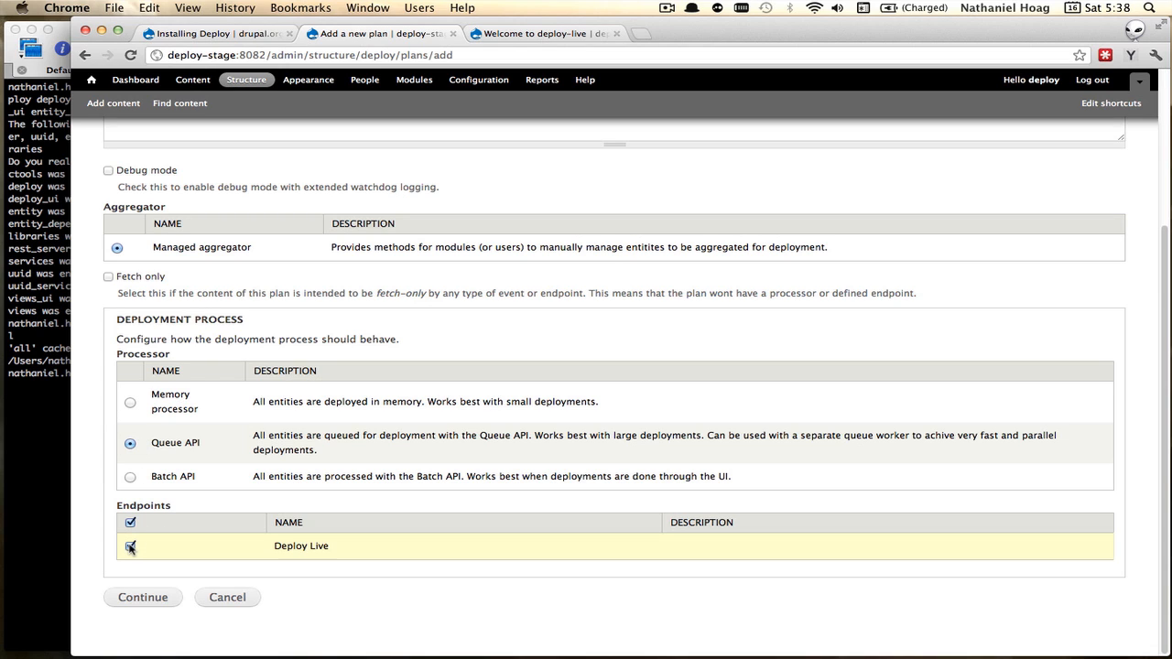
click(142, 597)
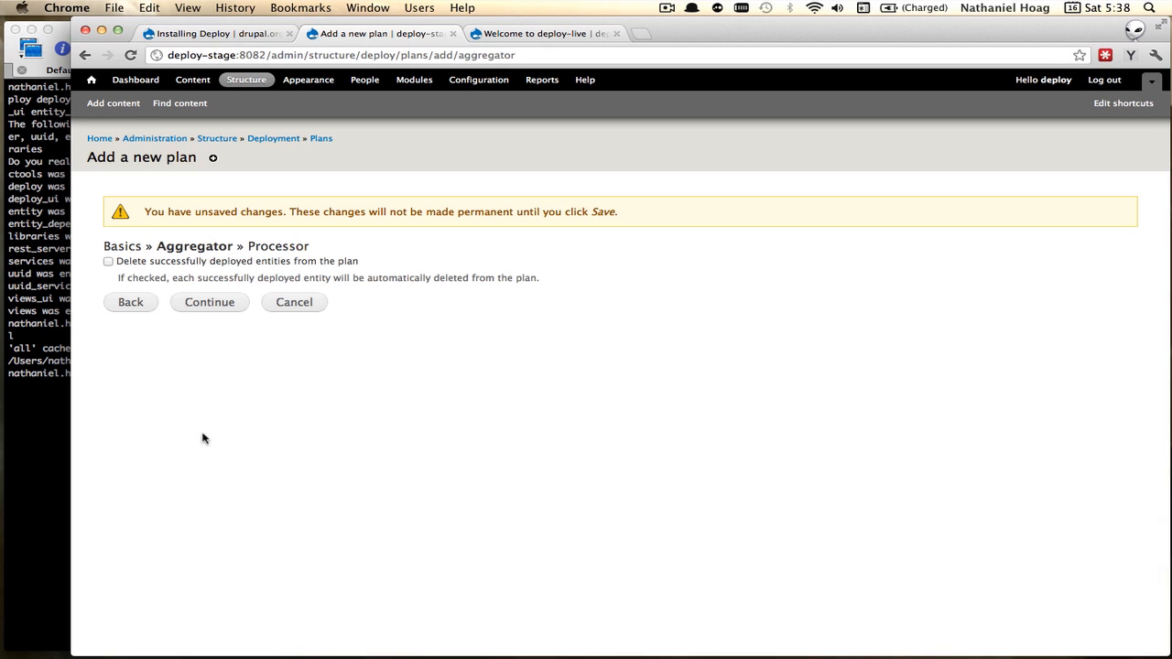
click(209, 302)
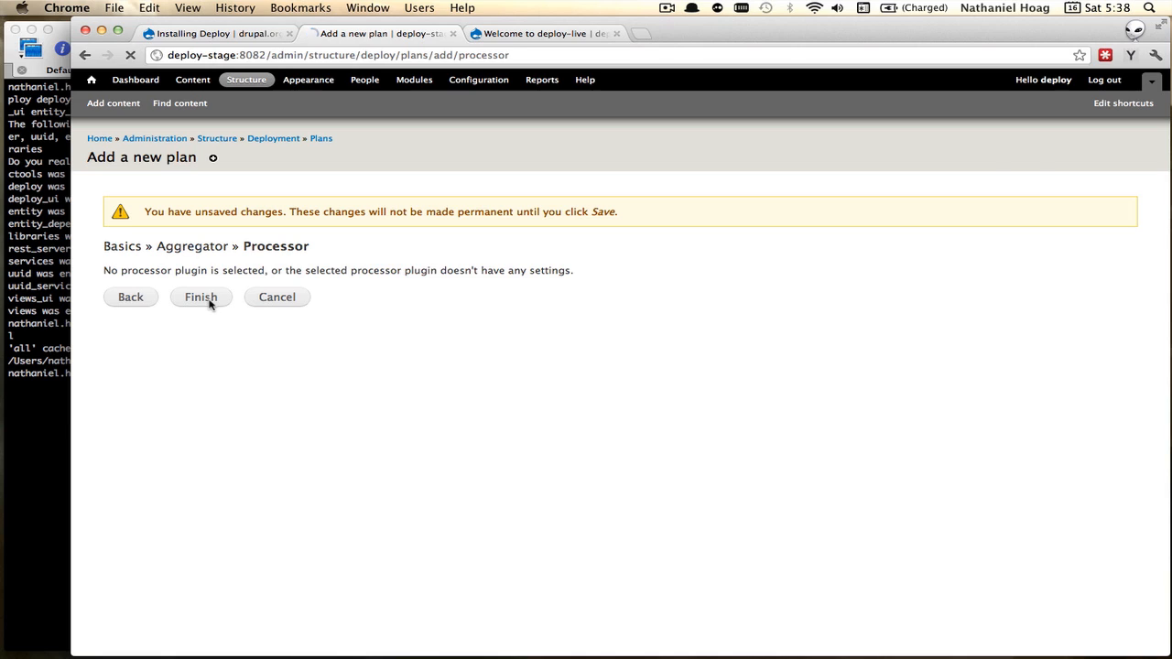
click(201, 297)
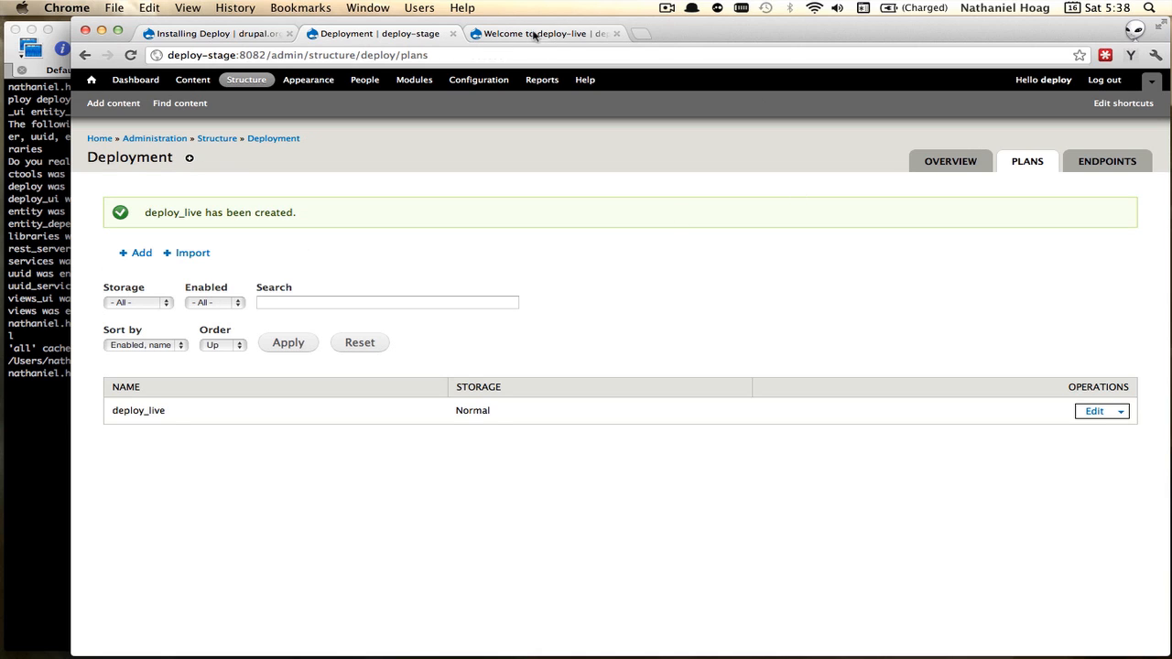
- Check deploy-live, then select the module-enable command in the guide's Destination Server section
click(533, 33)
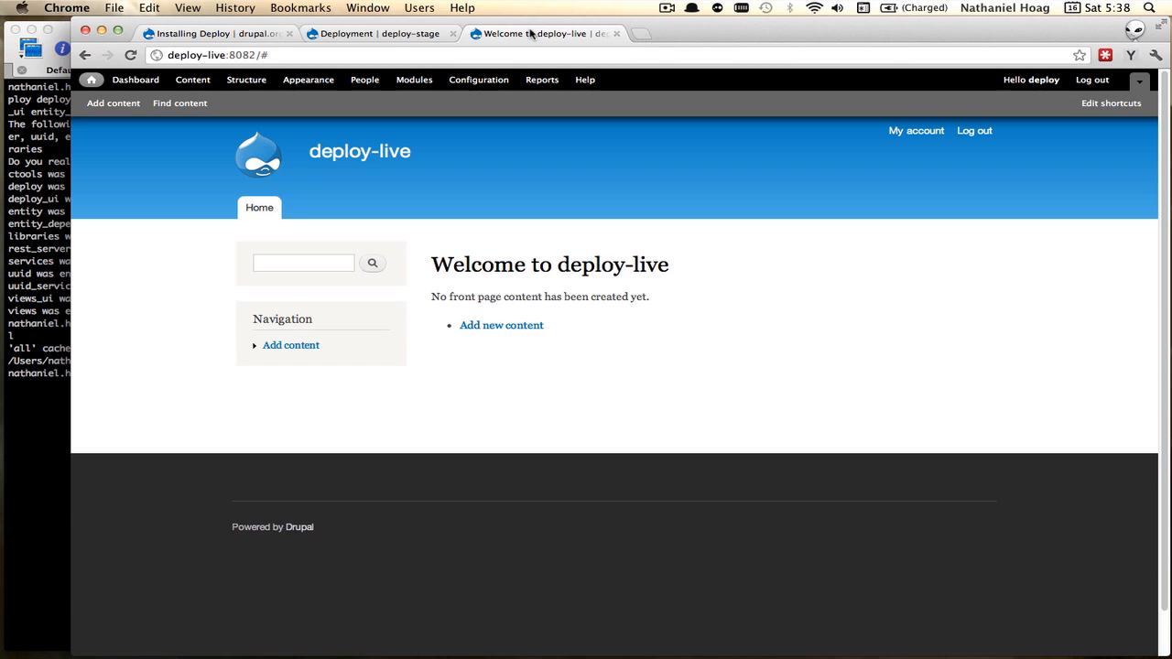
mouse_move(47, 430)
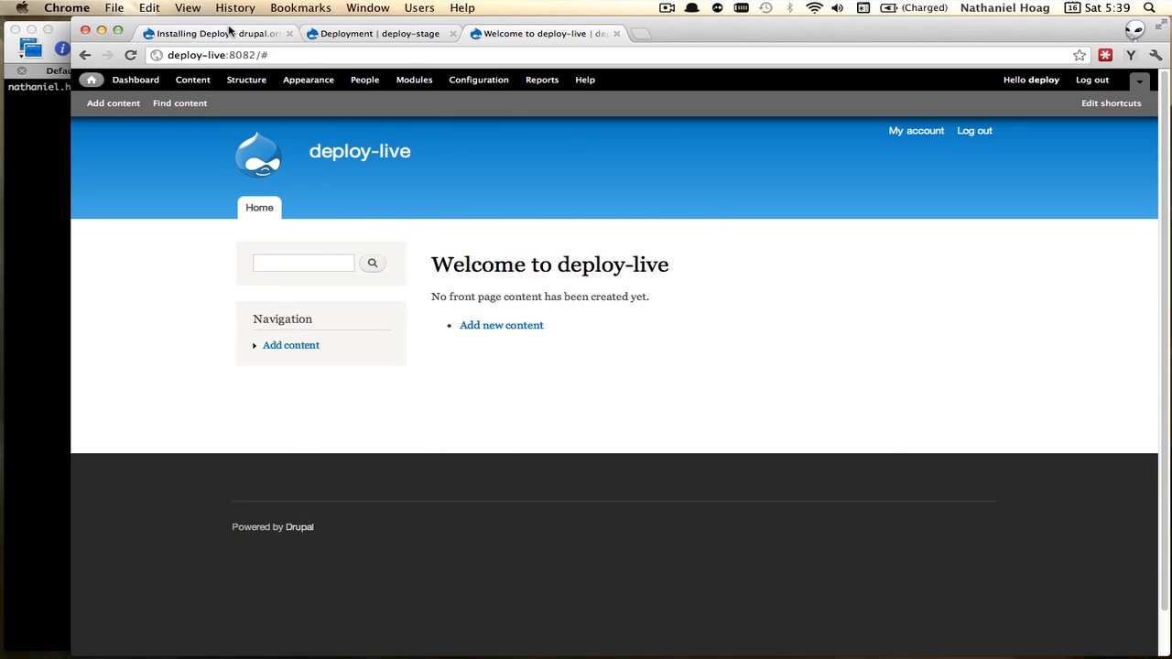
click(192, 33)
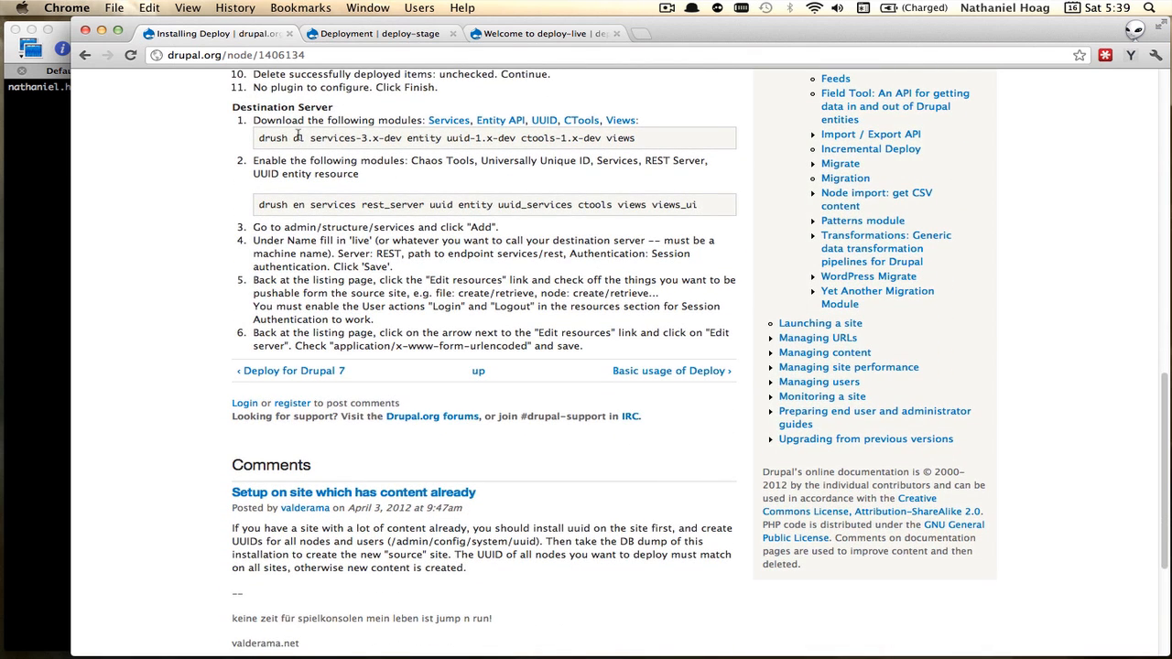
drag(260, 139, 598, 139)
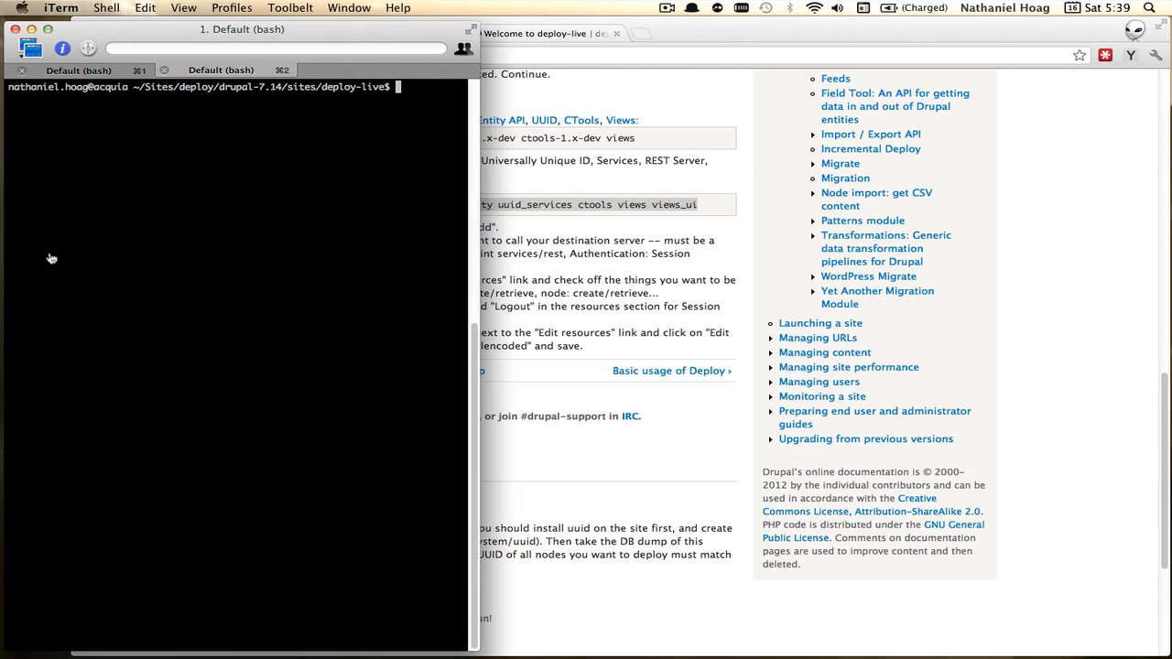
- Enable services, rest_server, uuid, entity, uuid_services, ctools, views, views_ui on deploy-live with drush
text(drush en services rest_server uuid entity uuid_services ctools views views_ui)
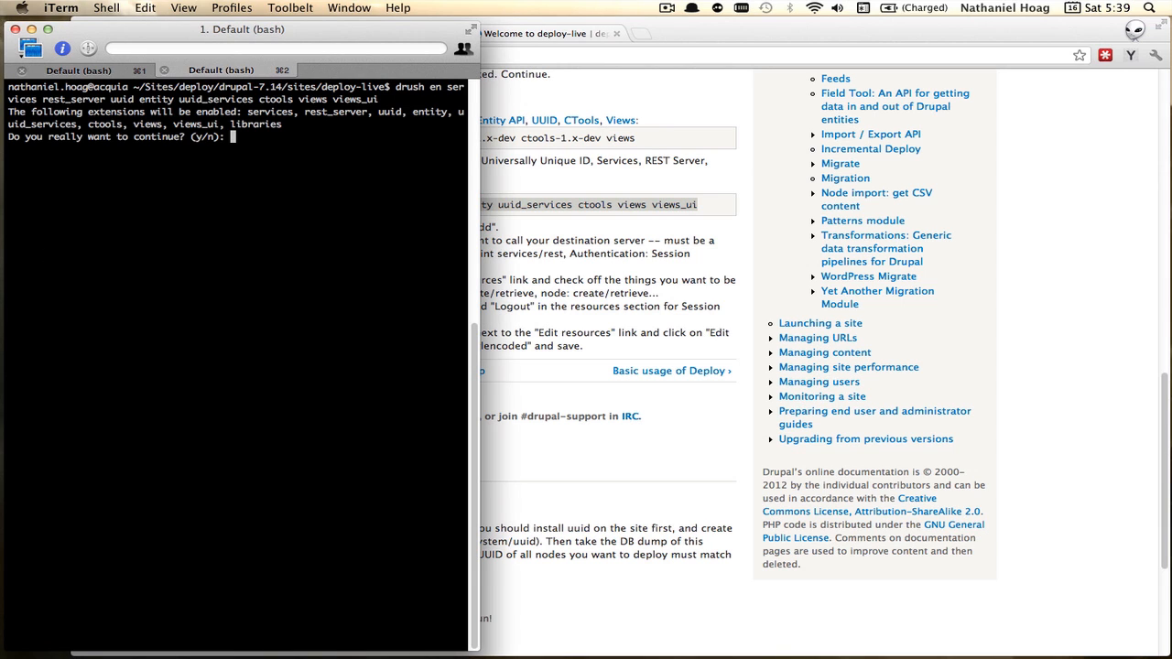
text(y)
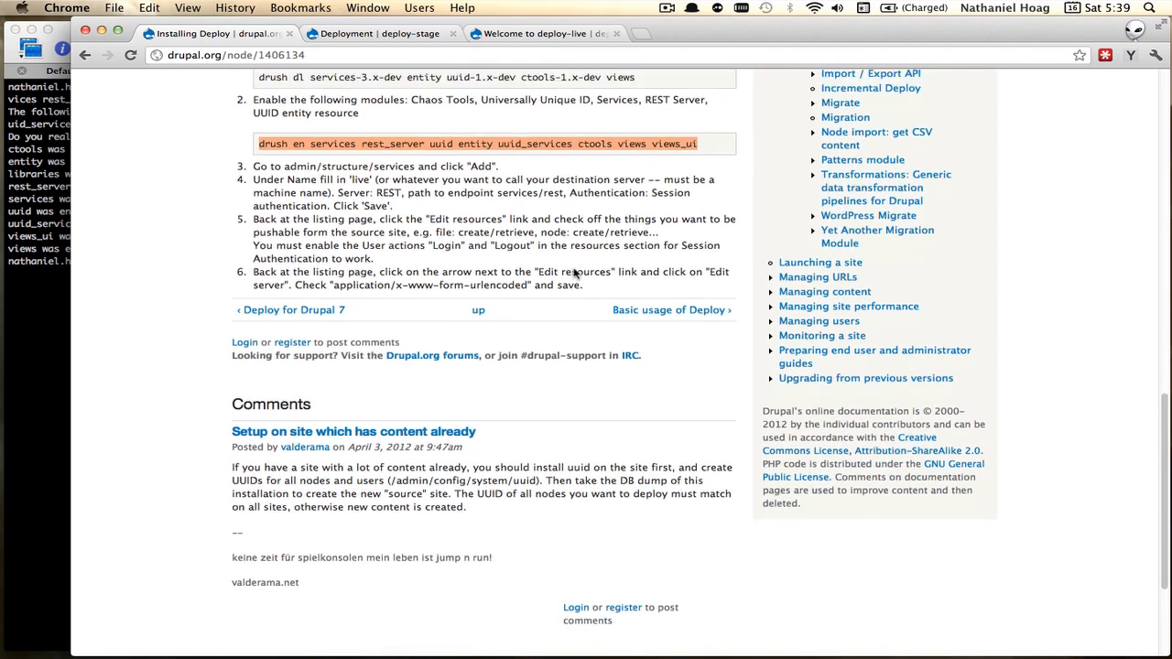
scroll(down, 3)
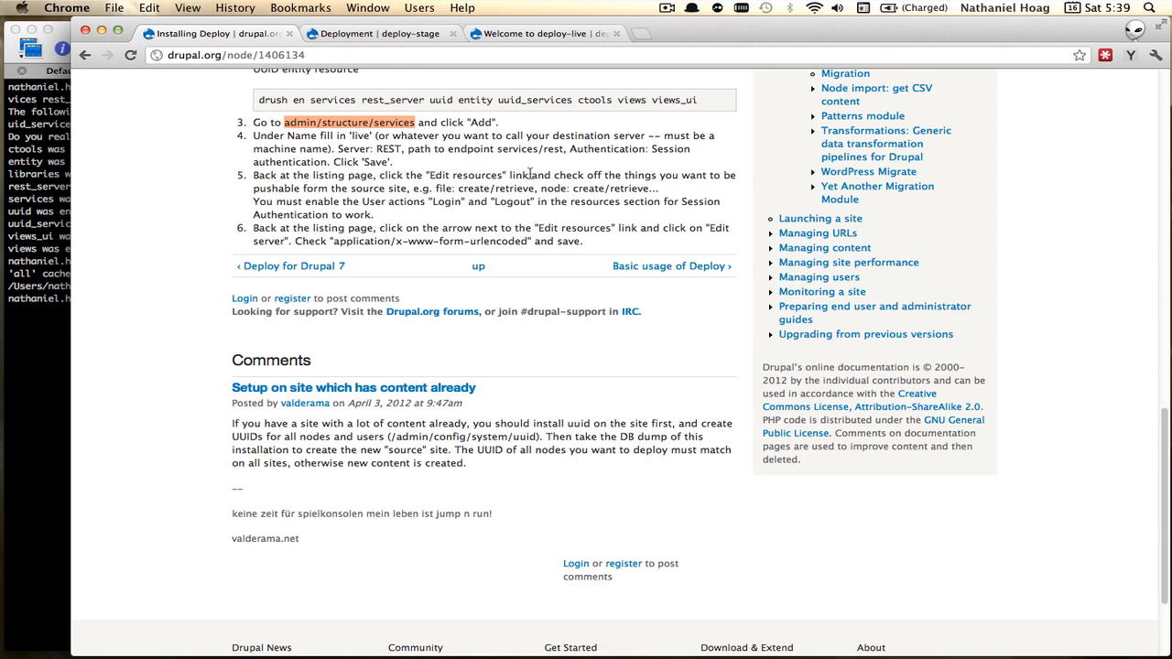
click(545, 33)
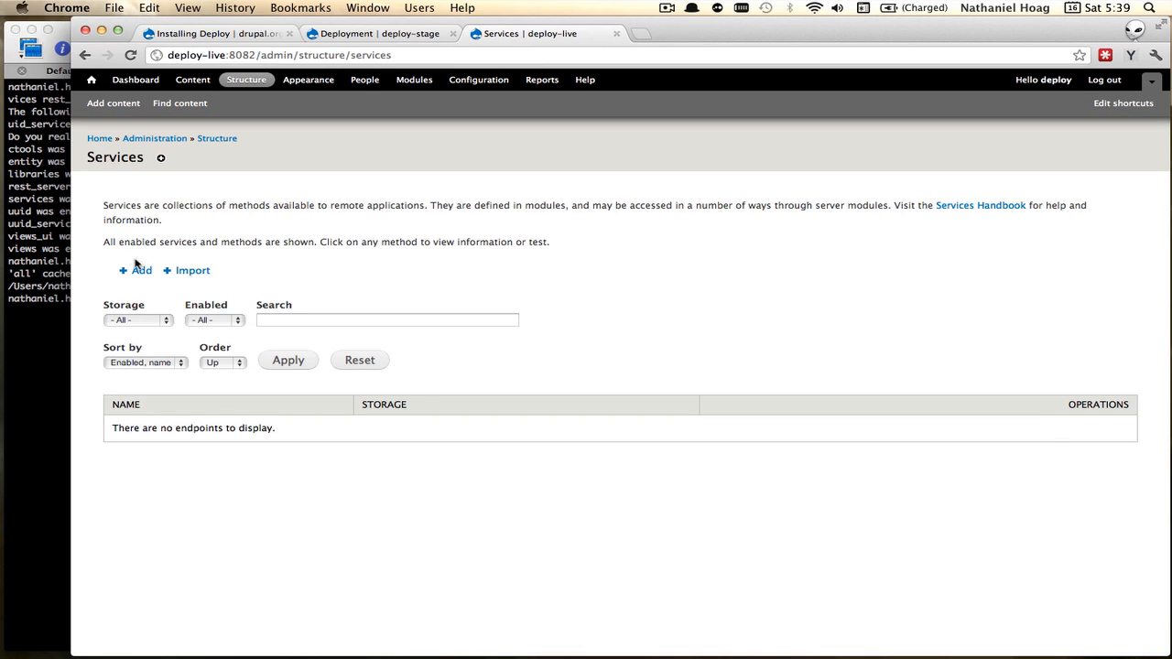
- Create endpoint 'live' with REST server, path services/rest and session authentication
click(142, 270)
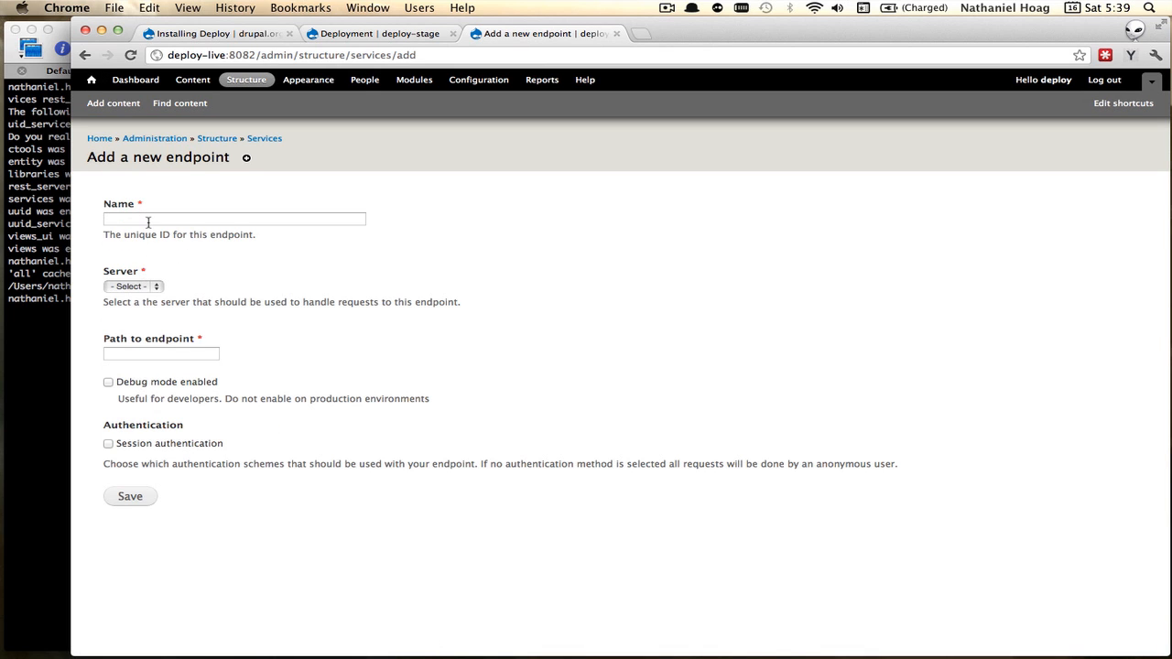
text(live)
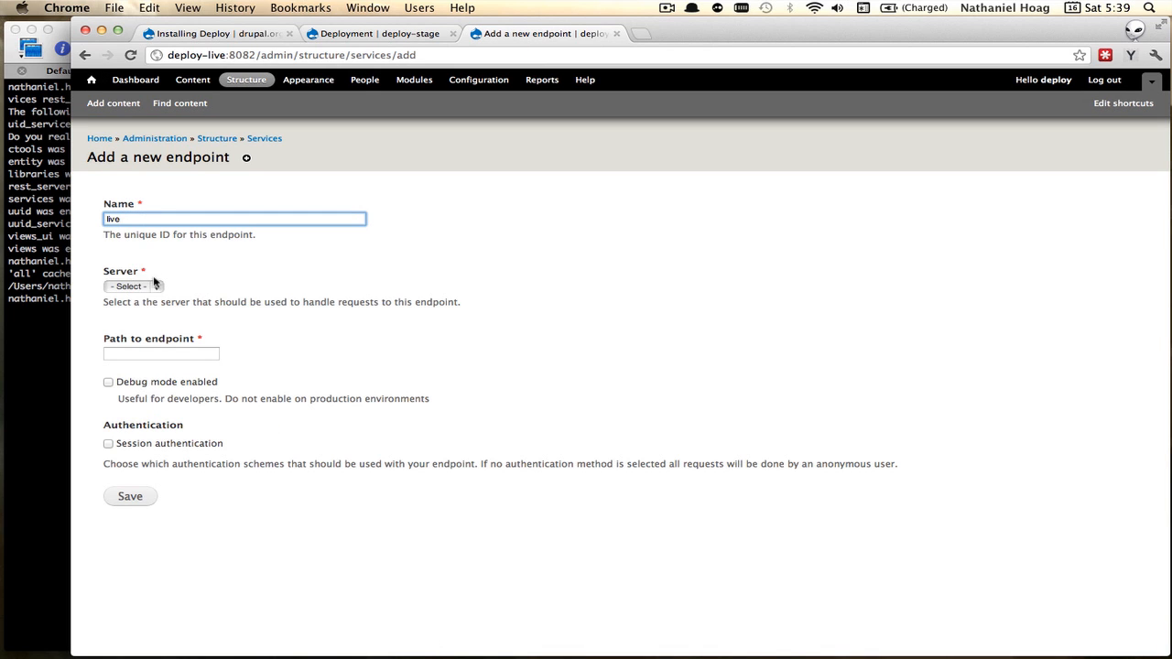
click(133, 285)
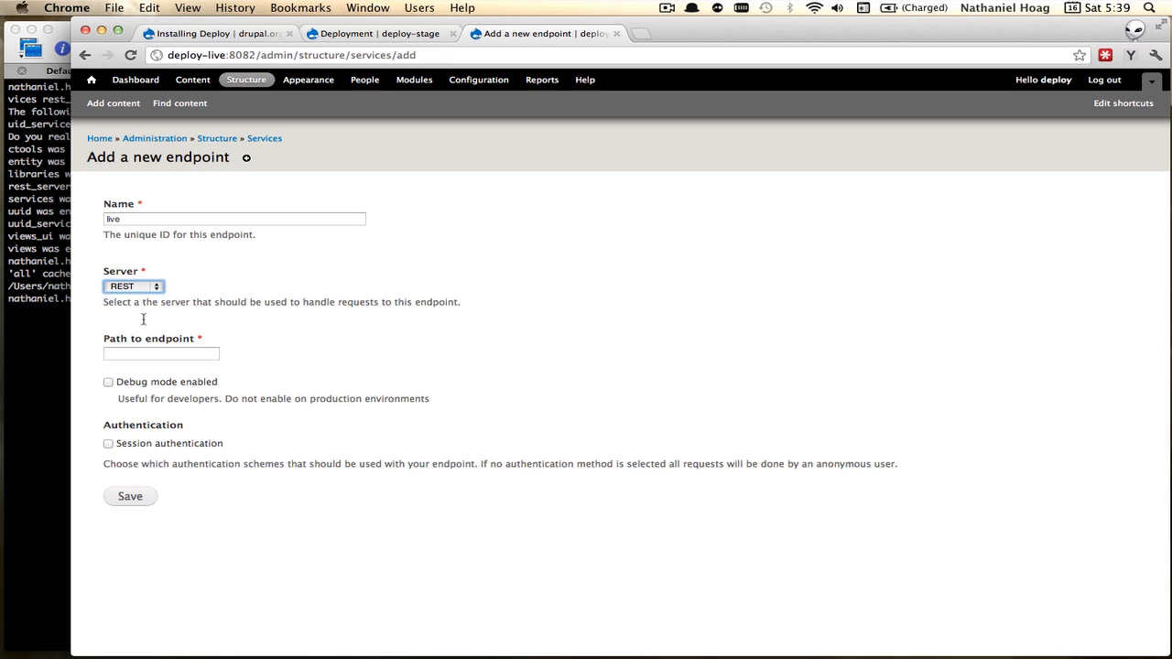
text(services/rest)
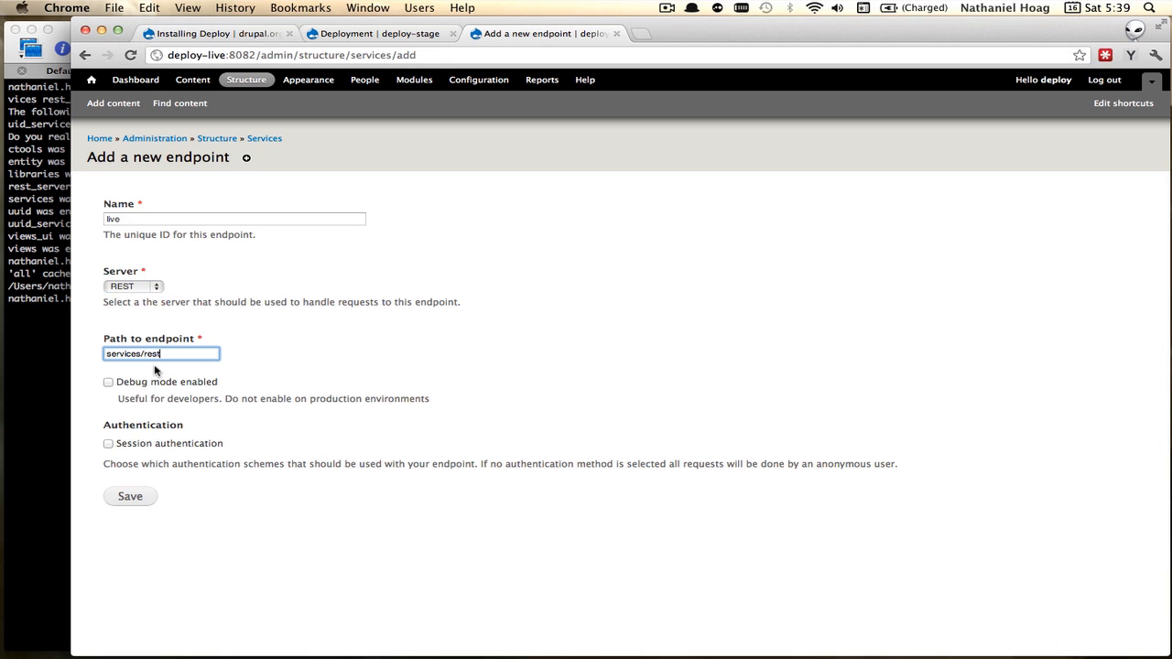
mouse_move(140, 448)
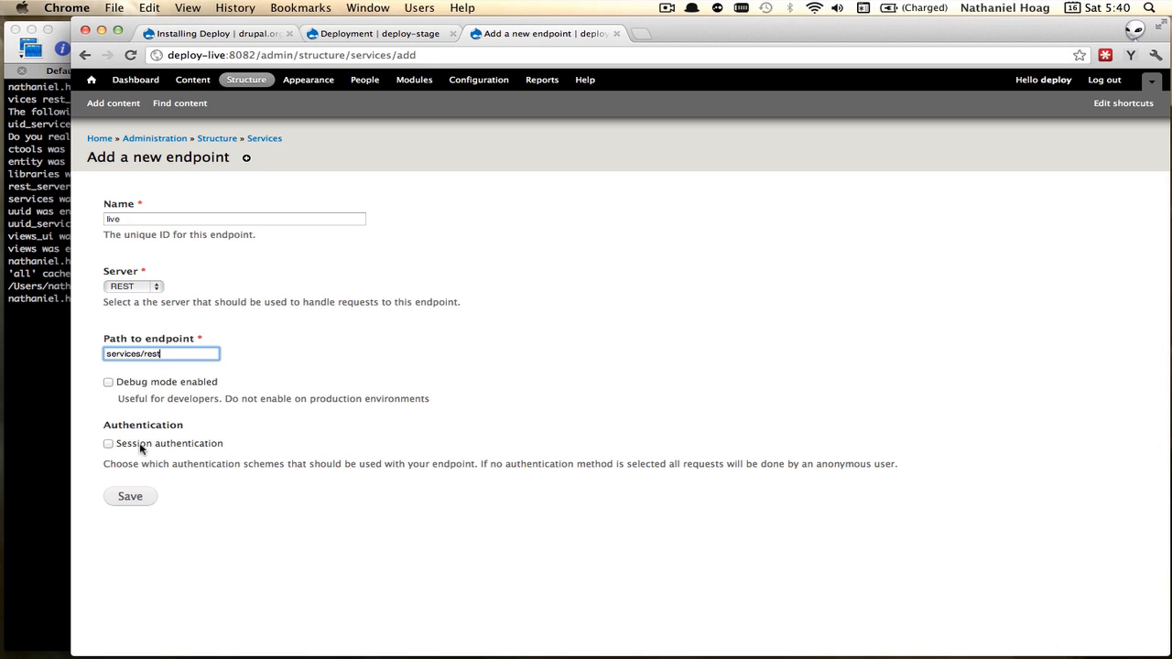
click(108, 443)
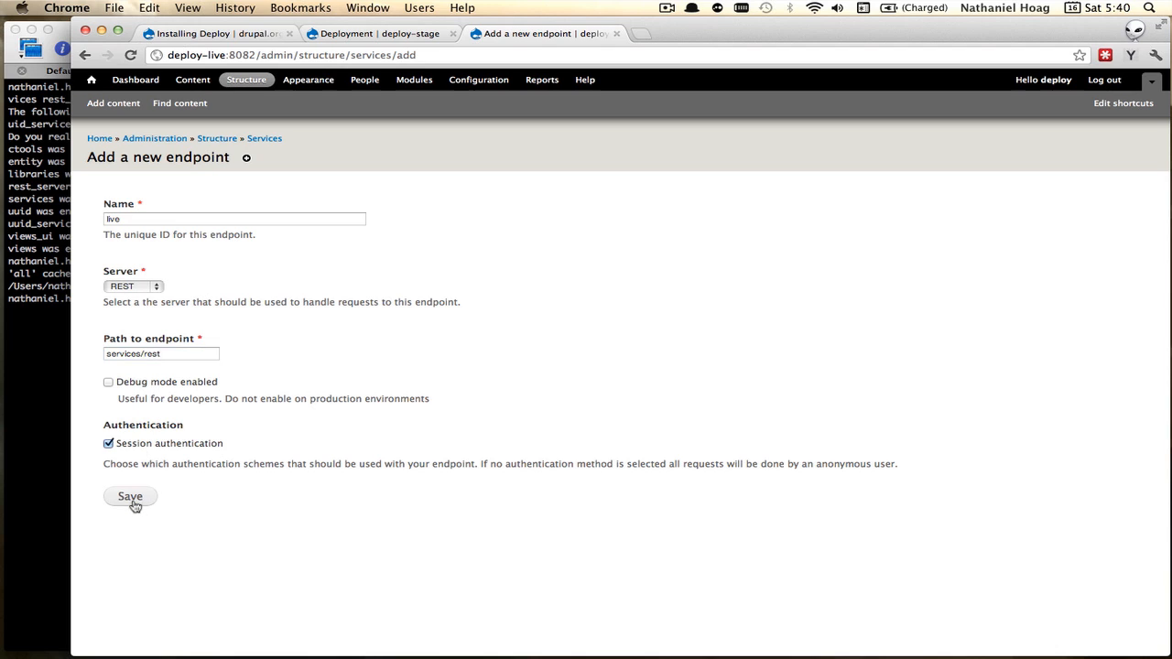
click(129, 496)
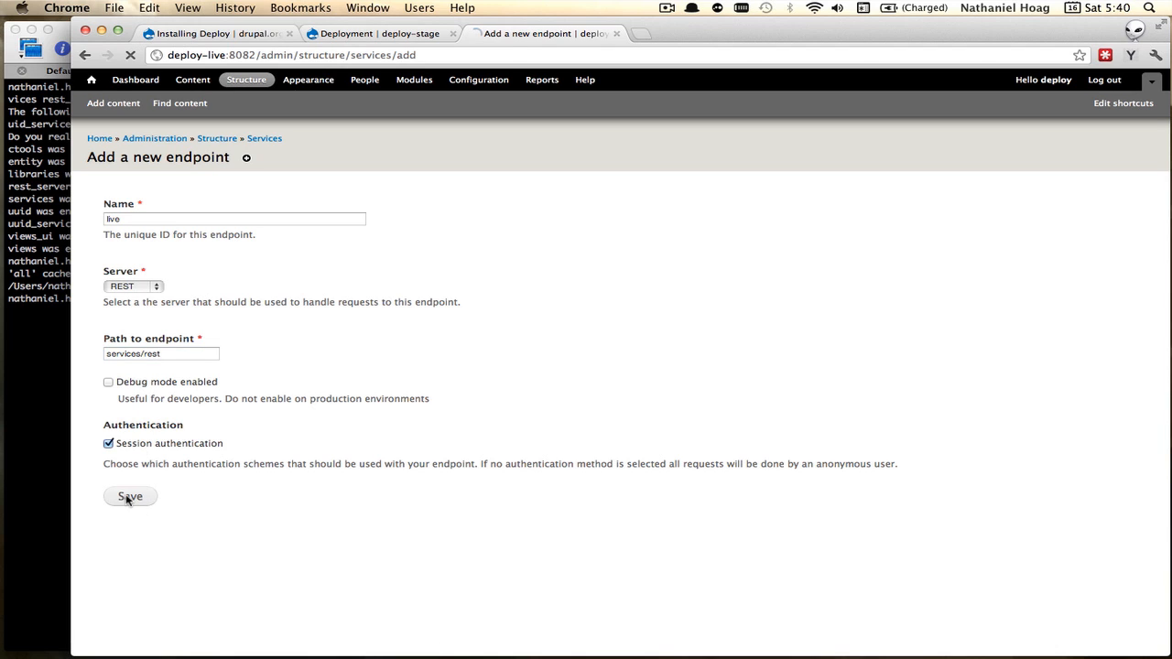
click(130, 496)
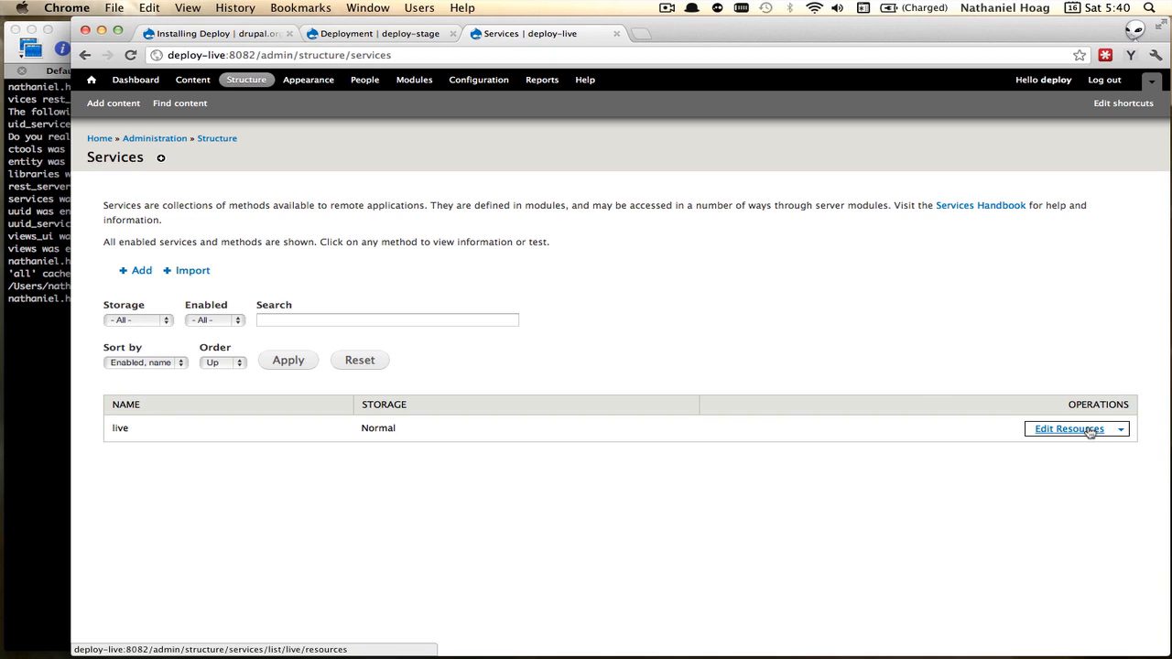
- Enable the file, node, taxonomy_term and user resources on the live endpoint
click(1068, 429)
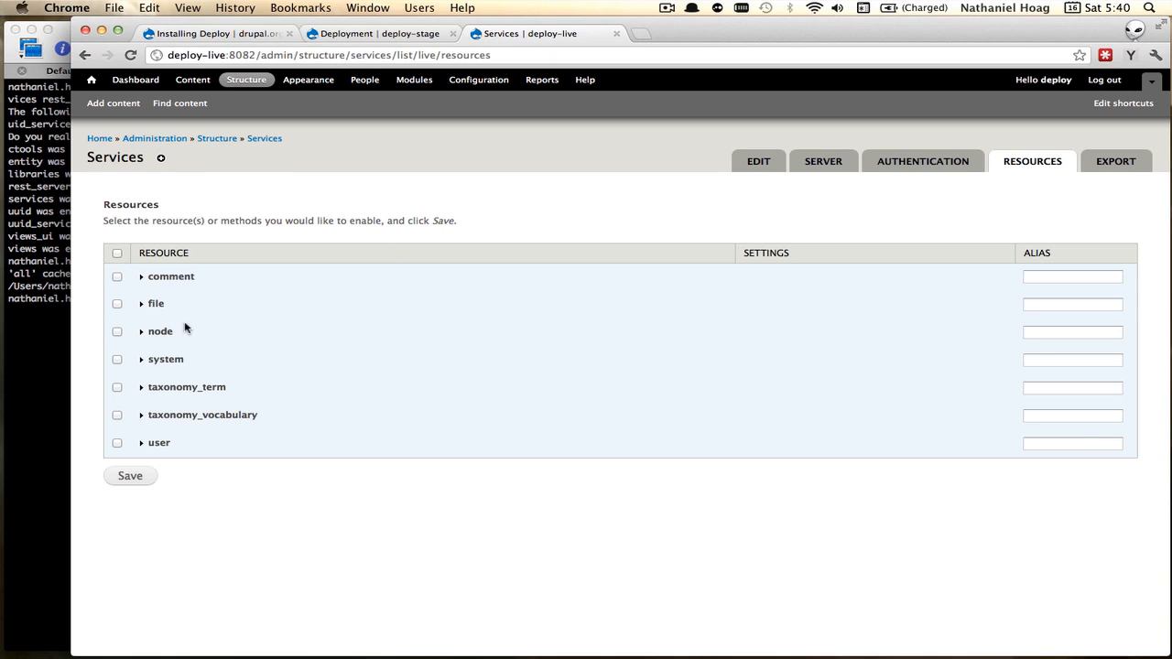
click(117, 303)
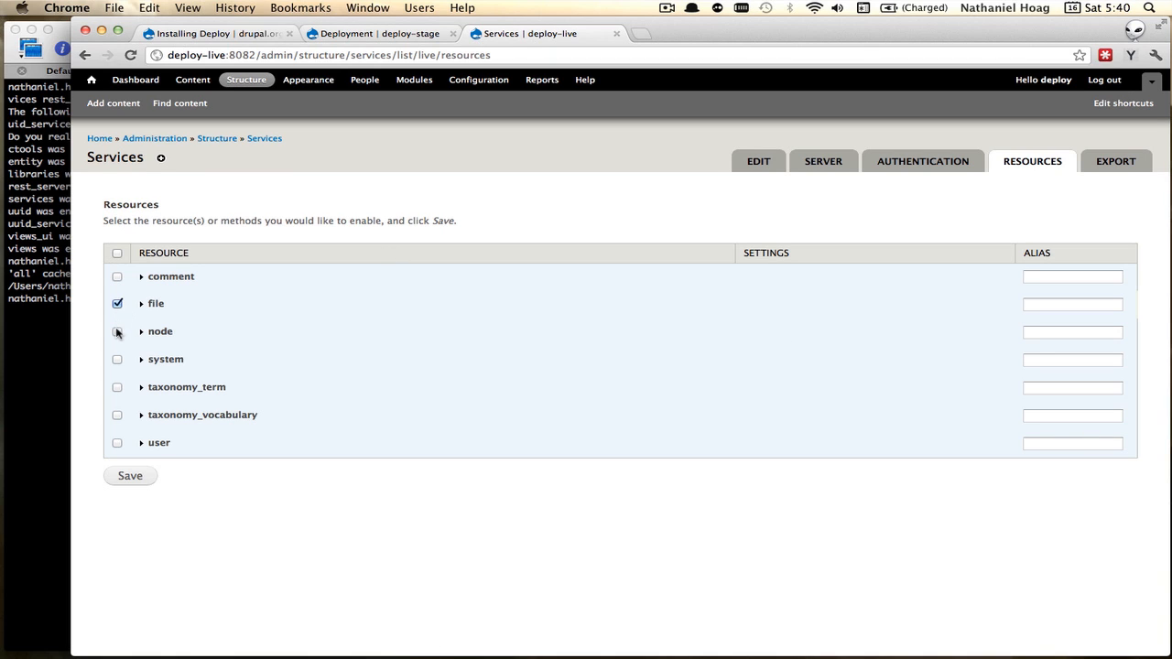
click(117, 330)
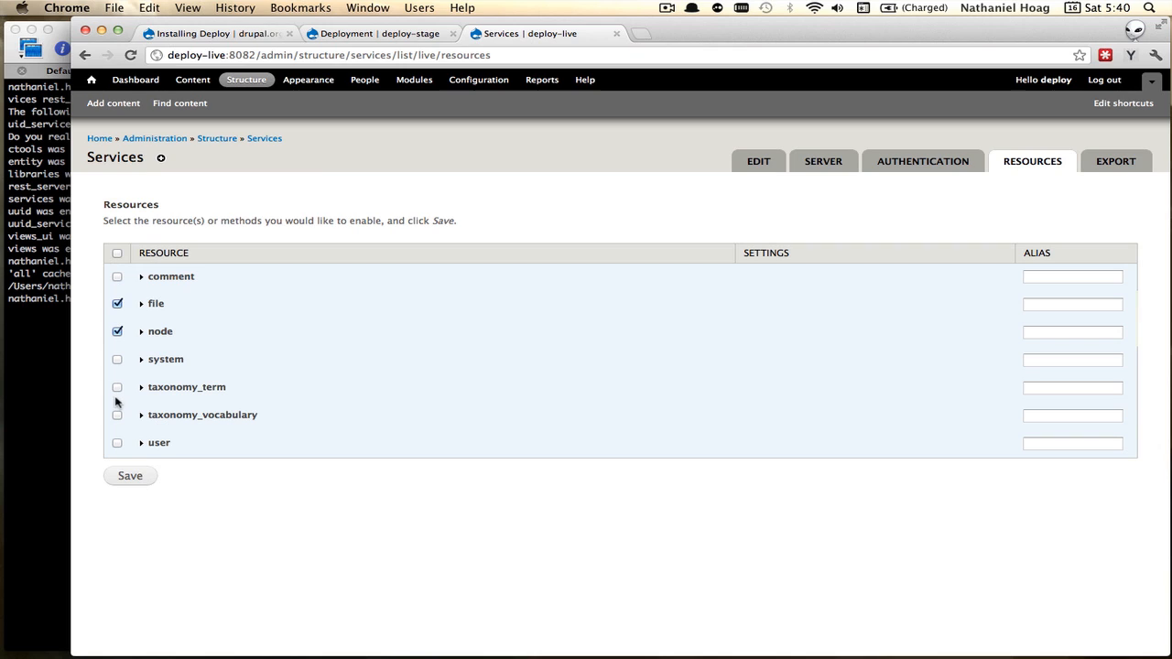
click(118, 386)
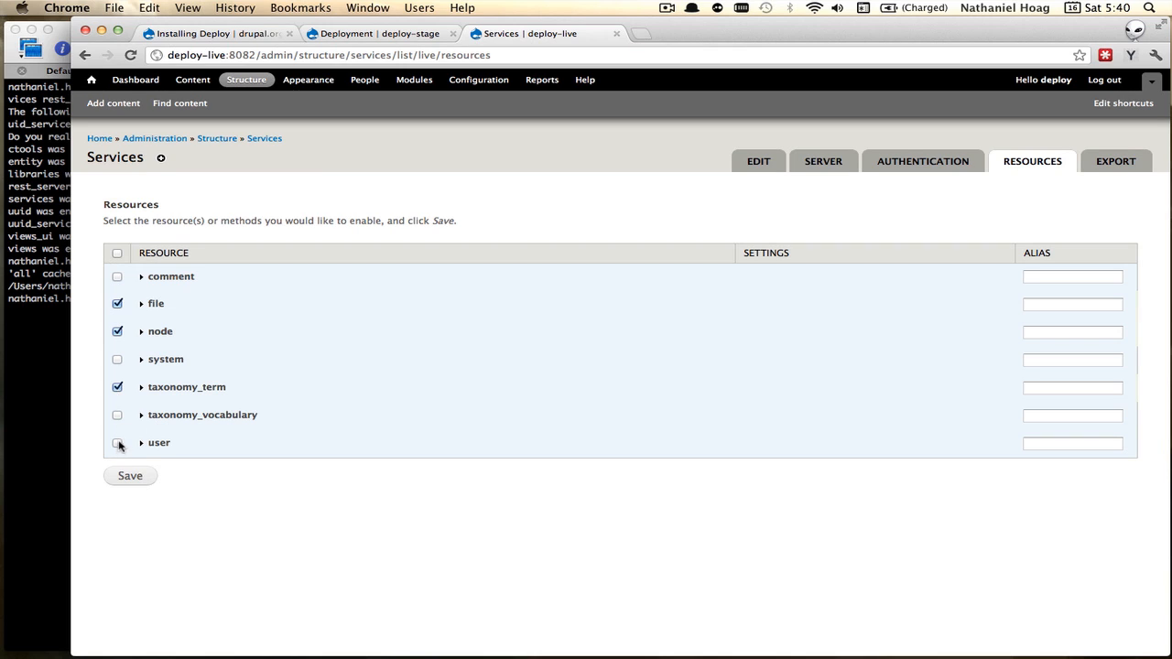
click(117, 443)
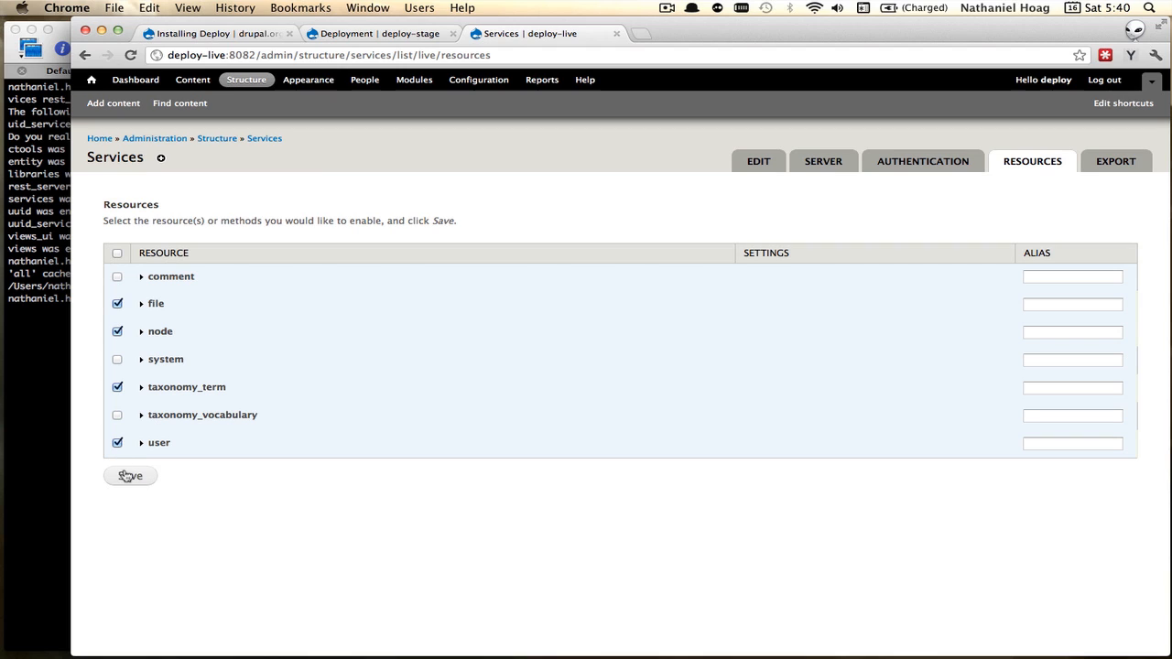
click(130, 476)
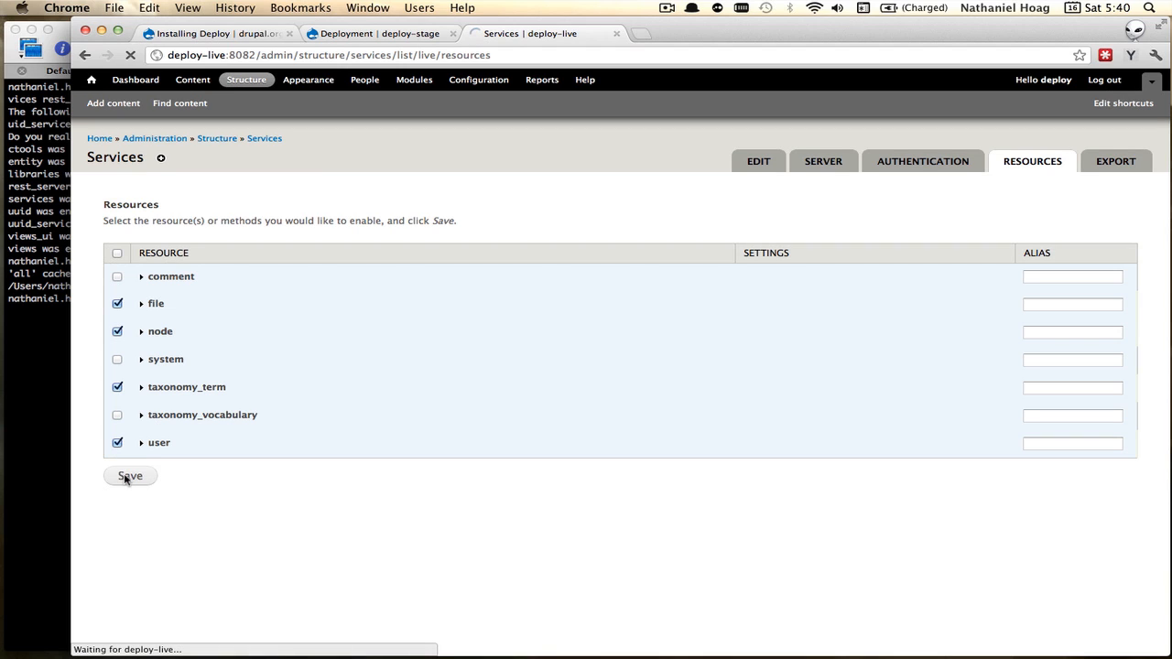
click(130, 476)
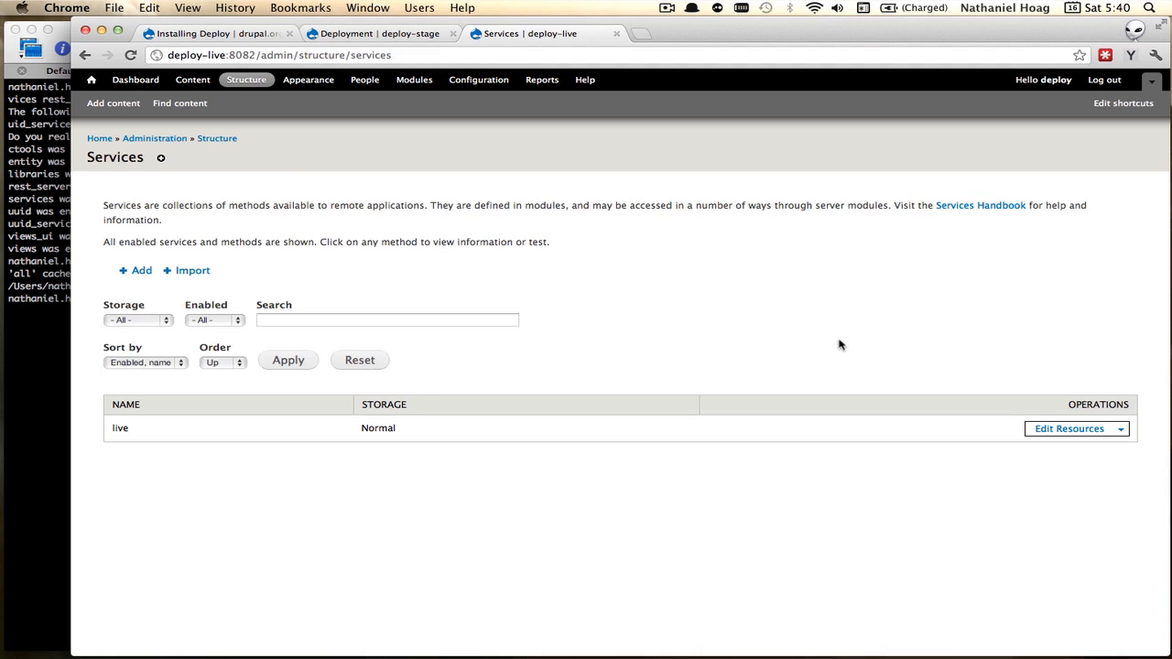
- Add application/x-www-form-urlencoded request parsing to the live REST server and save
click(1120, 429)
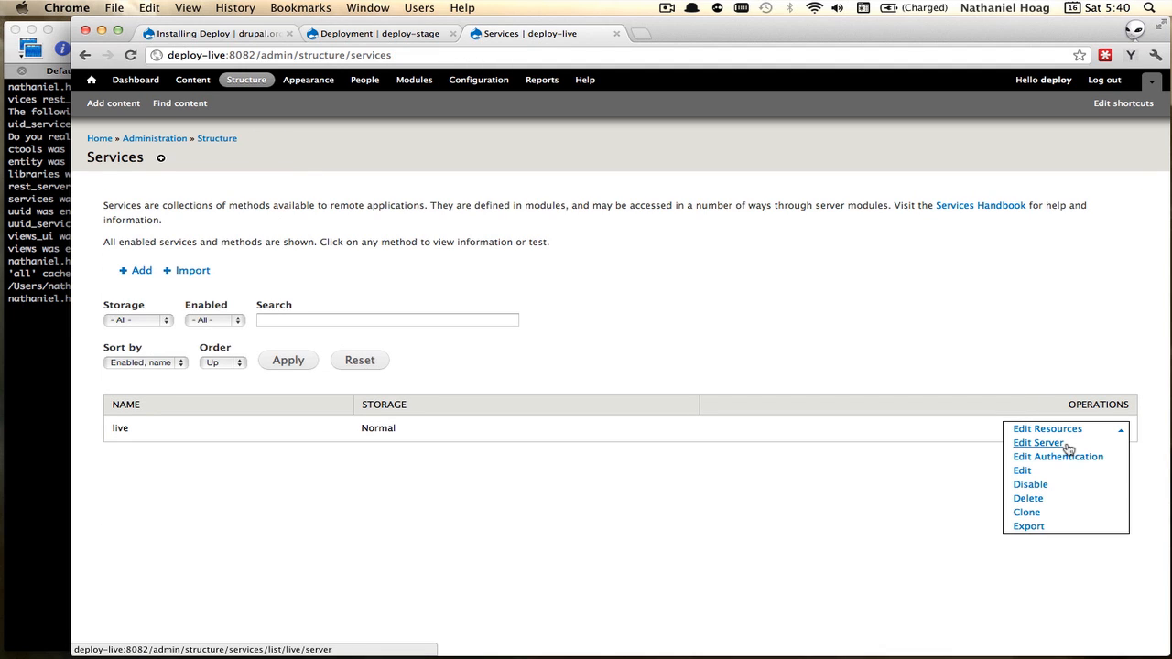
click(1037, 442)
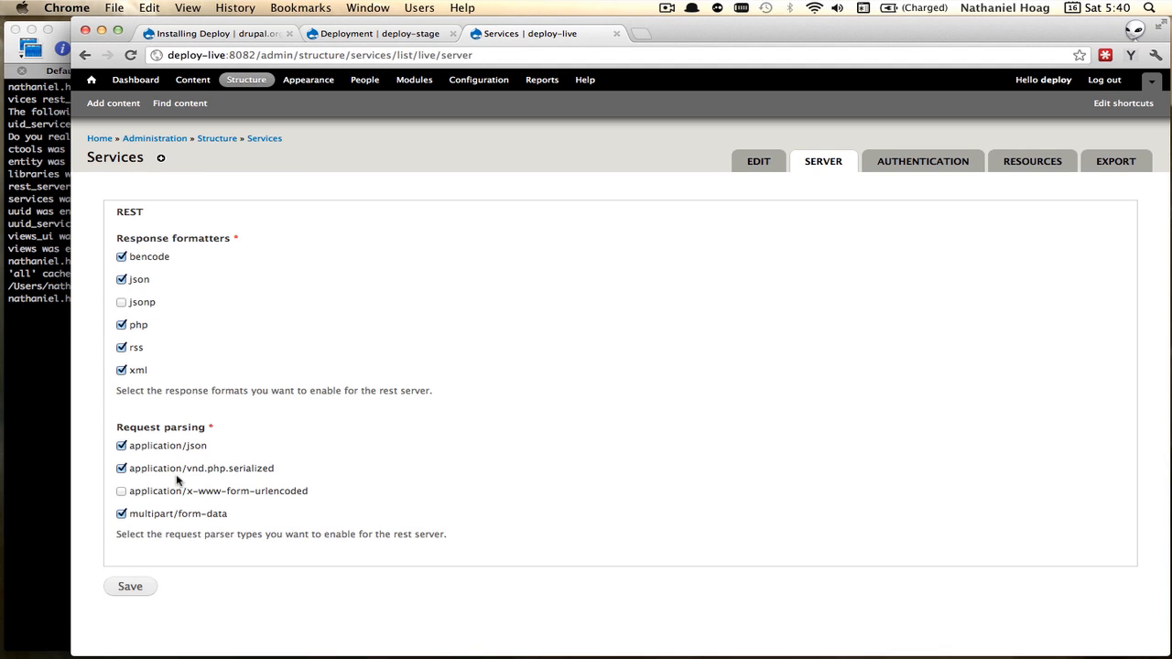
click(121, 491)
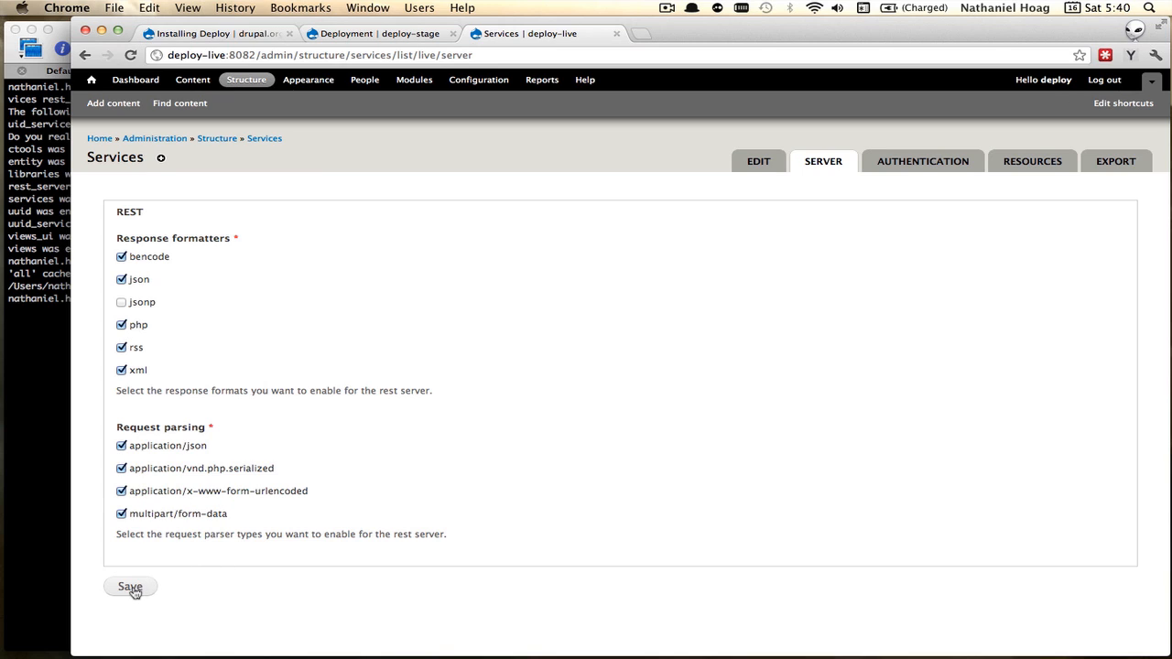
click(130, 586)
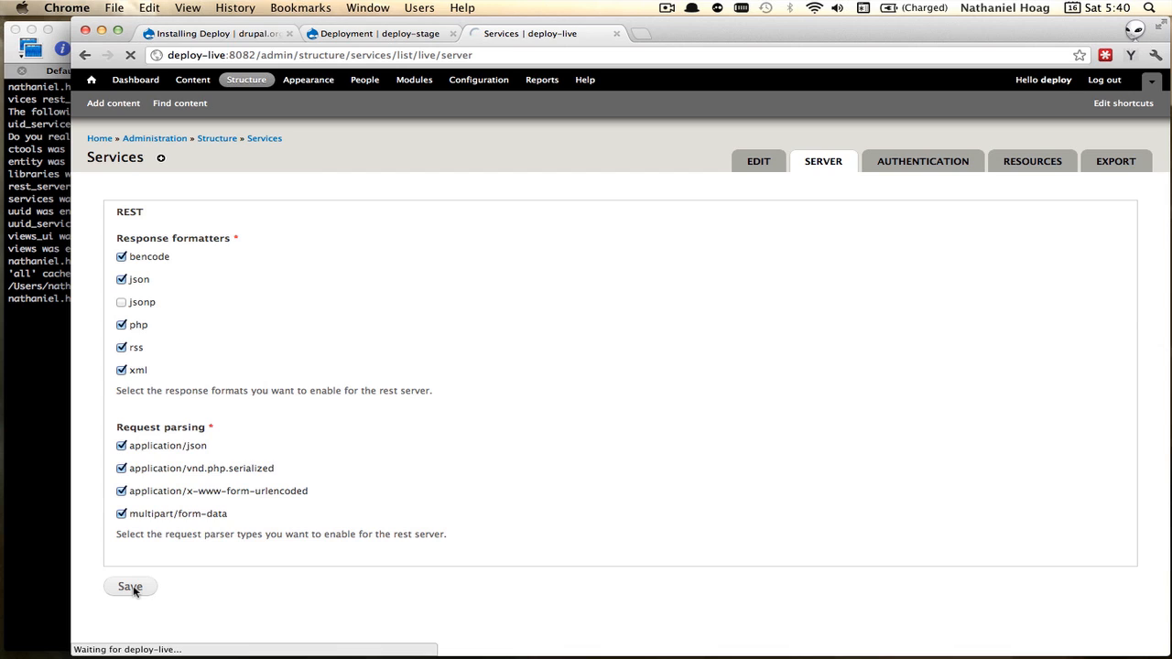
click(130, 586)
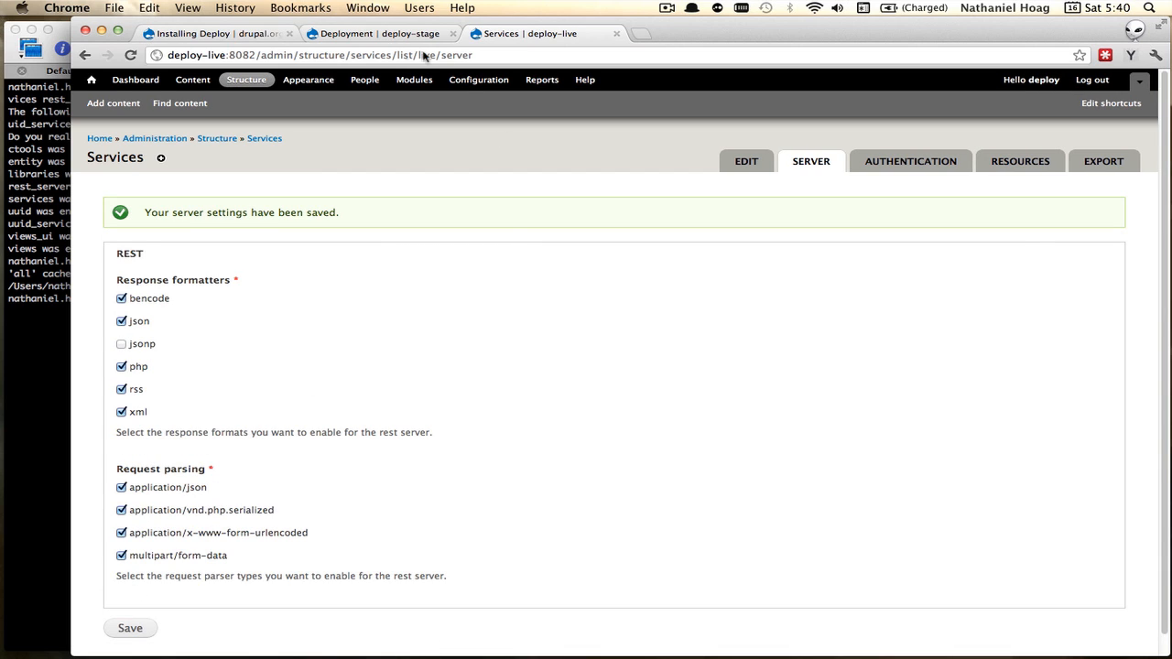
click(376, 33)
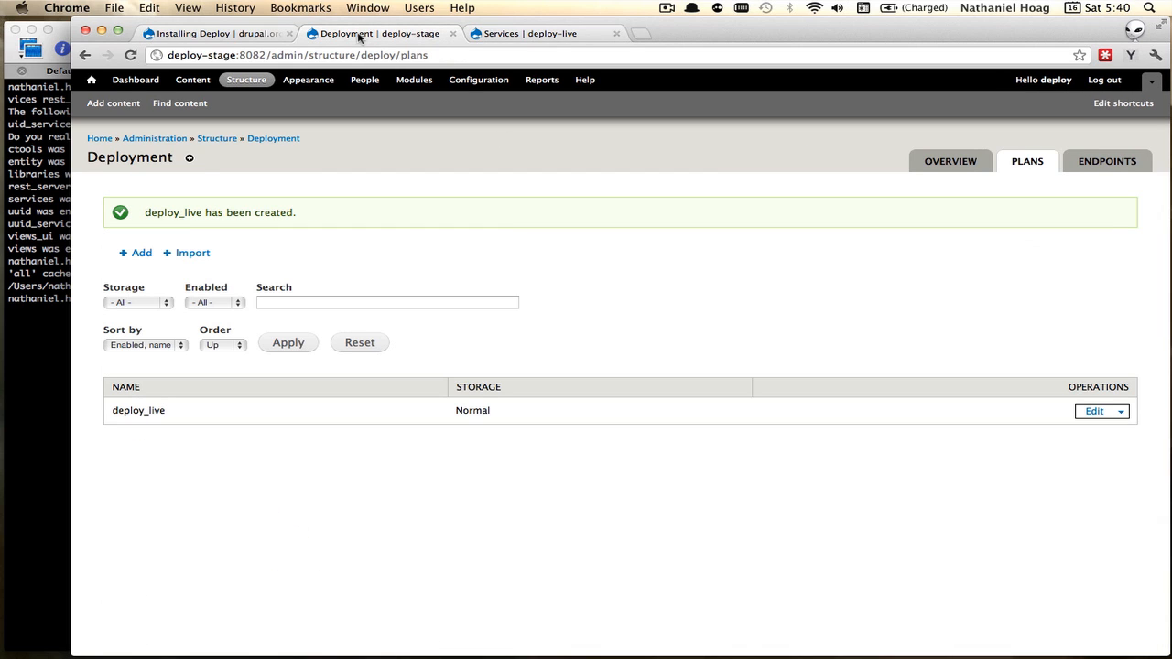
- Create article 'Consetetur sadipscing elitr sed' with a lorem ipsum body and tags Duis, autem, vel eum
click(193, 80)
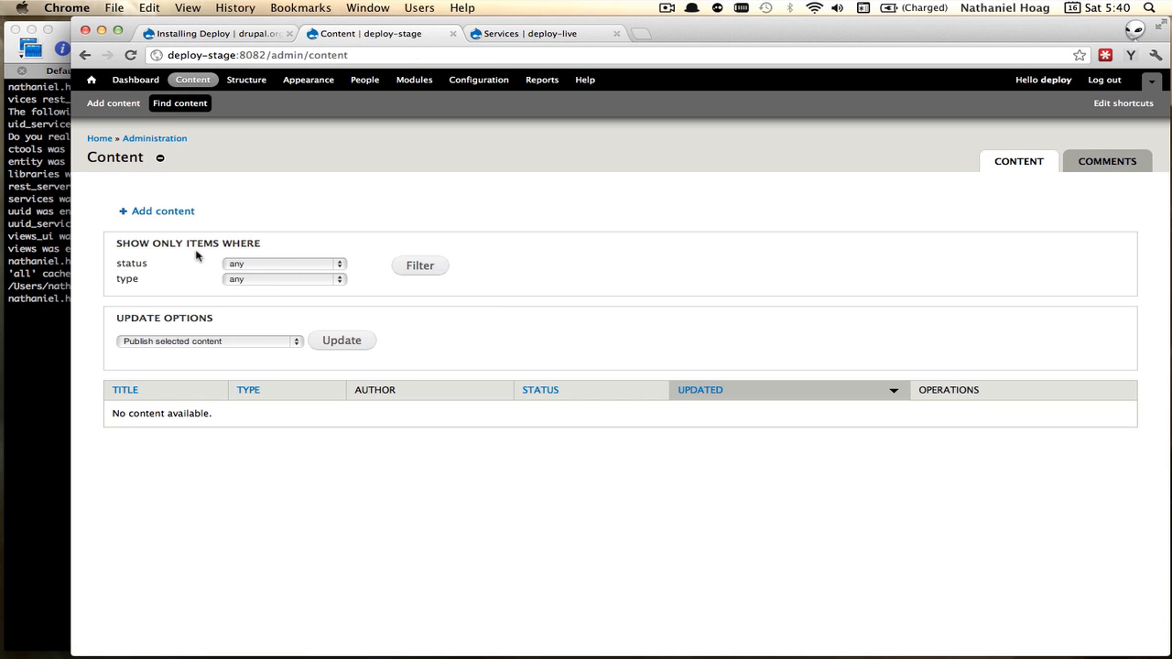
click(163, 210)
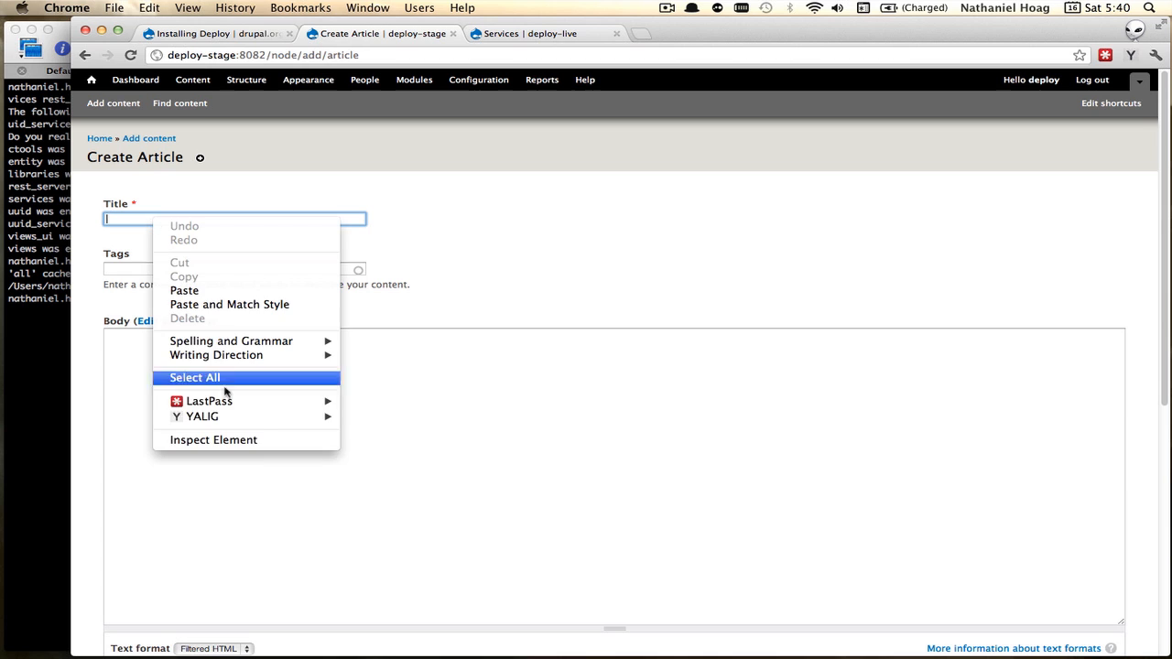
mouse_move(201, 416)
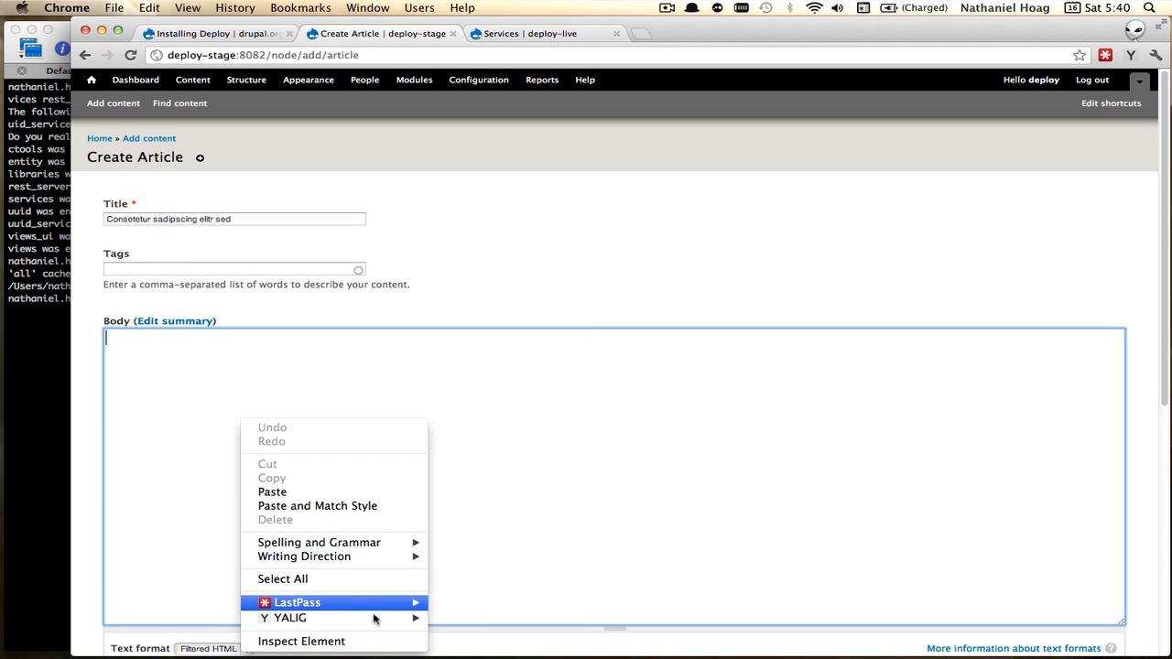
mouse_move(290, 617)
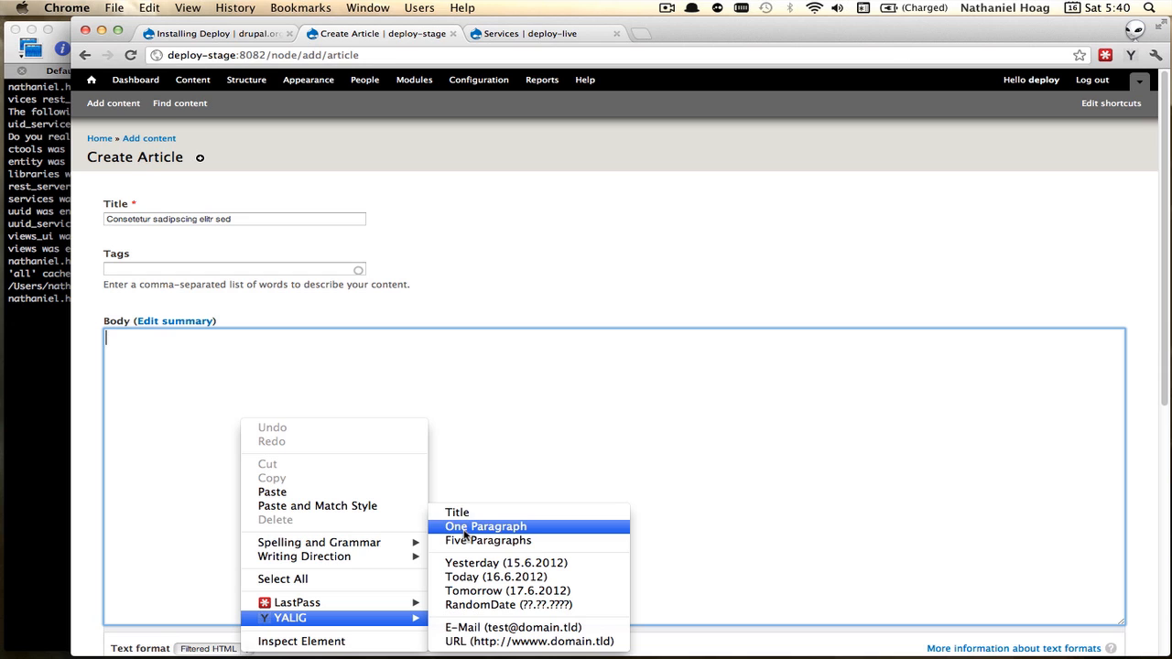
click(485, 525)
text(Duis, autem vel eum)
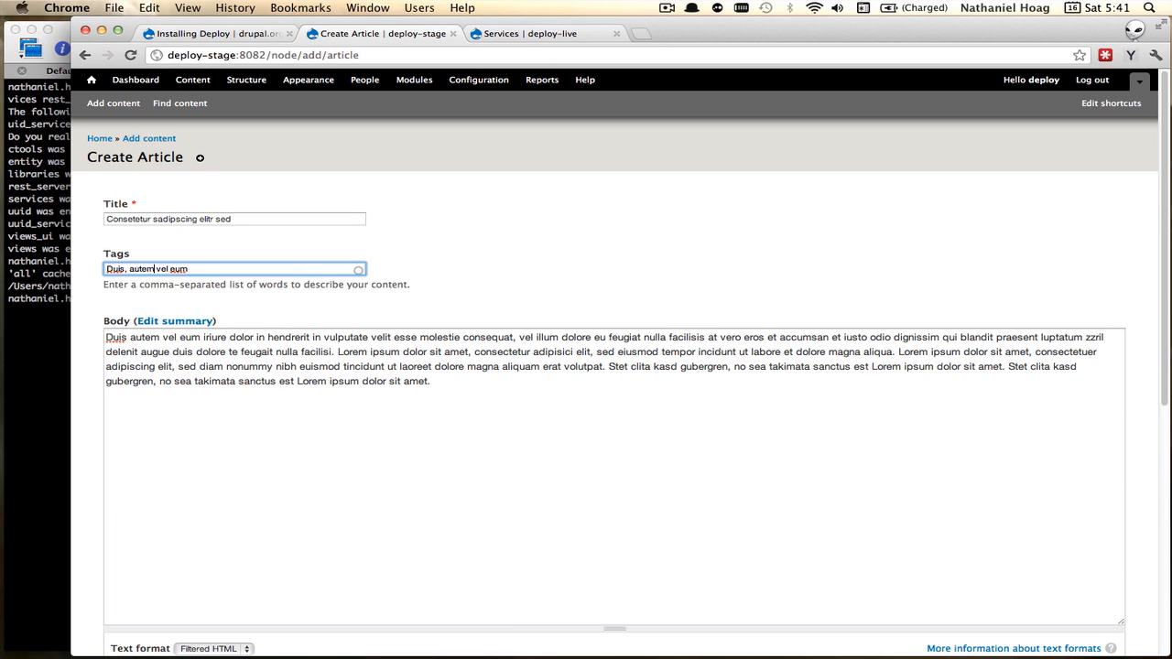
scroll(down, 3)
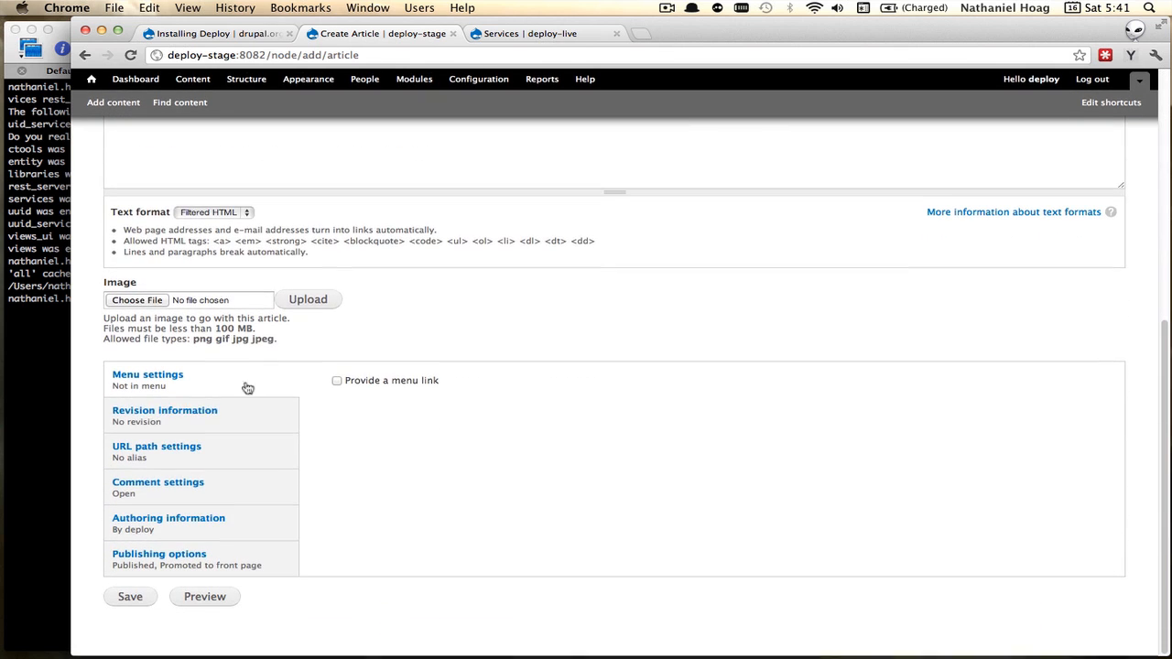
click(130, 596)
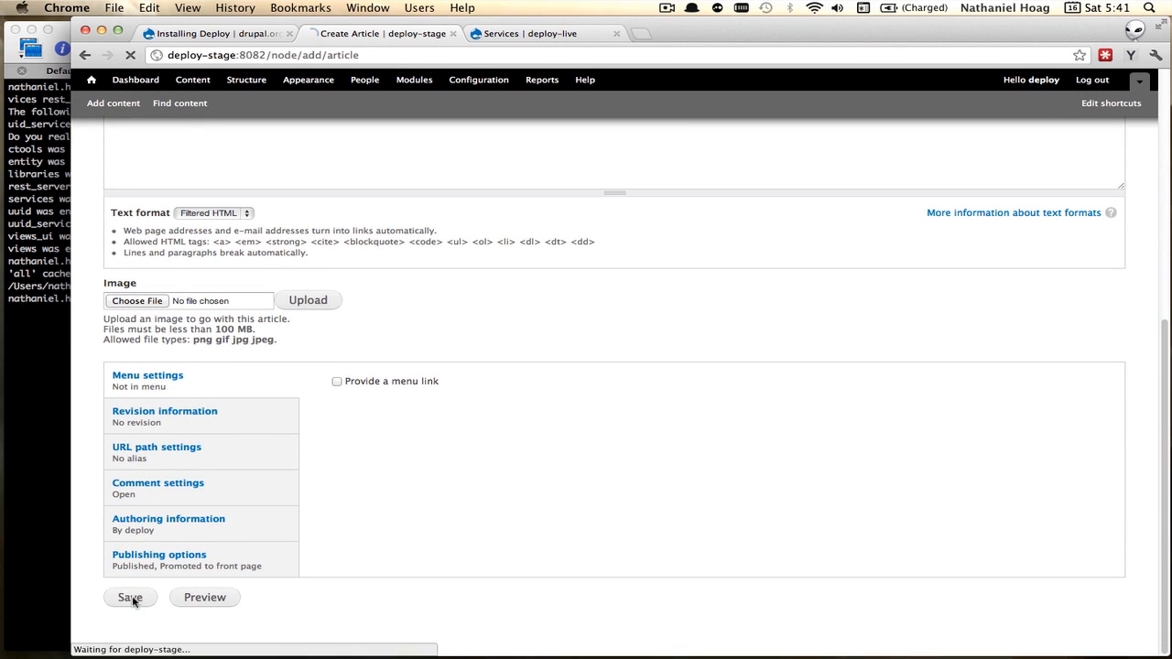
click(129, 597)
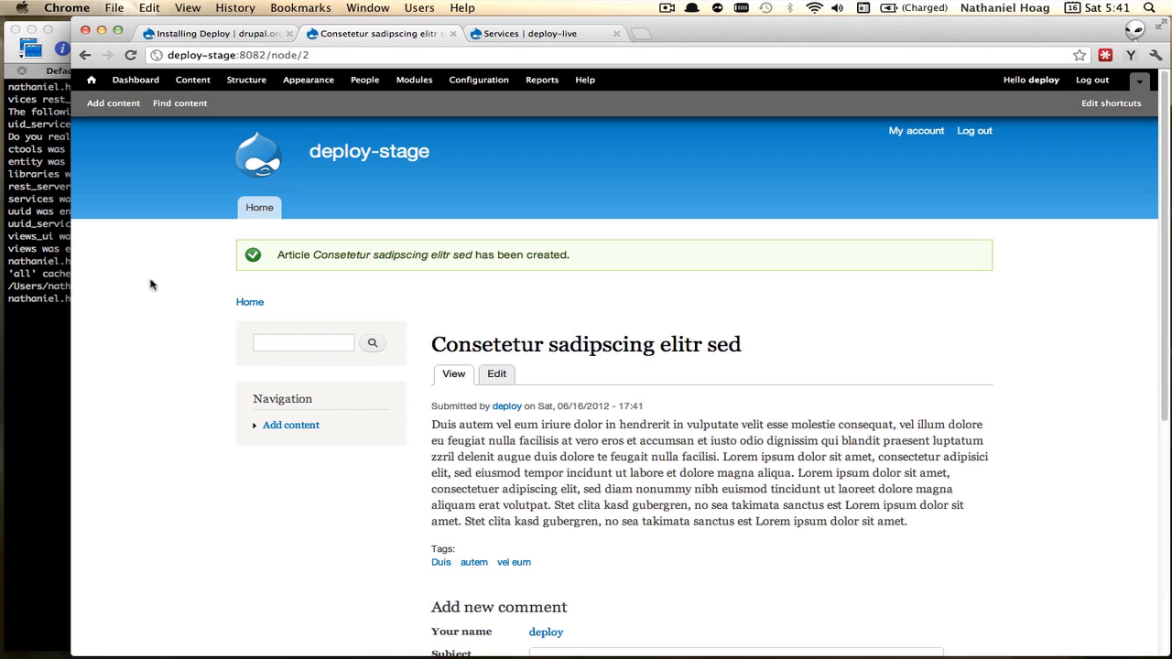
- Add the article to the Deploy Live plan via bulk update, then deploy the plan
click(192, 80)
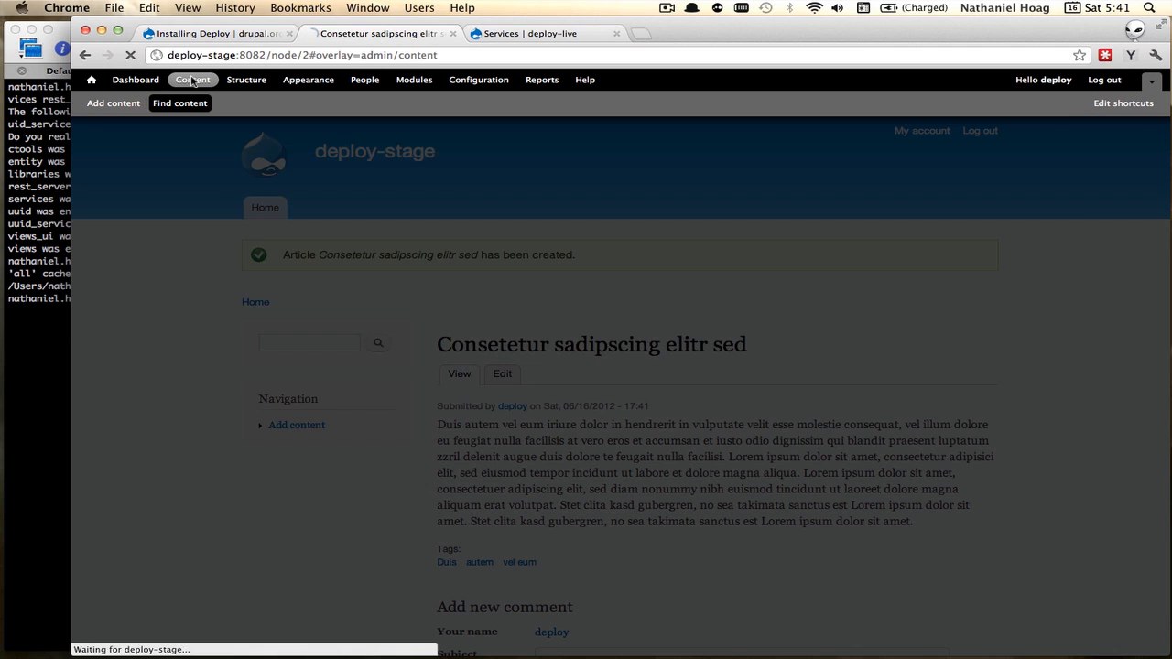
click(192, 79)
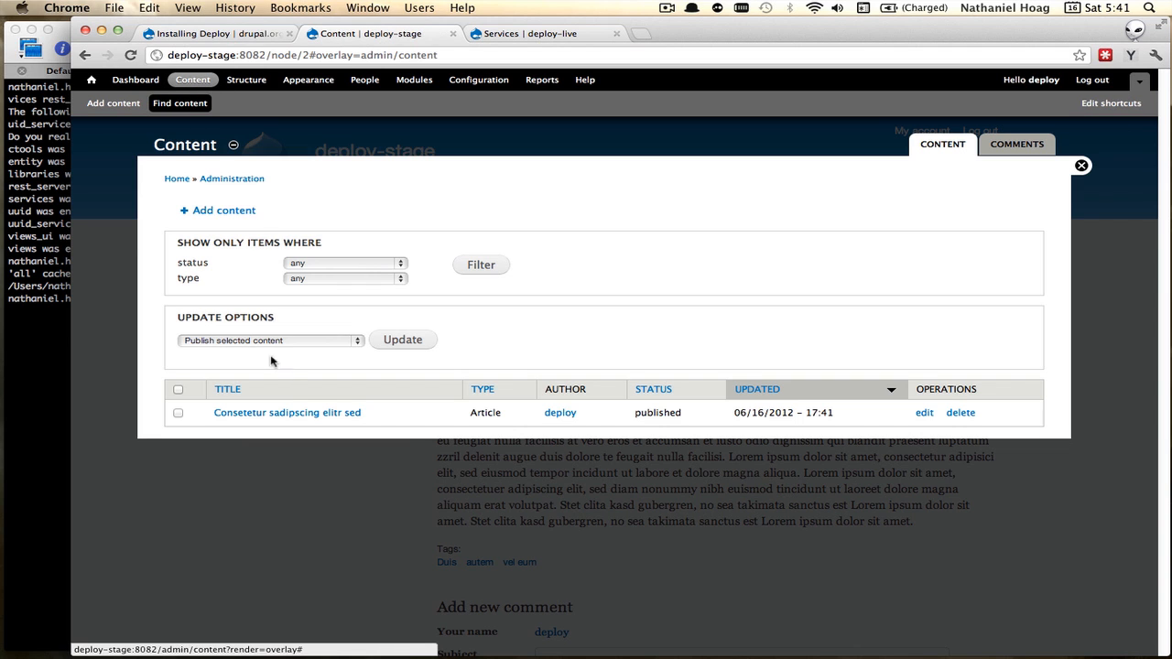
click(268, 339)
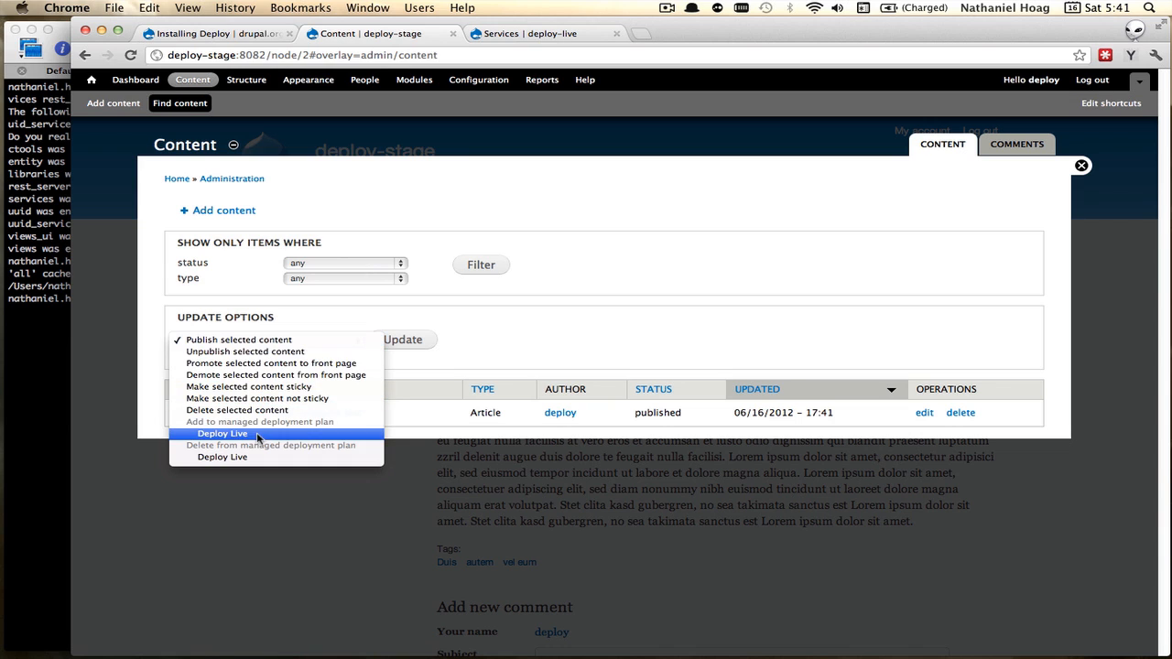
click(223, 433)
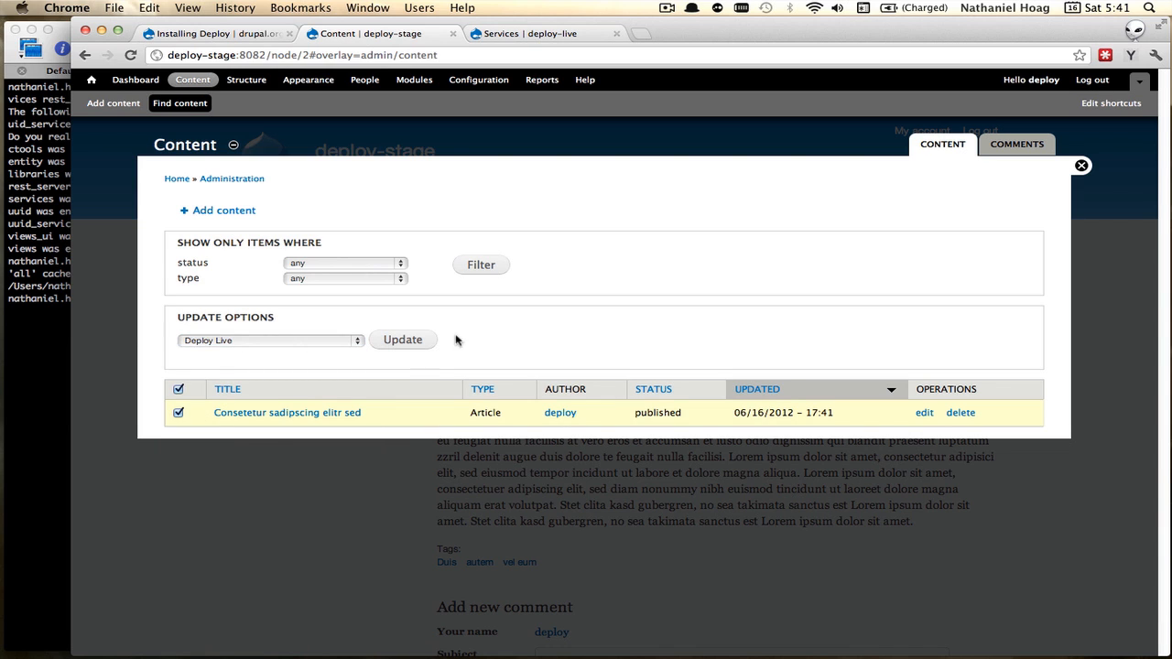
click(402, 340)
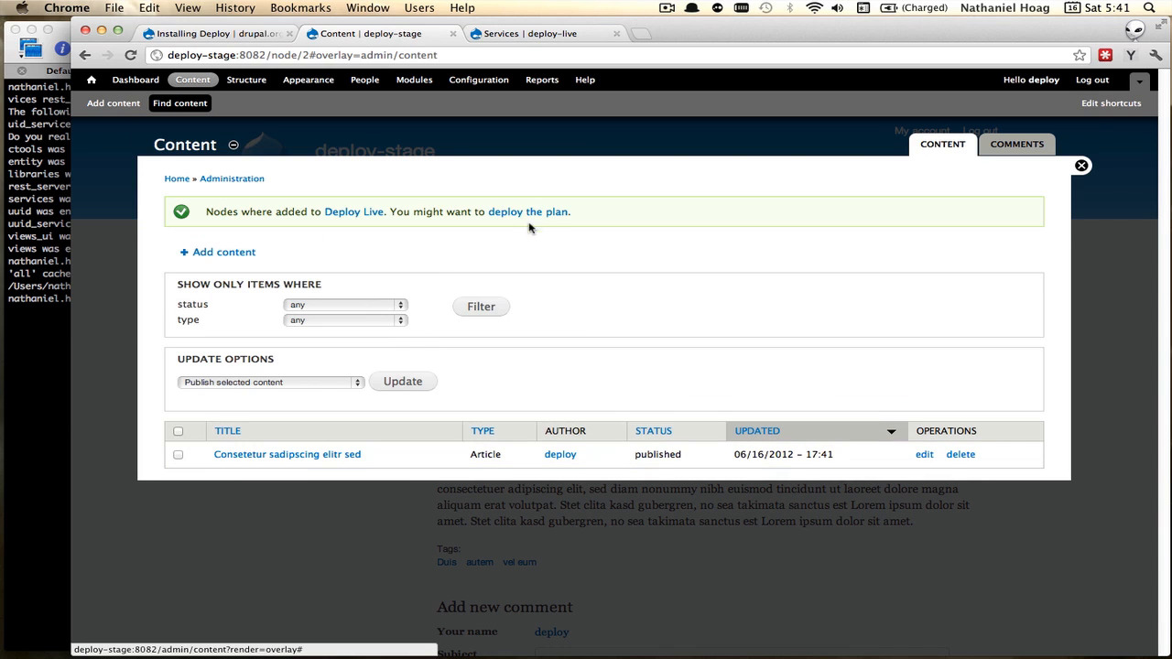
click(528, 212)
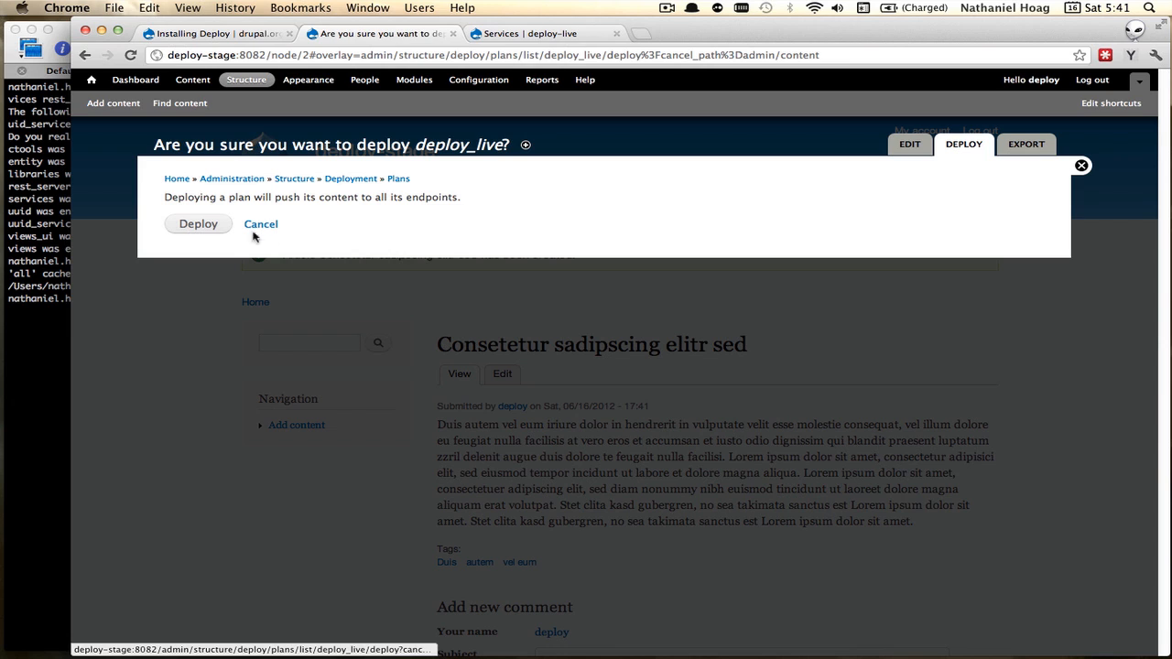
click(197, 223)
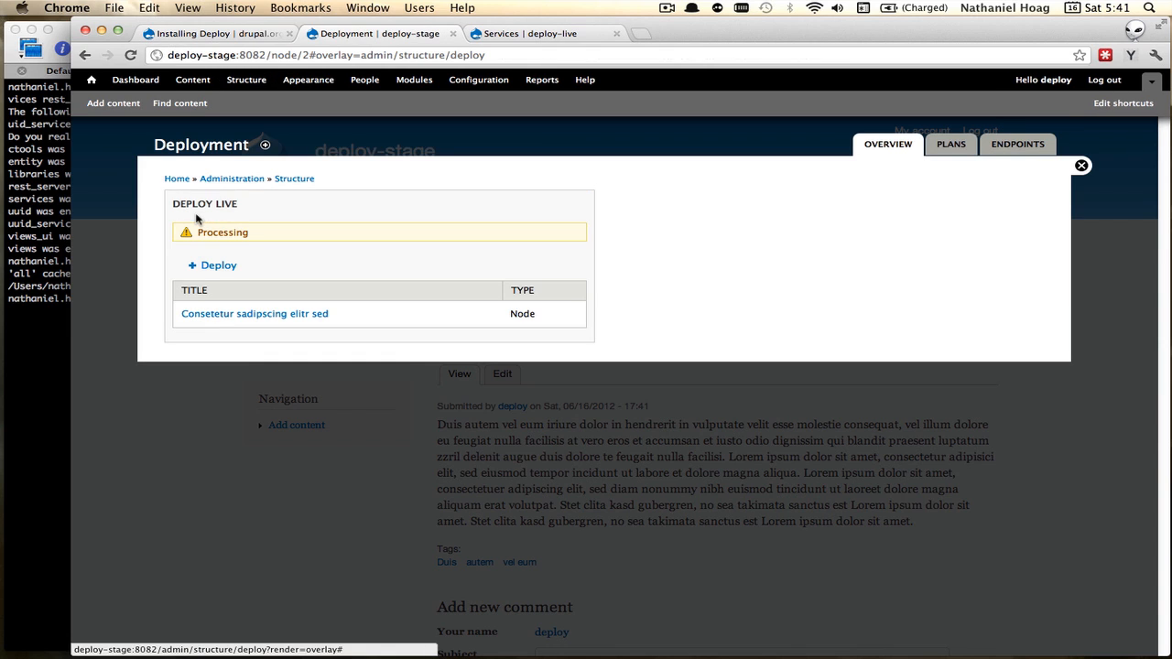
mouse_move(60, 327)
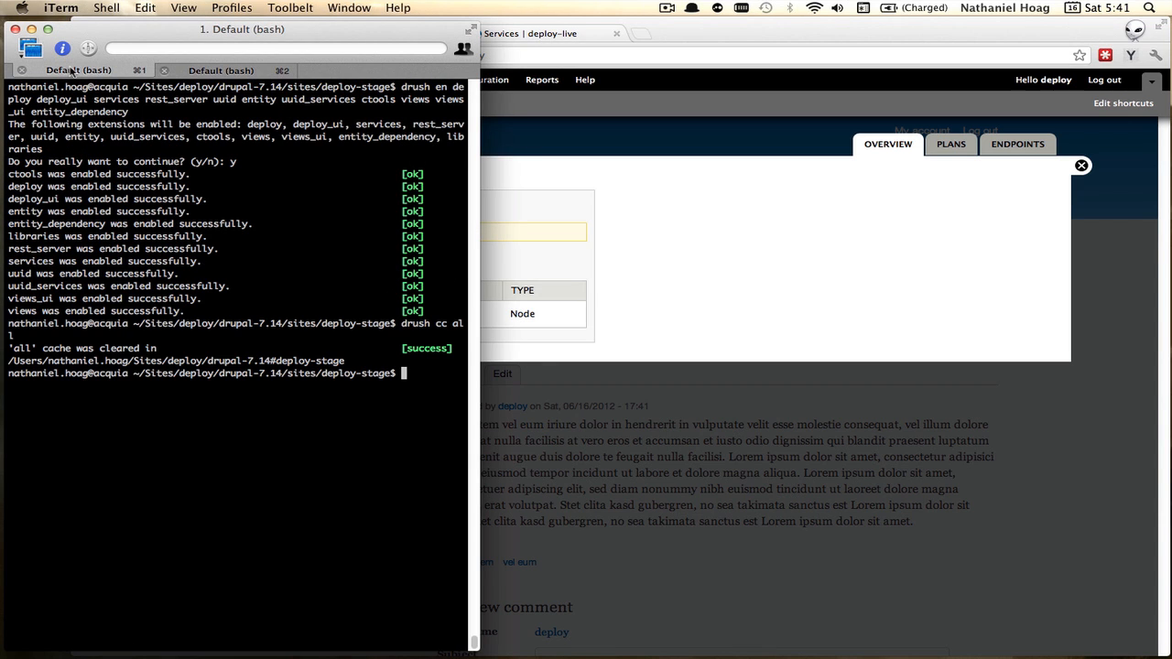
- Run drush cron for the deploy-stage site to process the queued deployment
text(drush c)
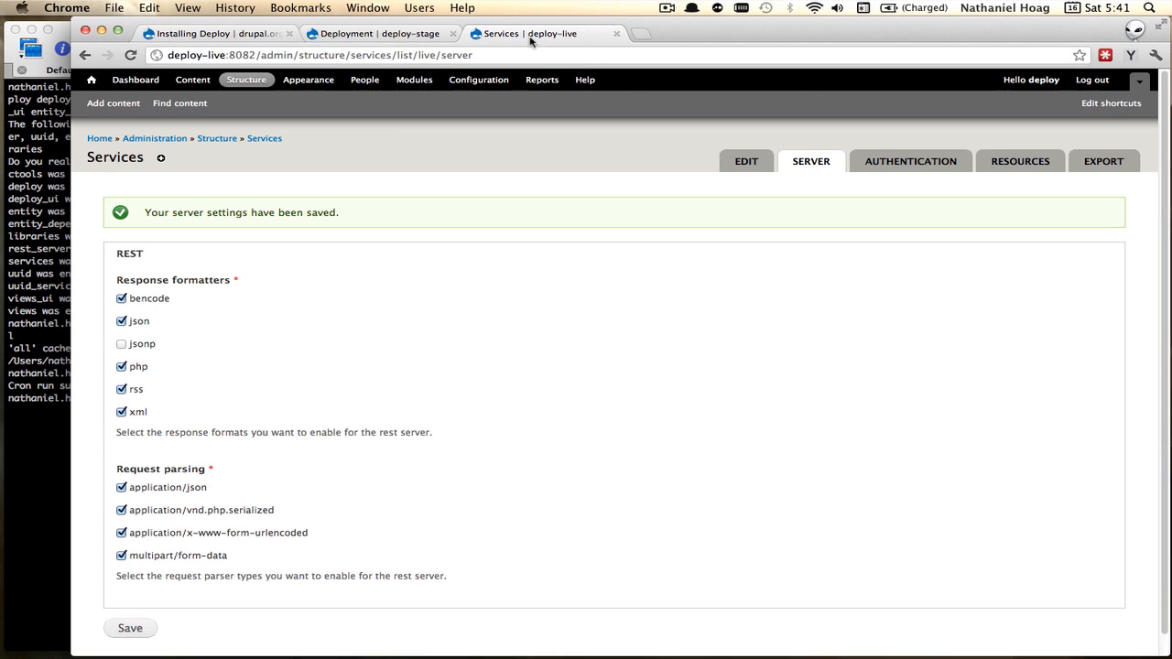
mouse_move(179, 102)
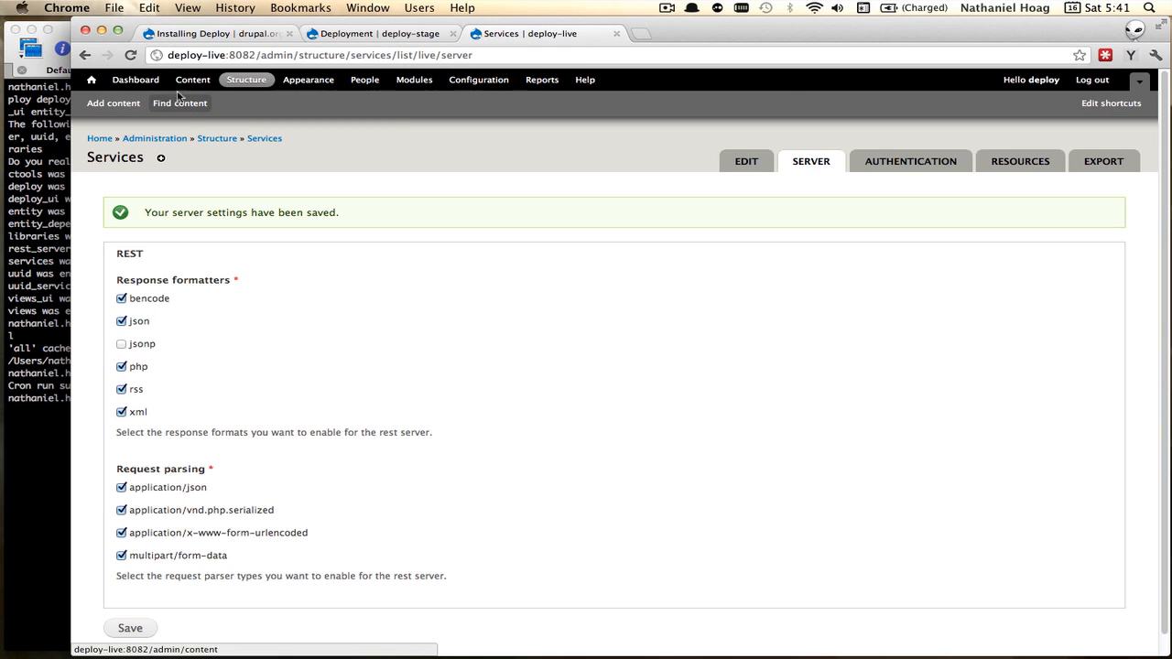
- Open the deployed article 'Consetetur sadipscing elitr sed' from deploy-live's content list
click(193, 80)
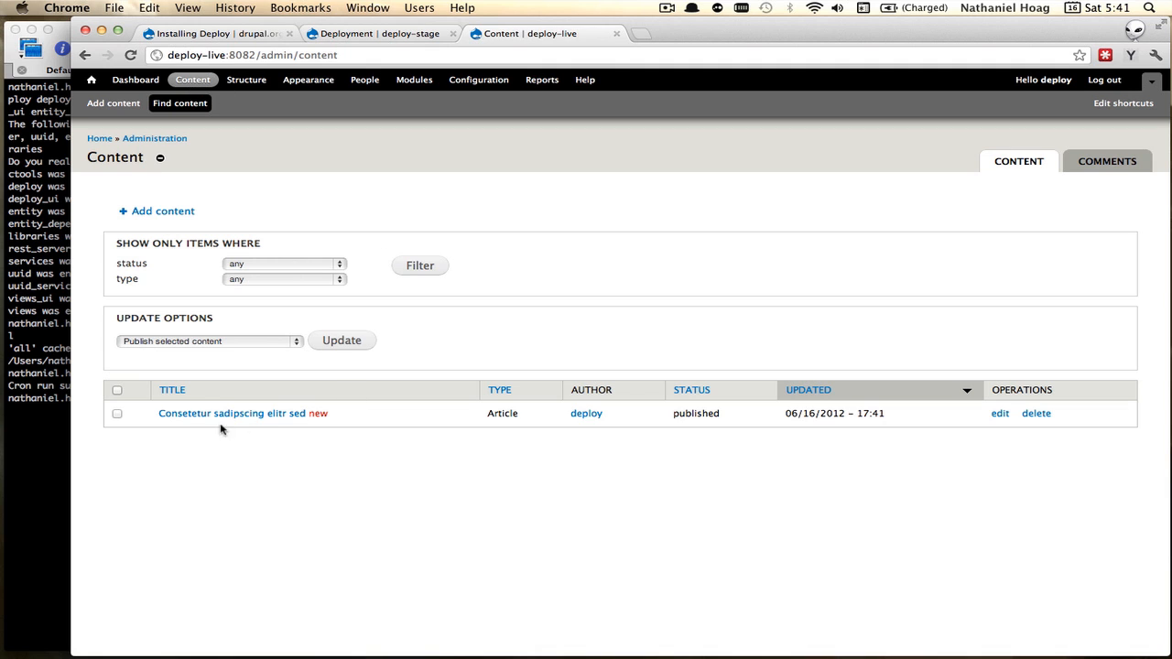
mouse_move(229, 413)
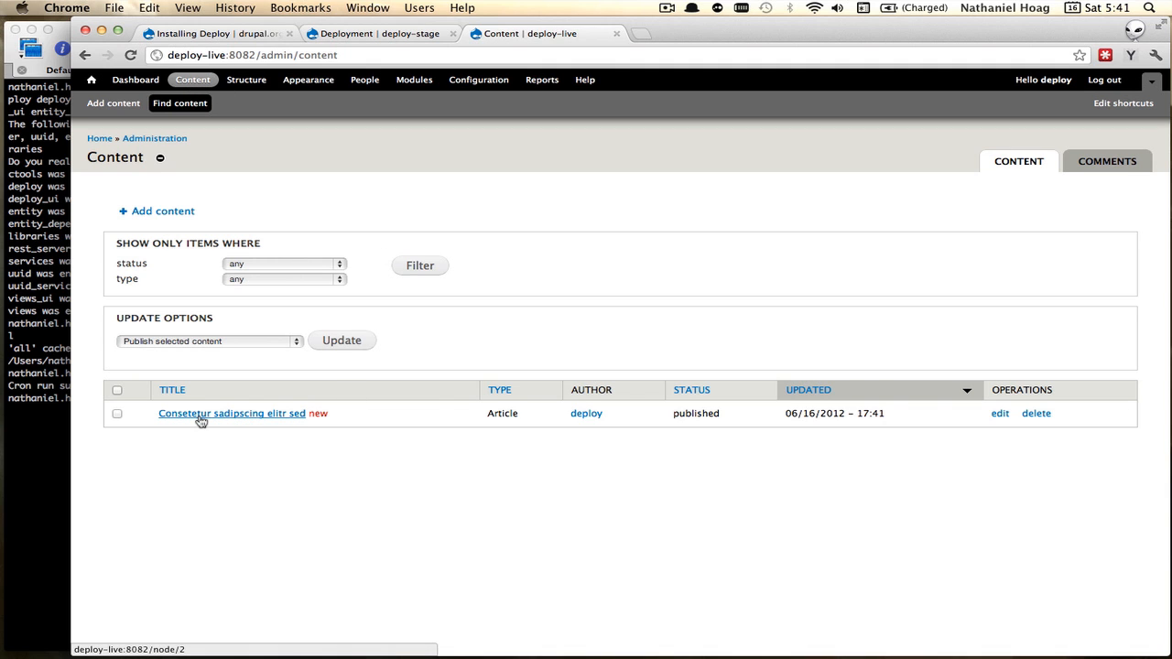
click(230, 413)
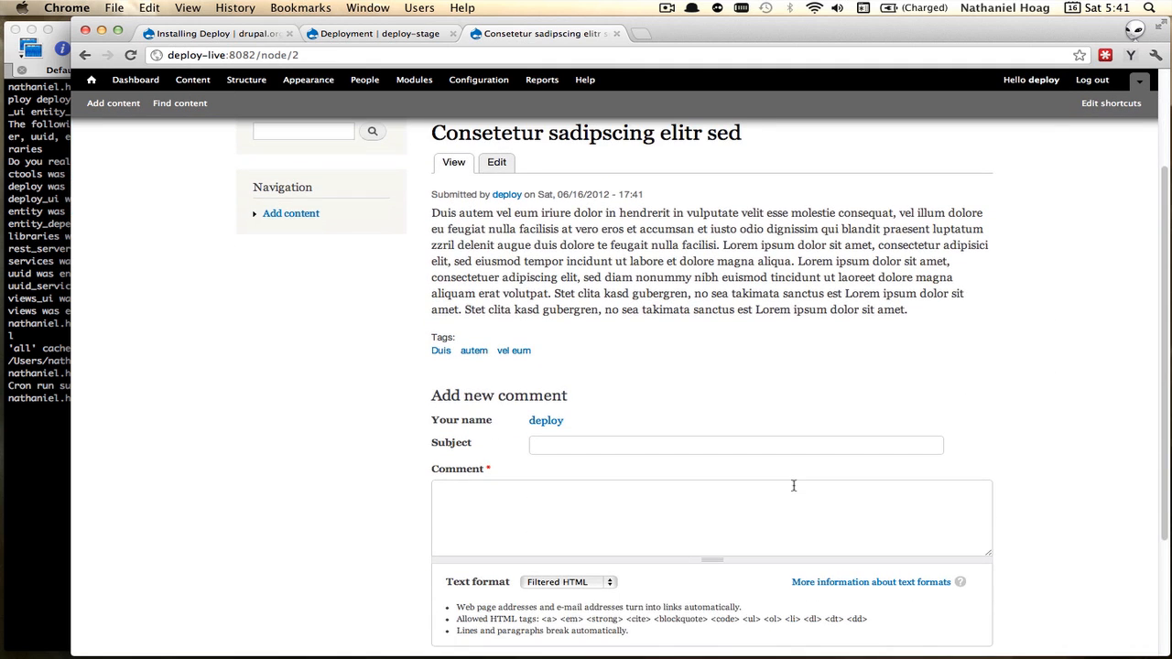